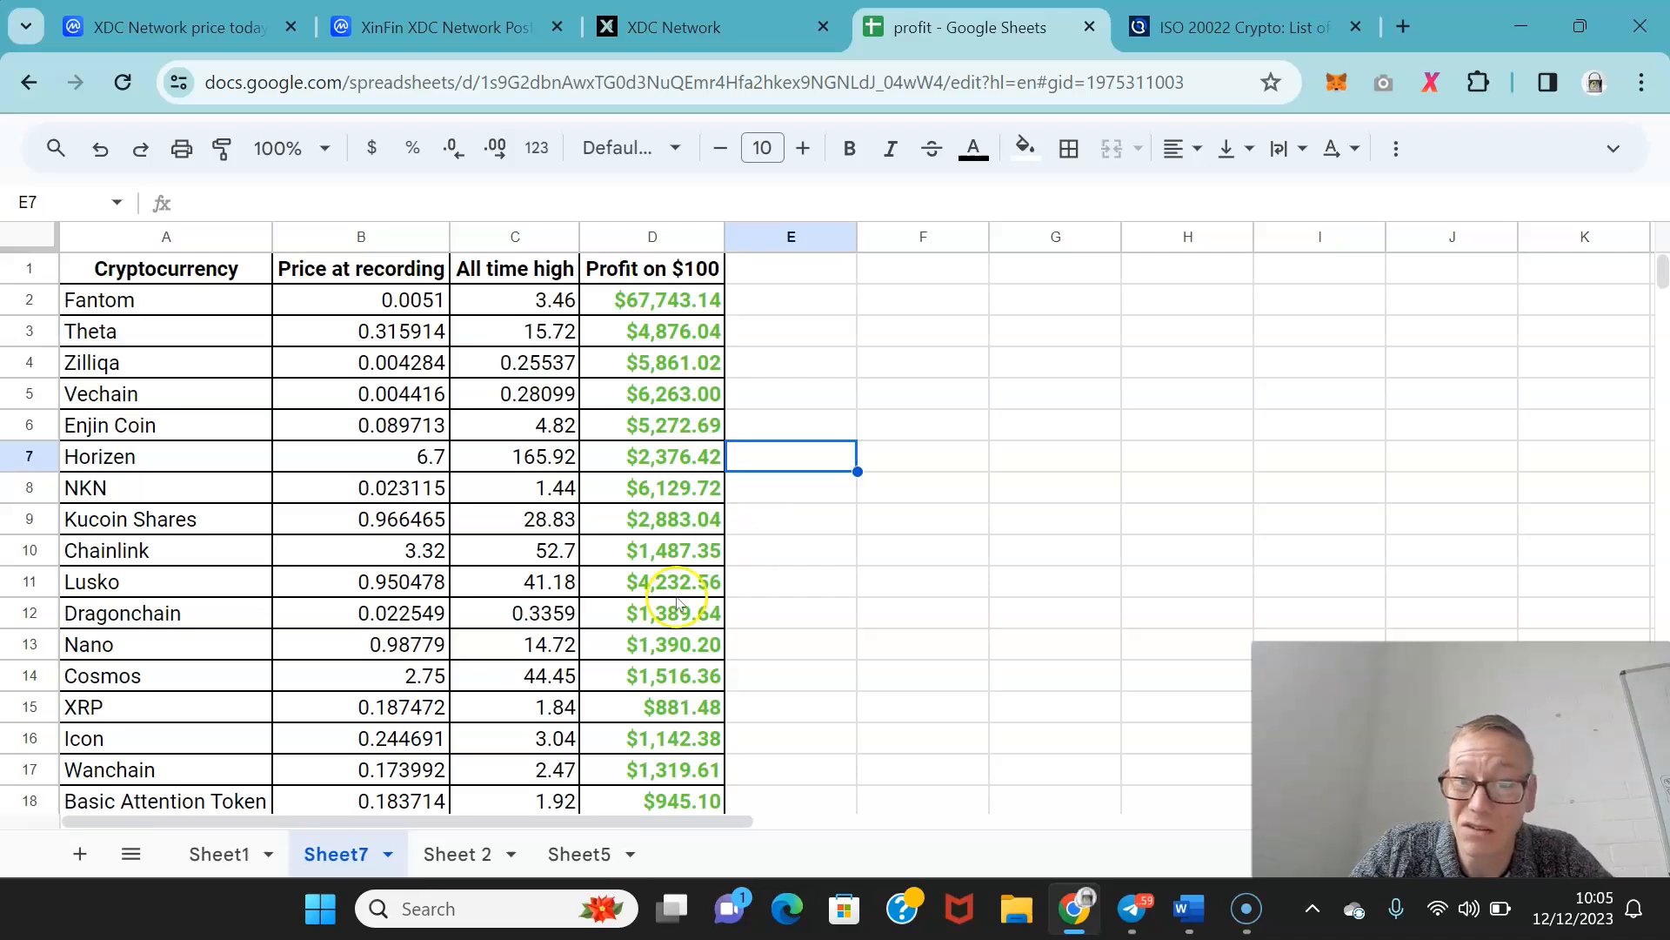
Inspect cell D11's profit formula, then bring the $123,806.64 Total profit into view.
click(652, 581)
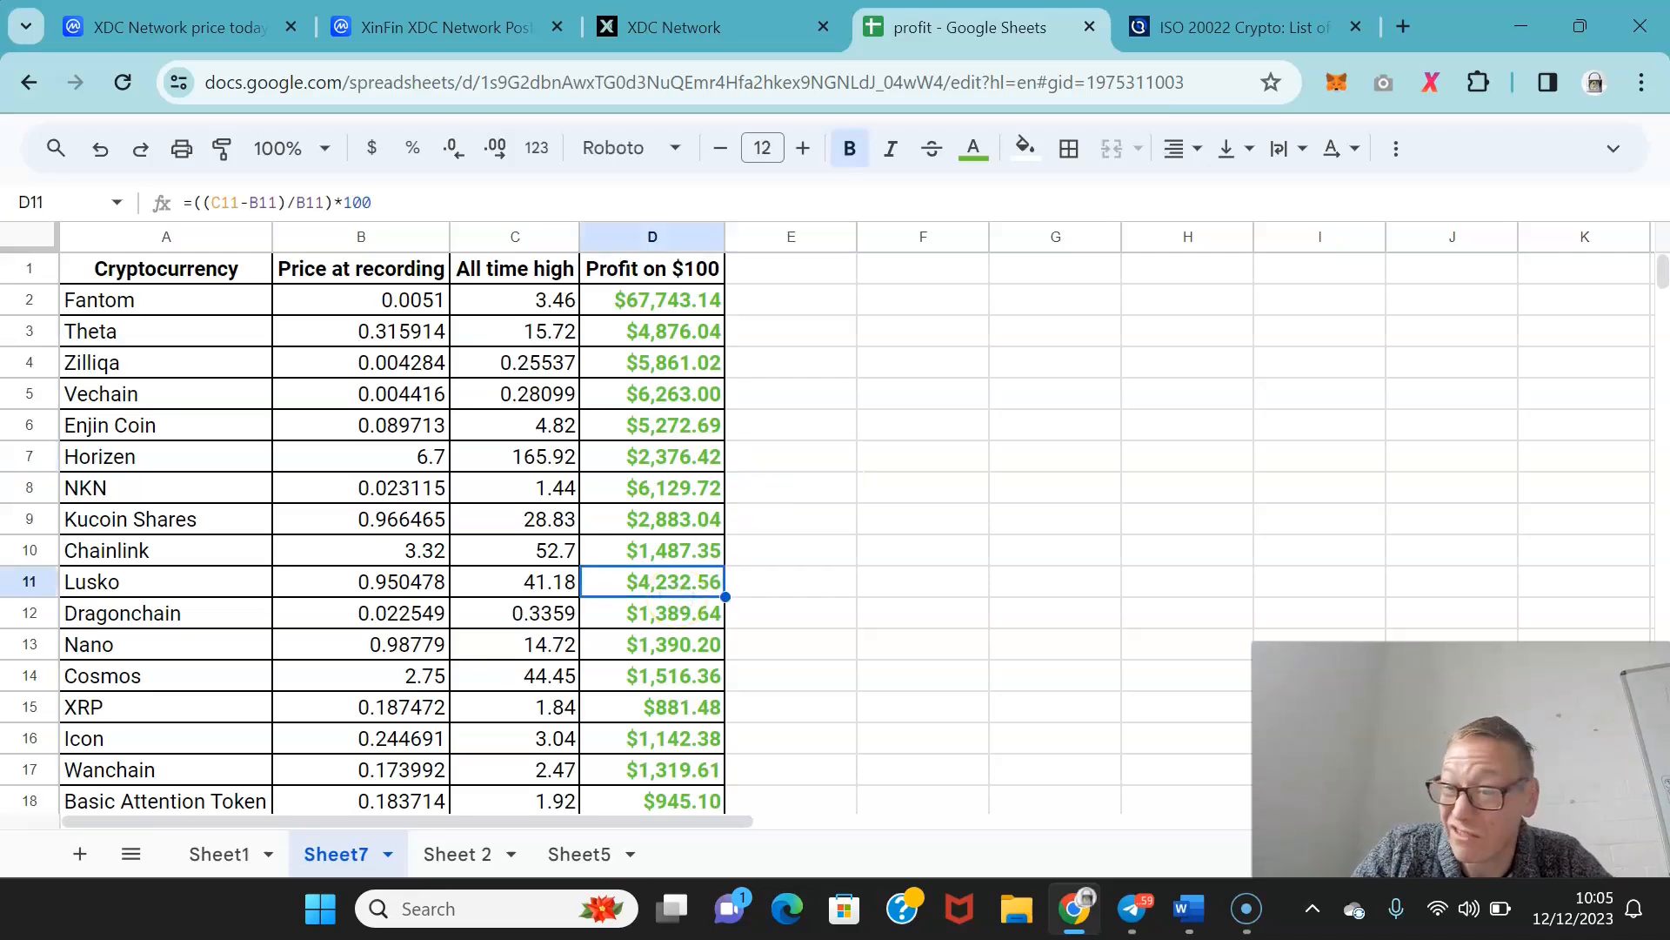
click(652, 738)
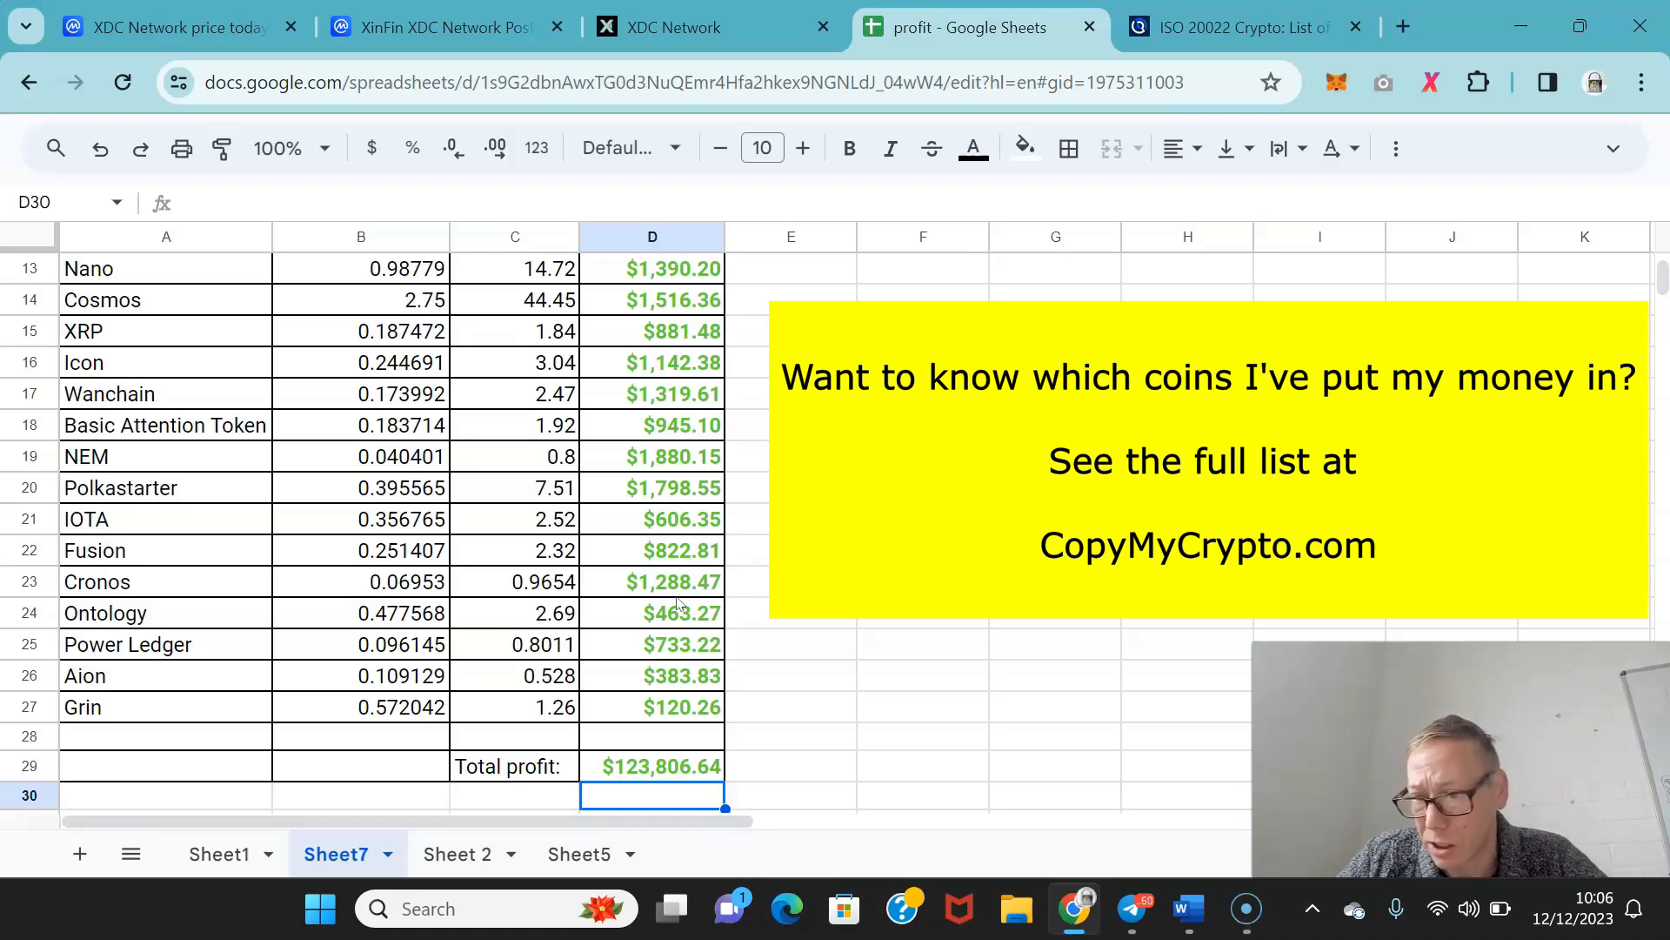
Return to the top row and select the 'Profit on $100' header cell D1.
click(652, 551)
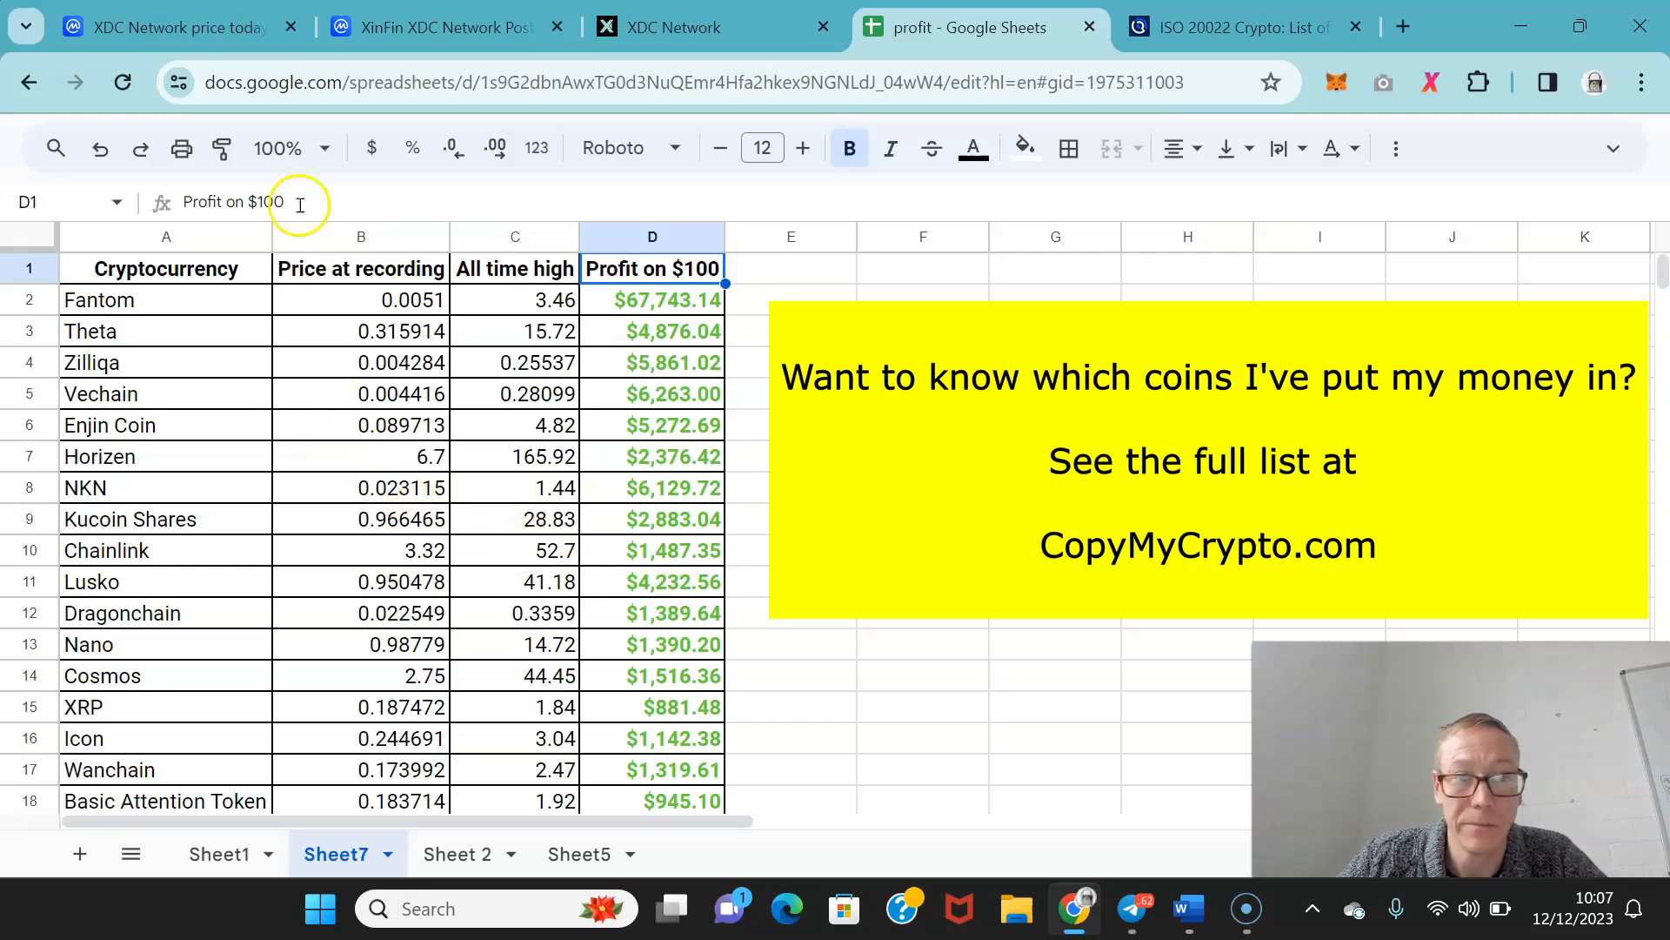
Switch to CoinMarketCap's XDC Network page with its all-time price chart back to 2019.
click(165, 27)
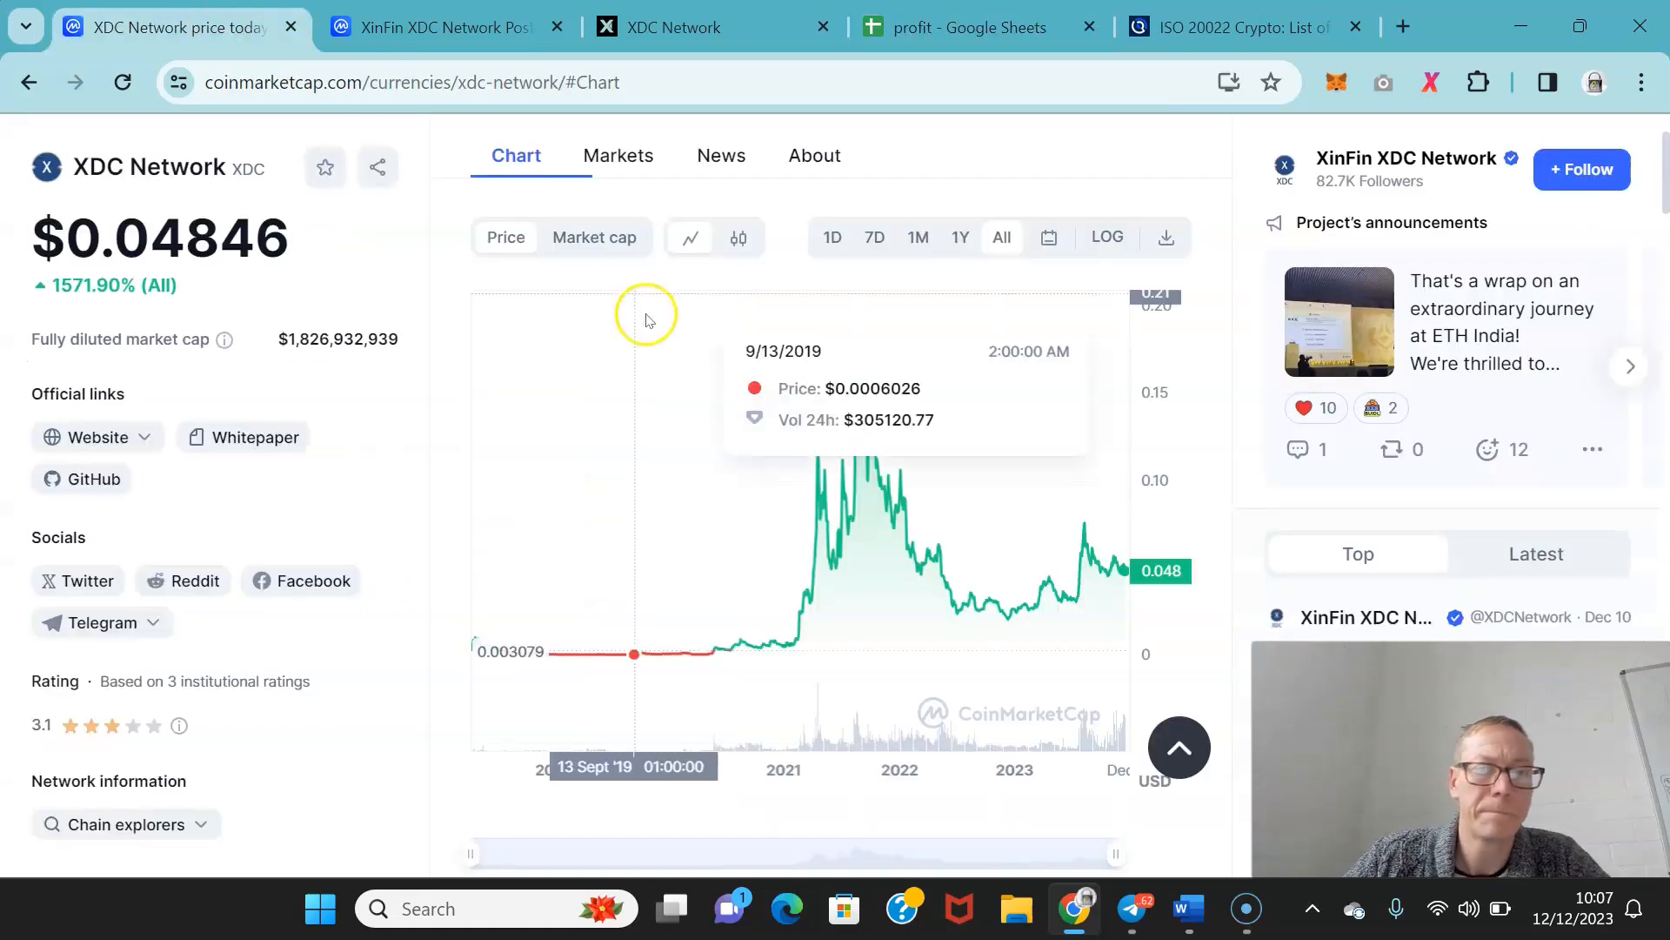
mouse_move(509, 438)
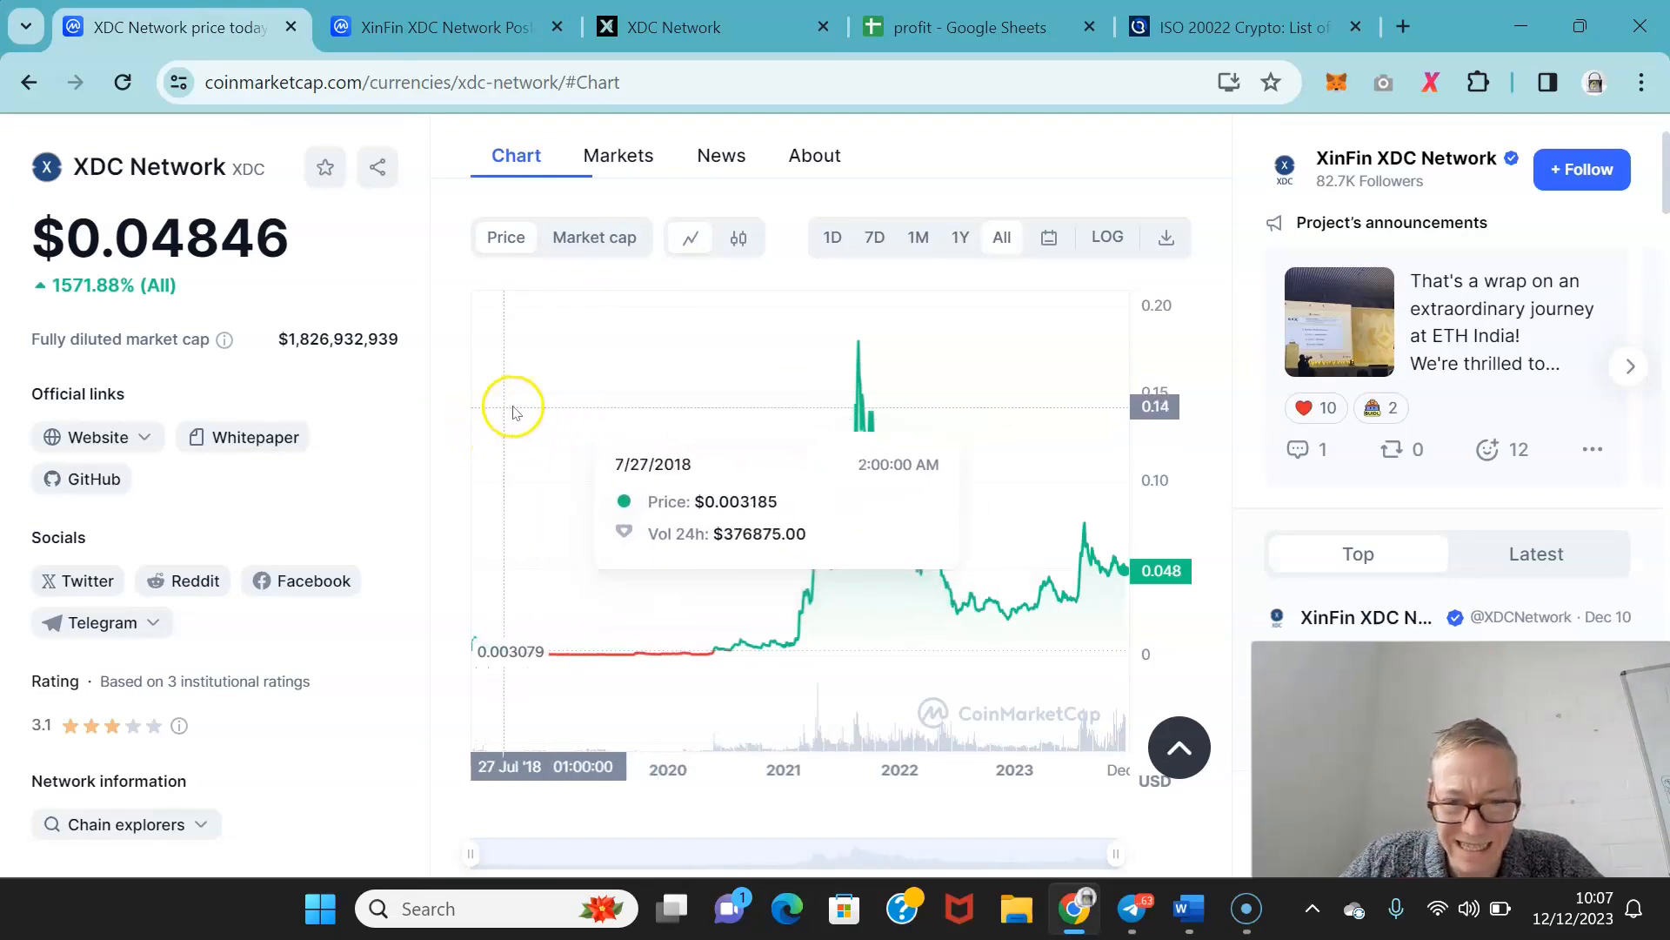
mouse_move(584, 407)
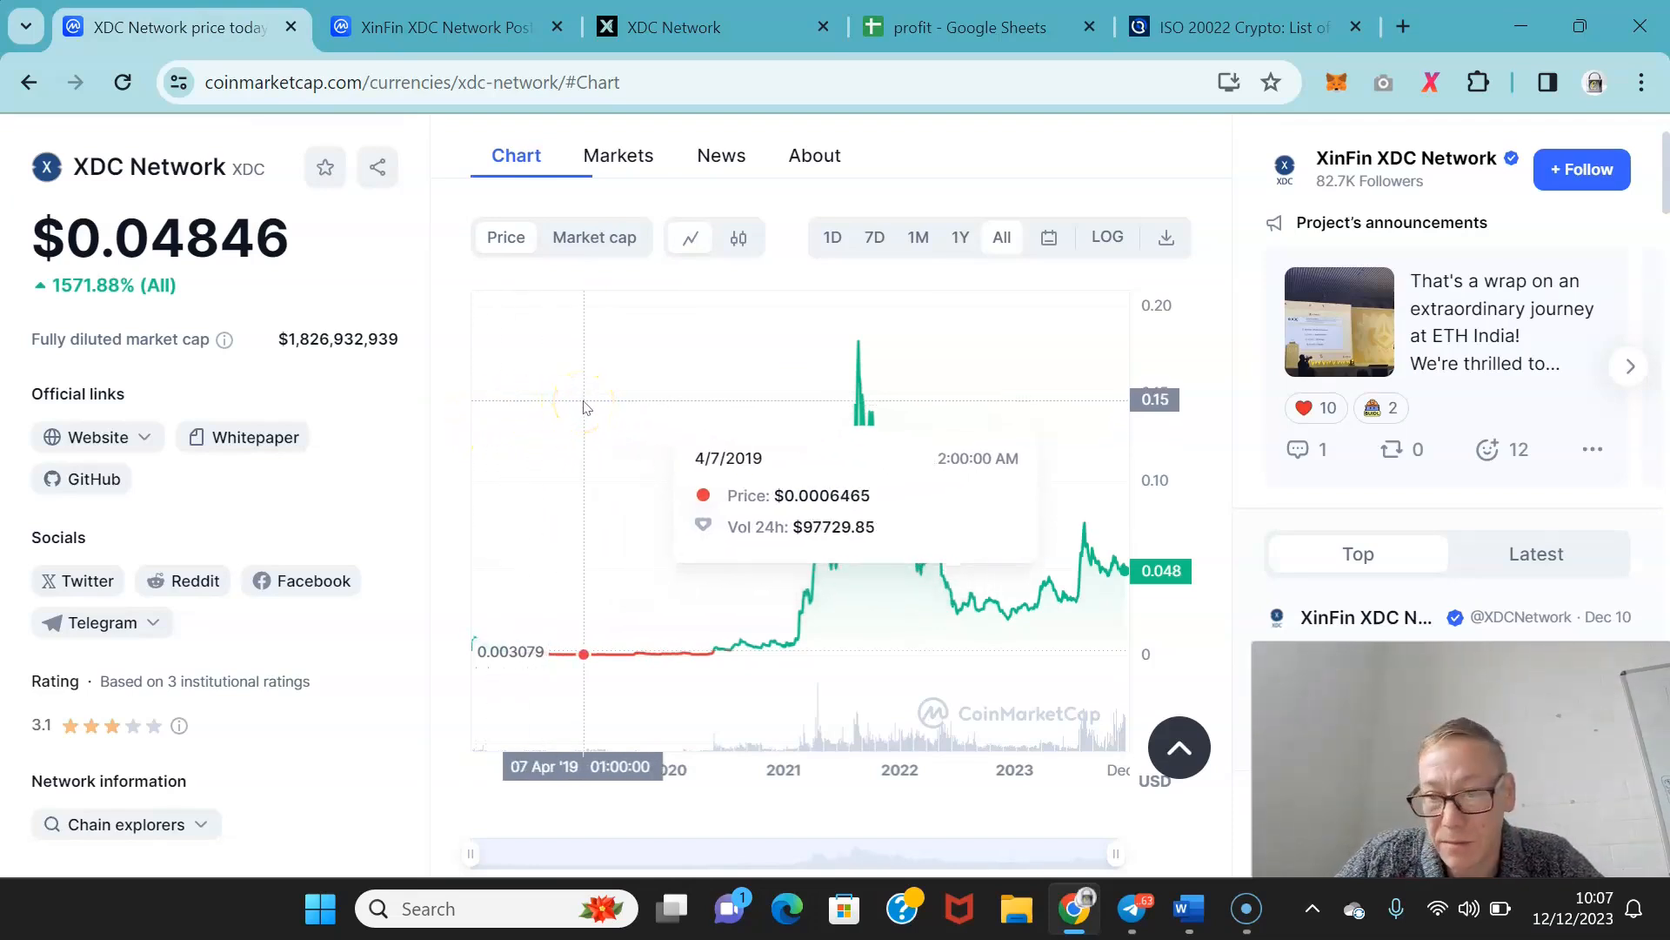
mouse_move(862, 347)
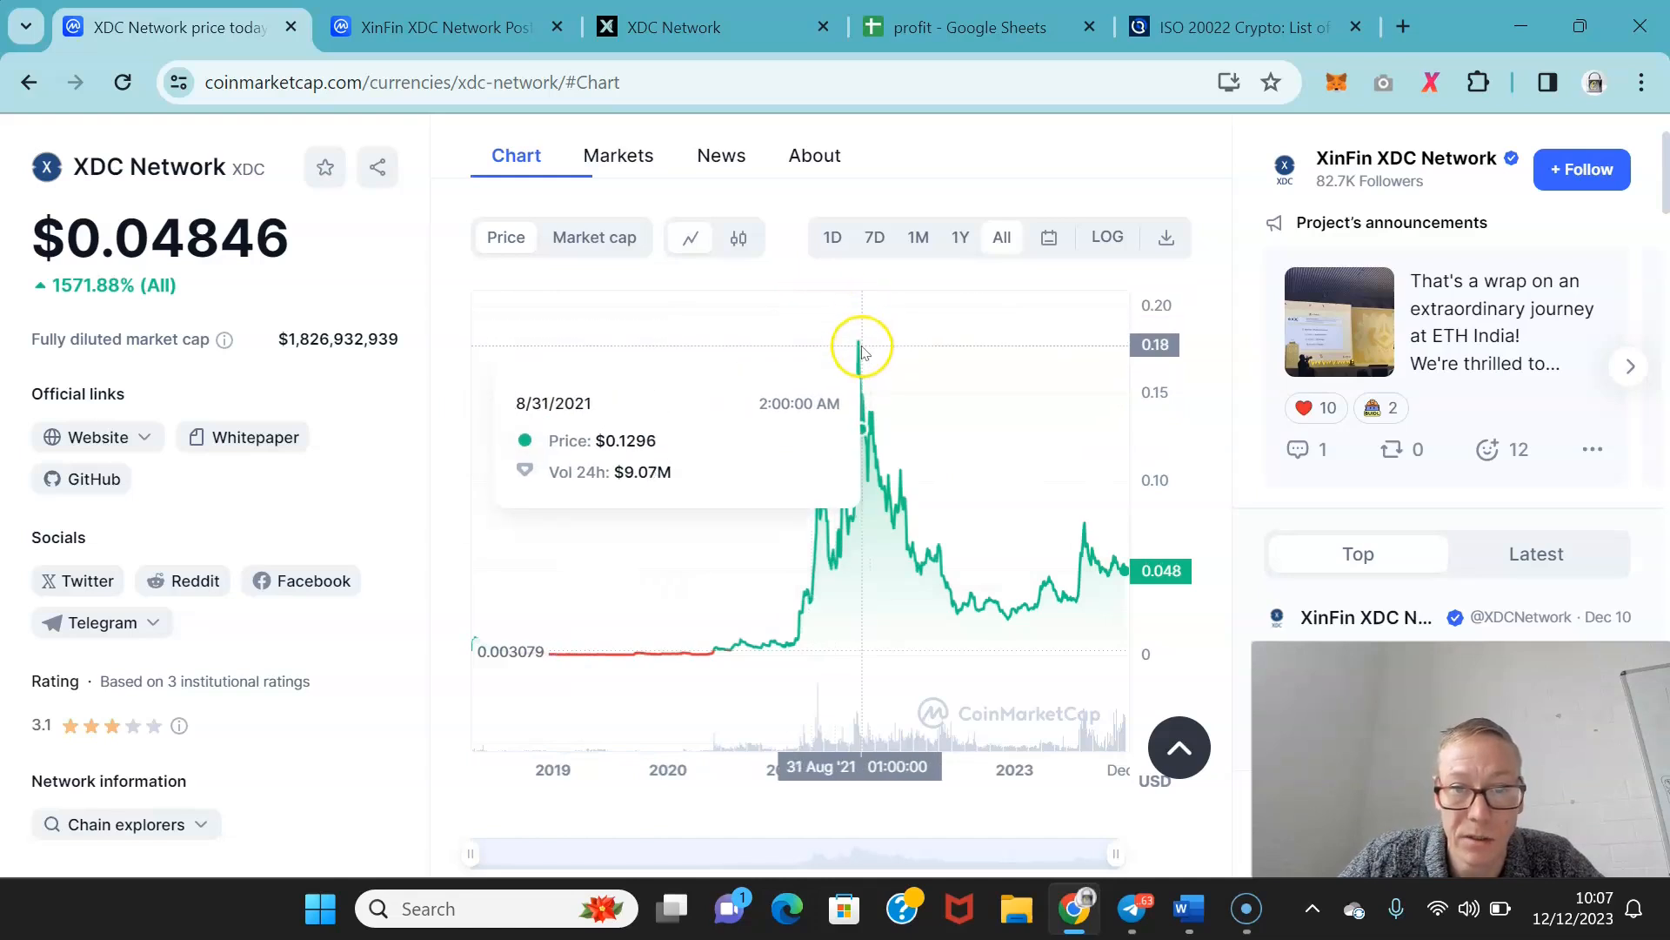
mouse_move(652, 430)
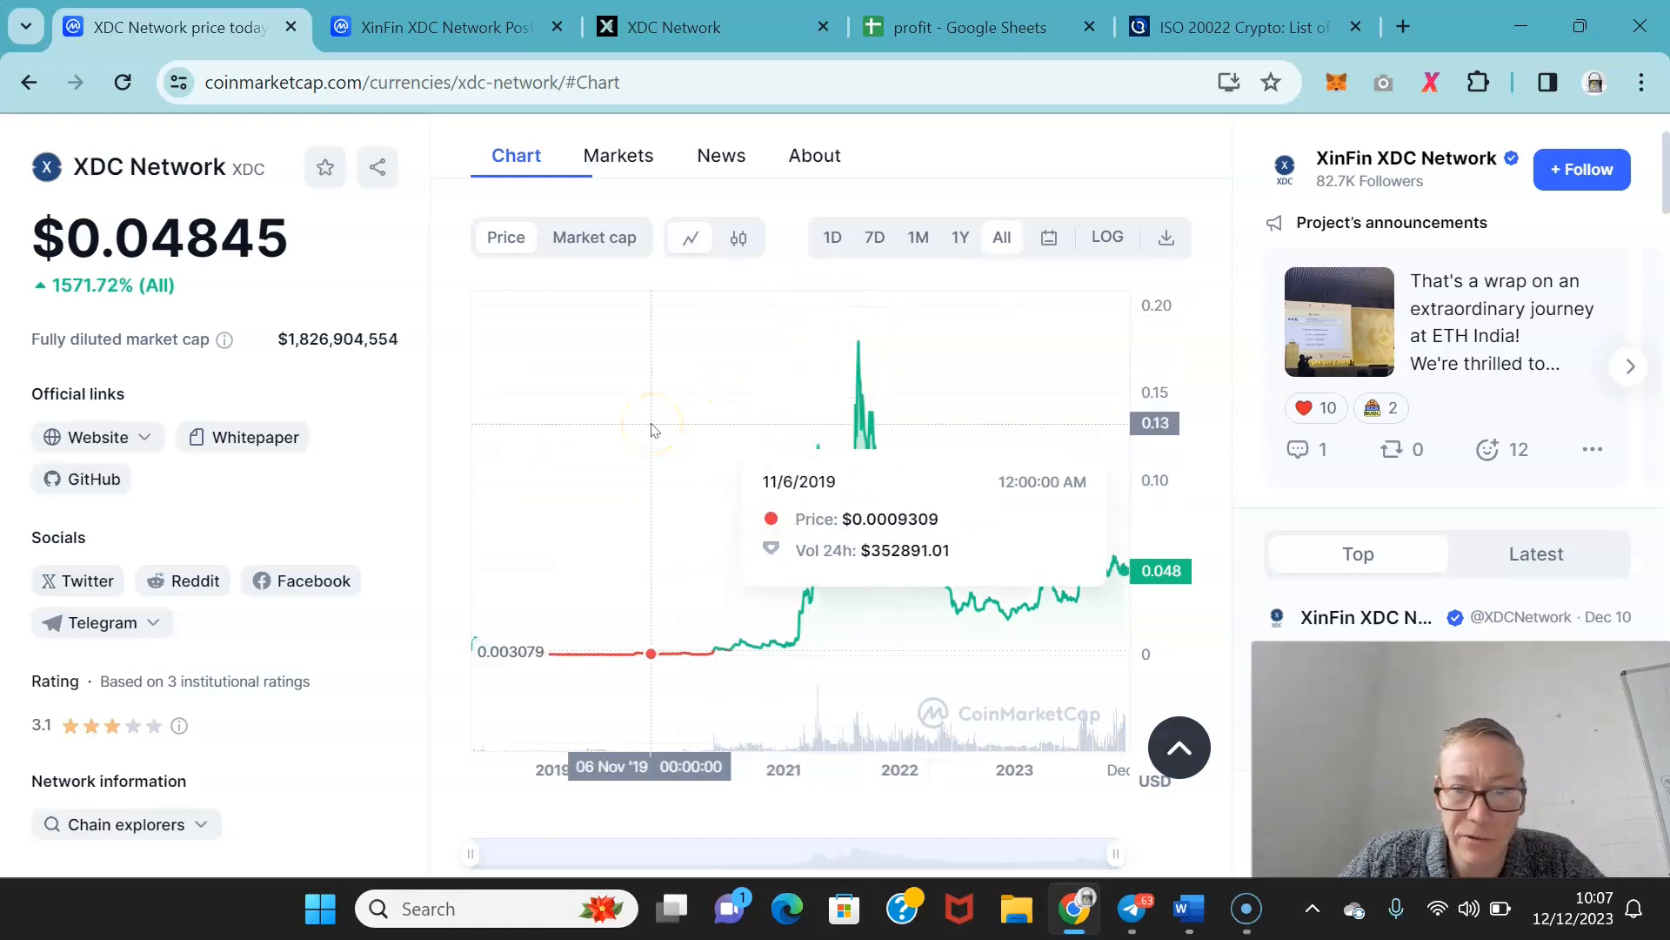
mouse_move(651, 430)
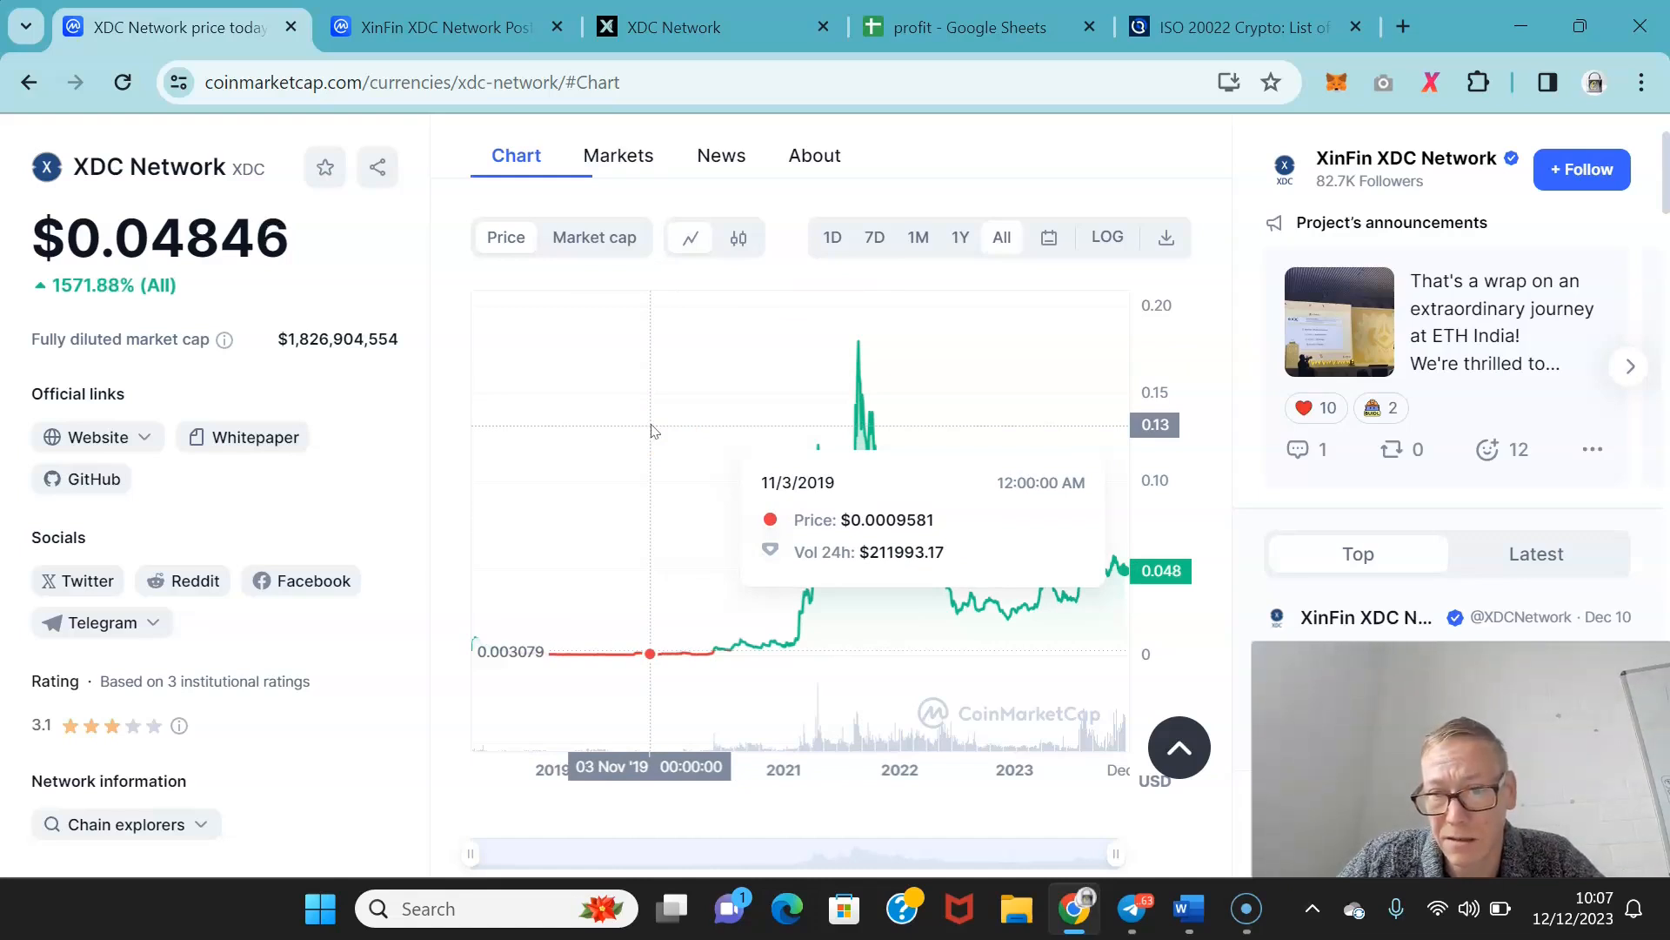
mouse_move(938, 335)
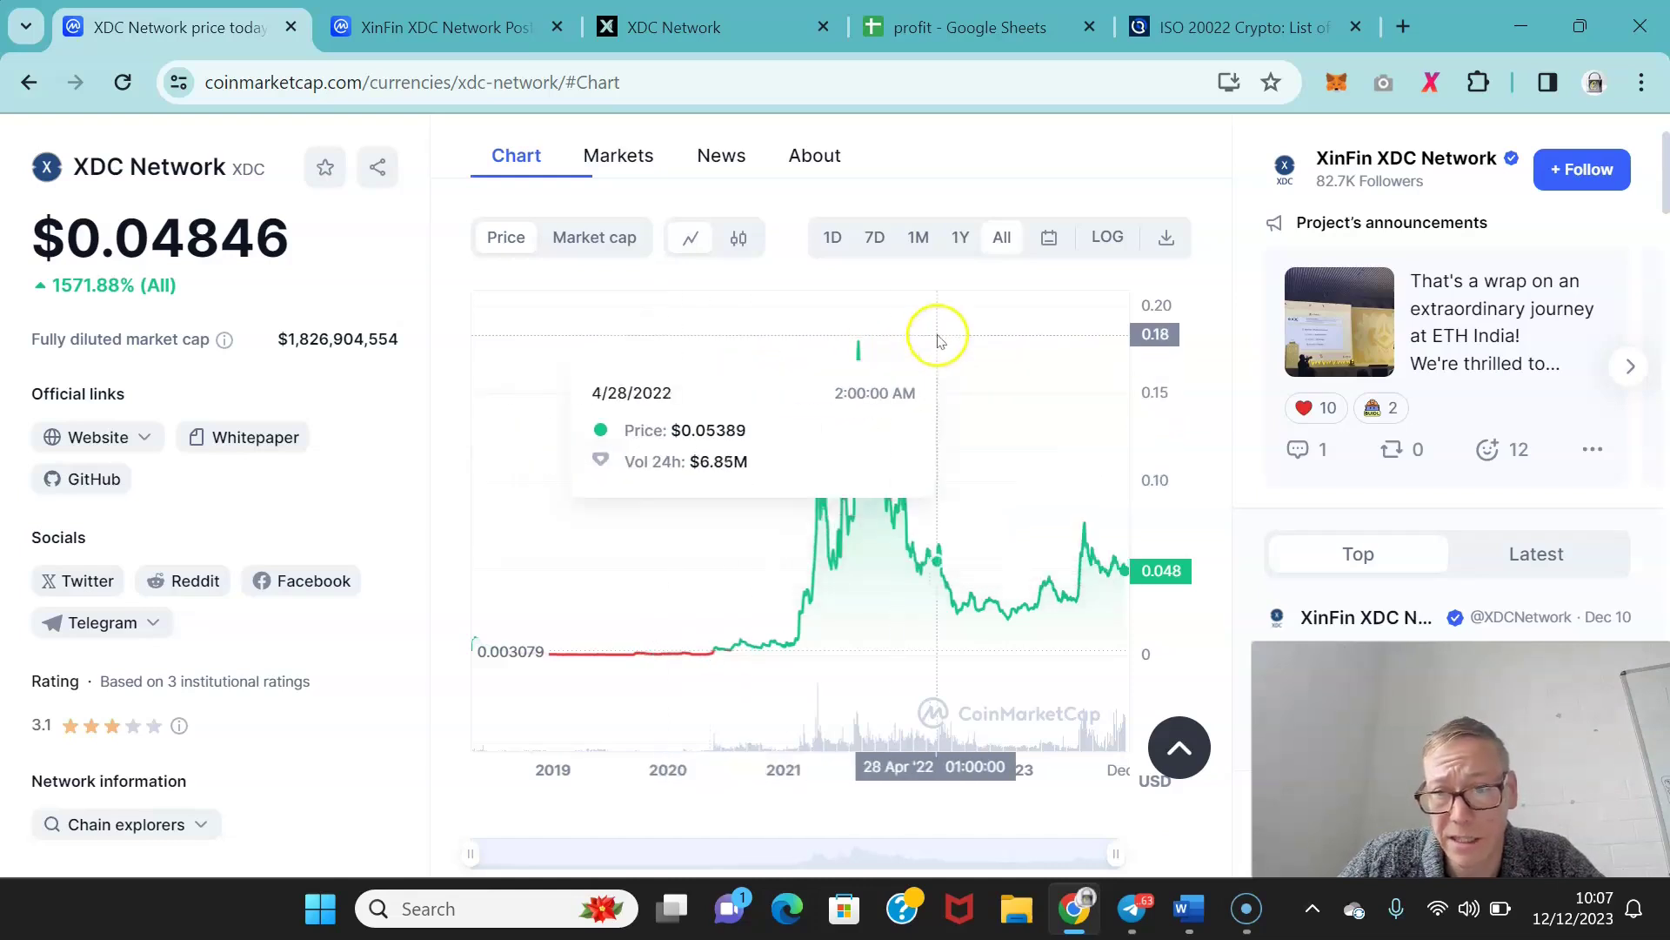
mouse_move(832, 364)
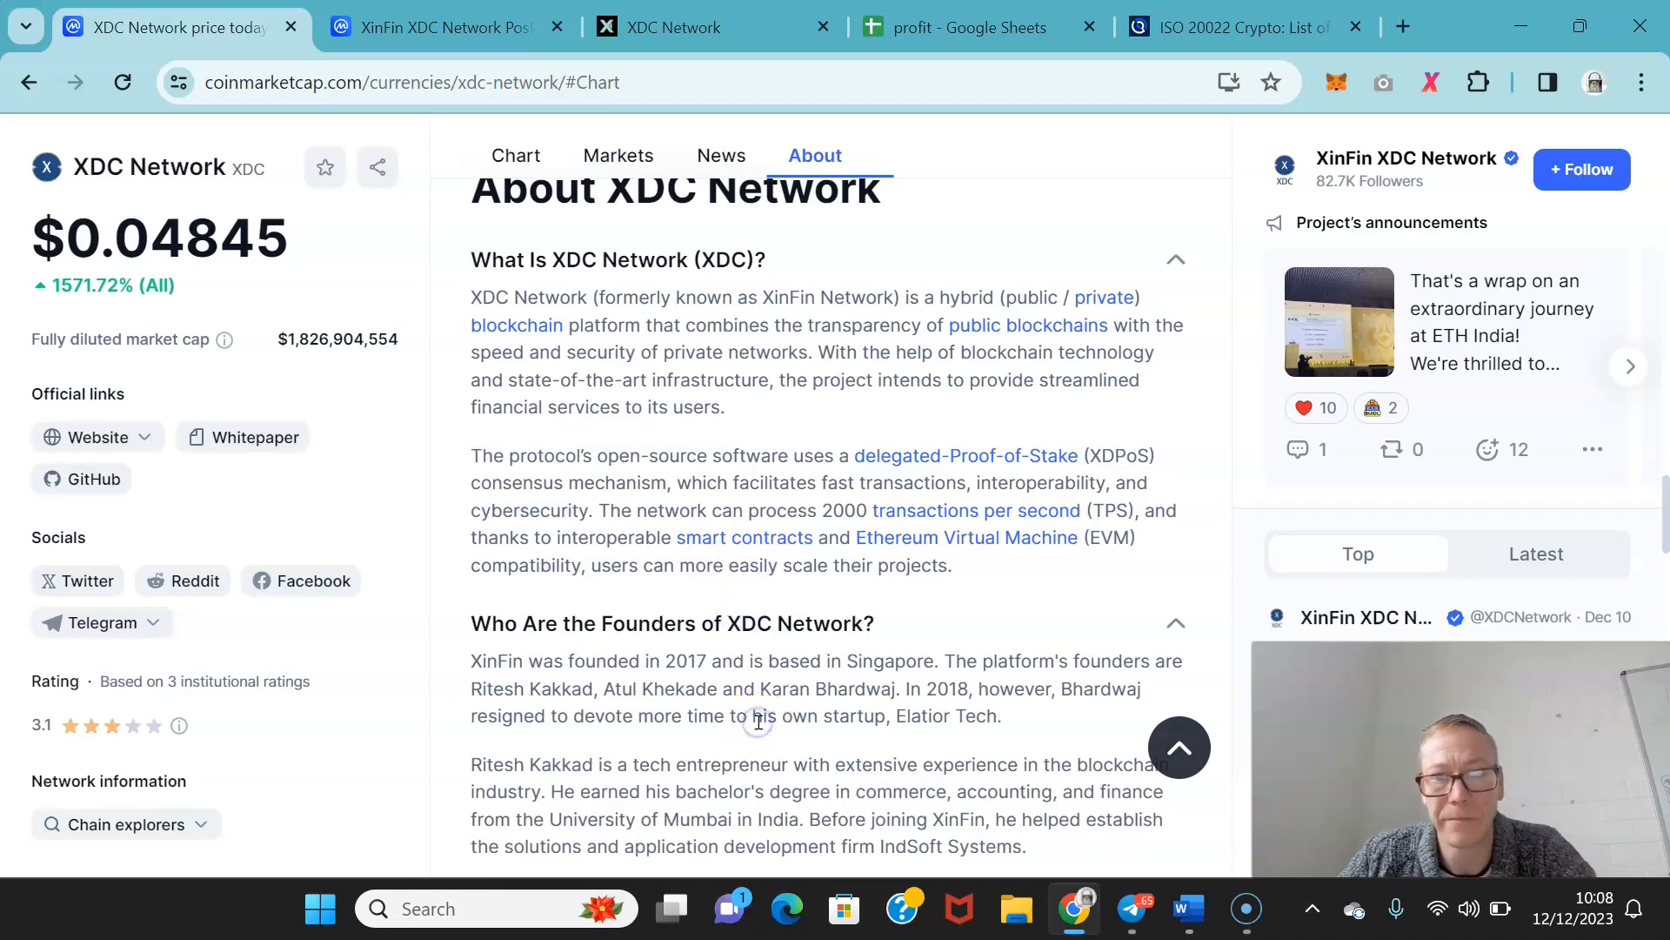
Scroll past founders Ritesh Kakkad, Atul Khekade and Karan Bhardwaj to the FAQ headings.
scroll(down, 3)
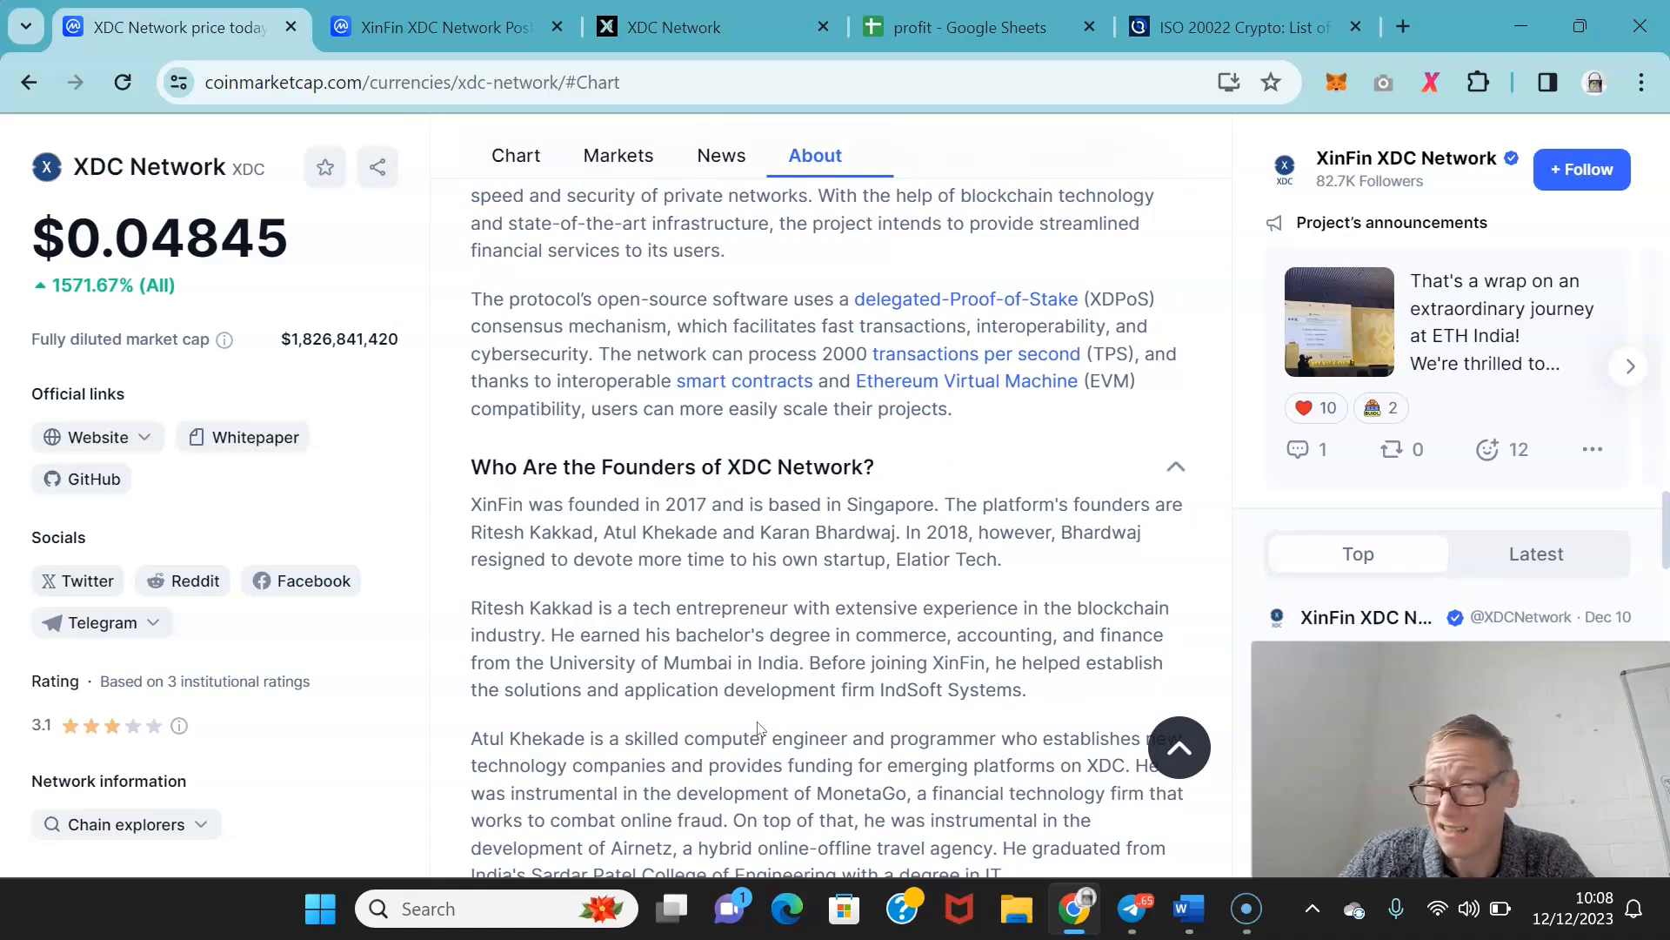
scroll(down, 3)
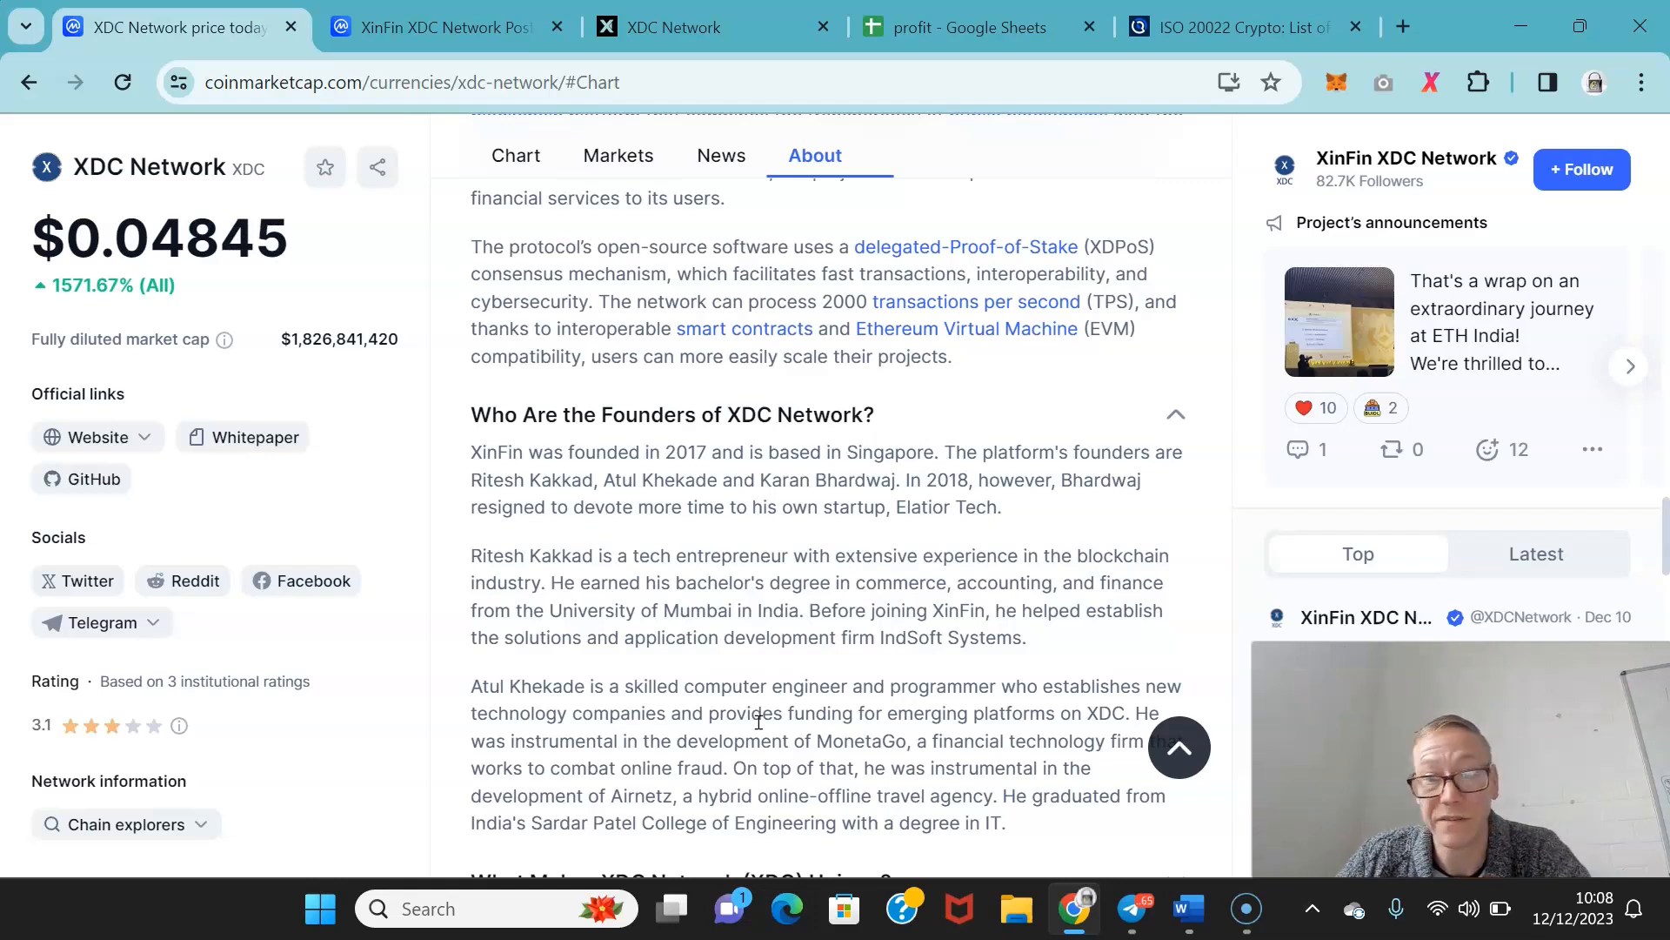
scroll(down, 3)
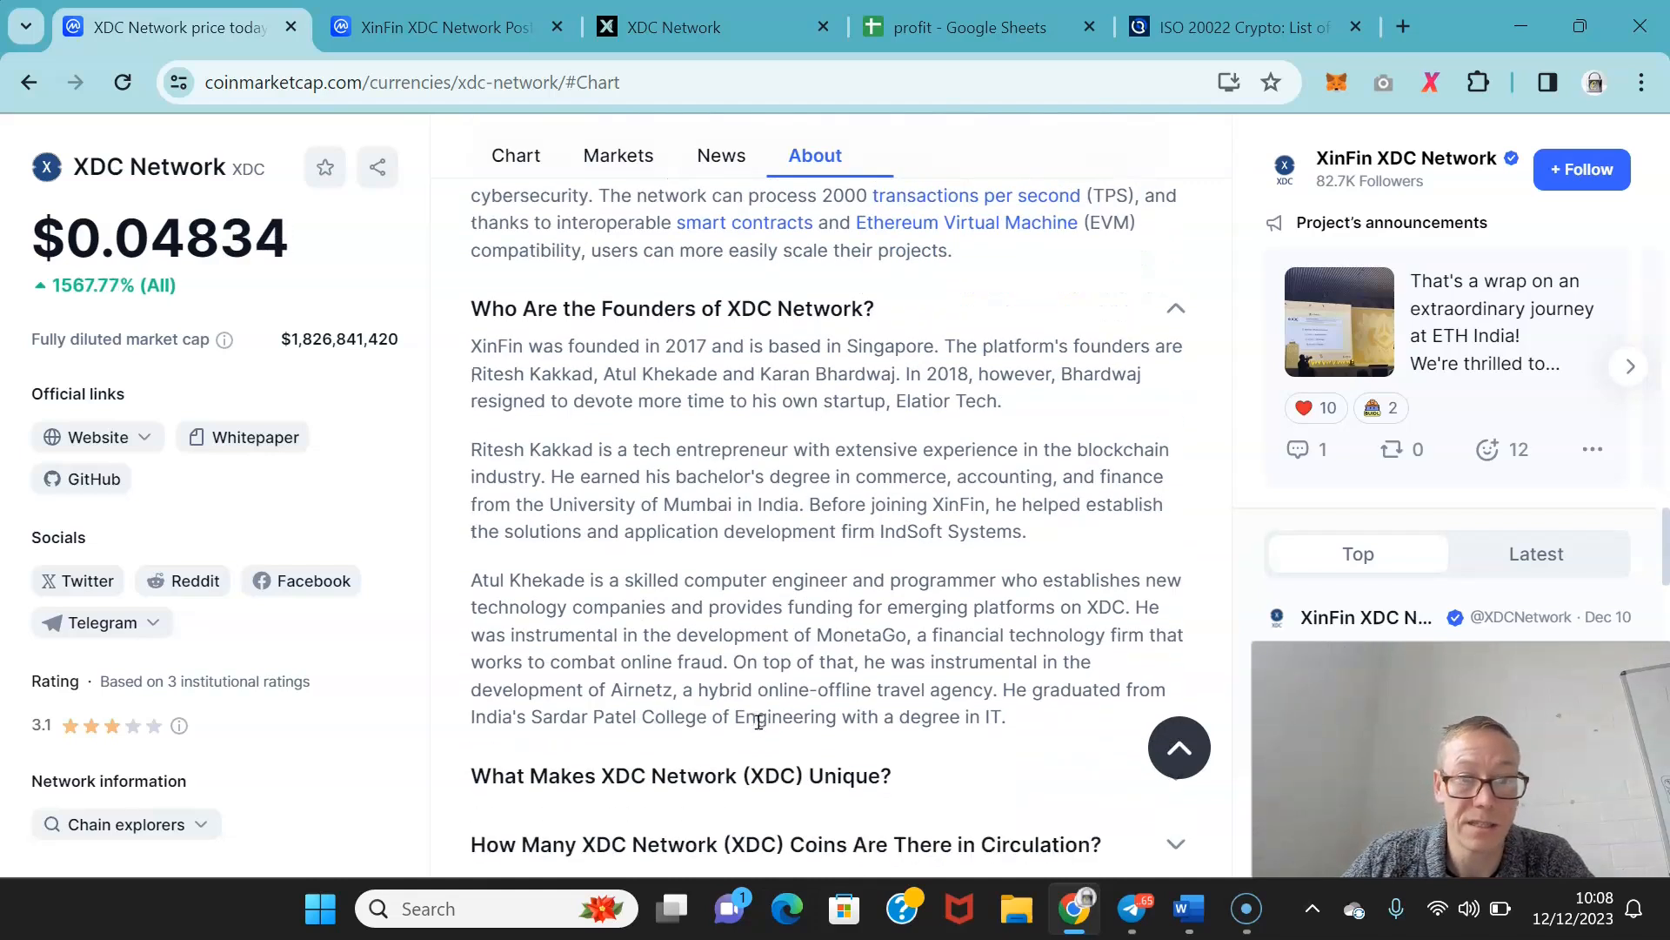
scroll(down, 3)
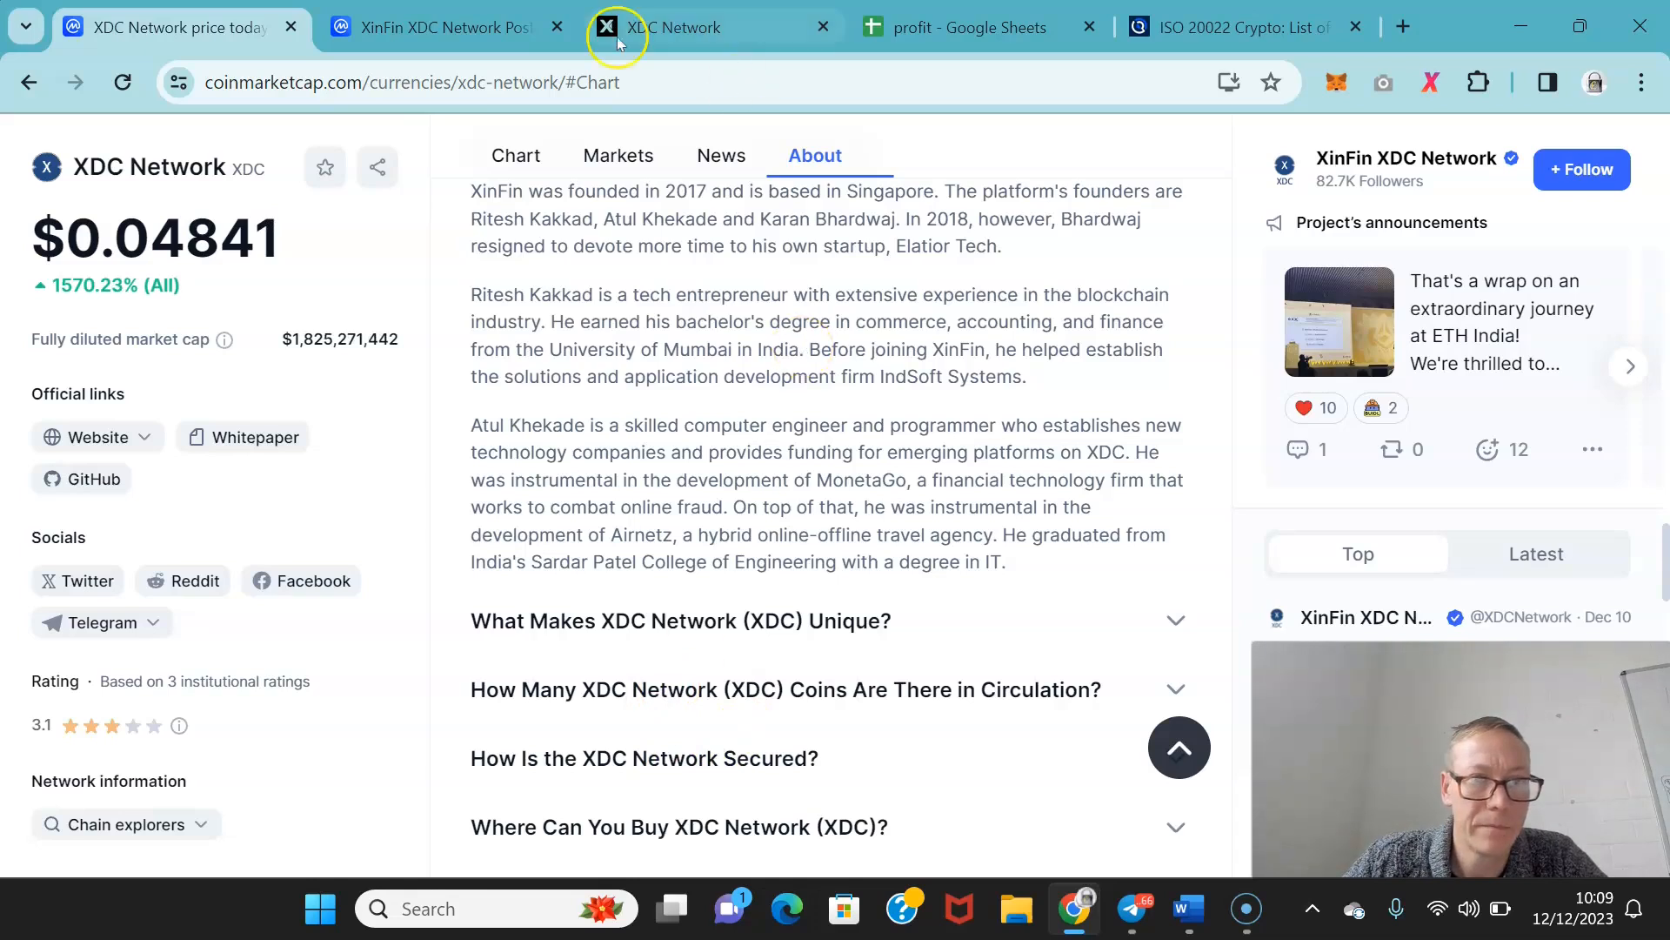
Show XinFin XDC Network's community post about its ETHIndia hackathon booth.
click(437, 27)
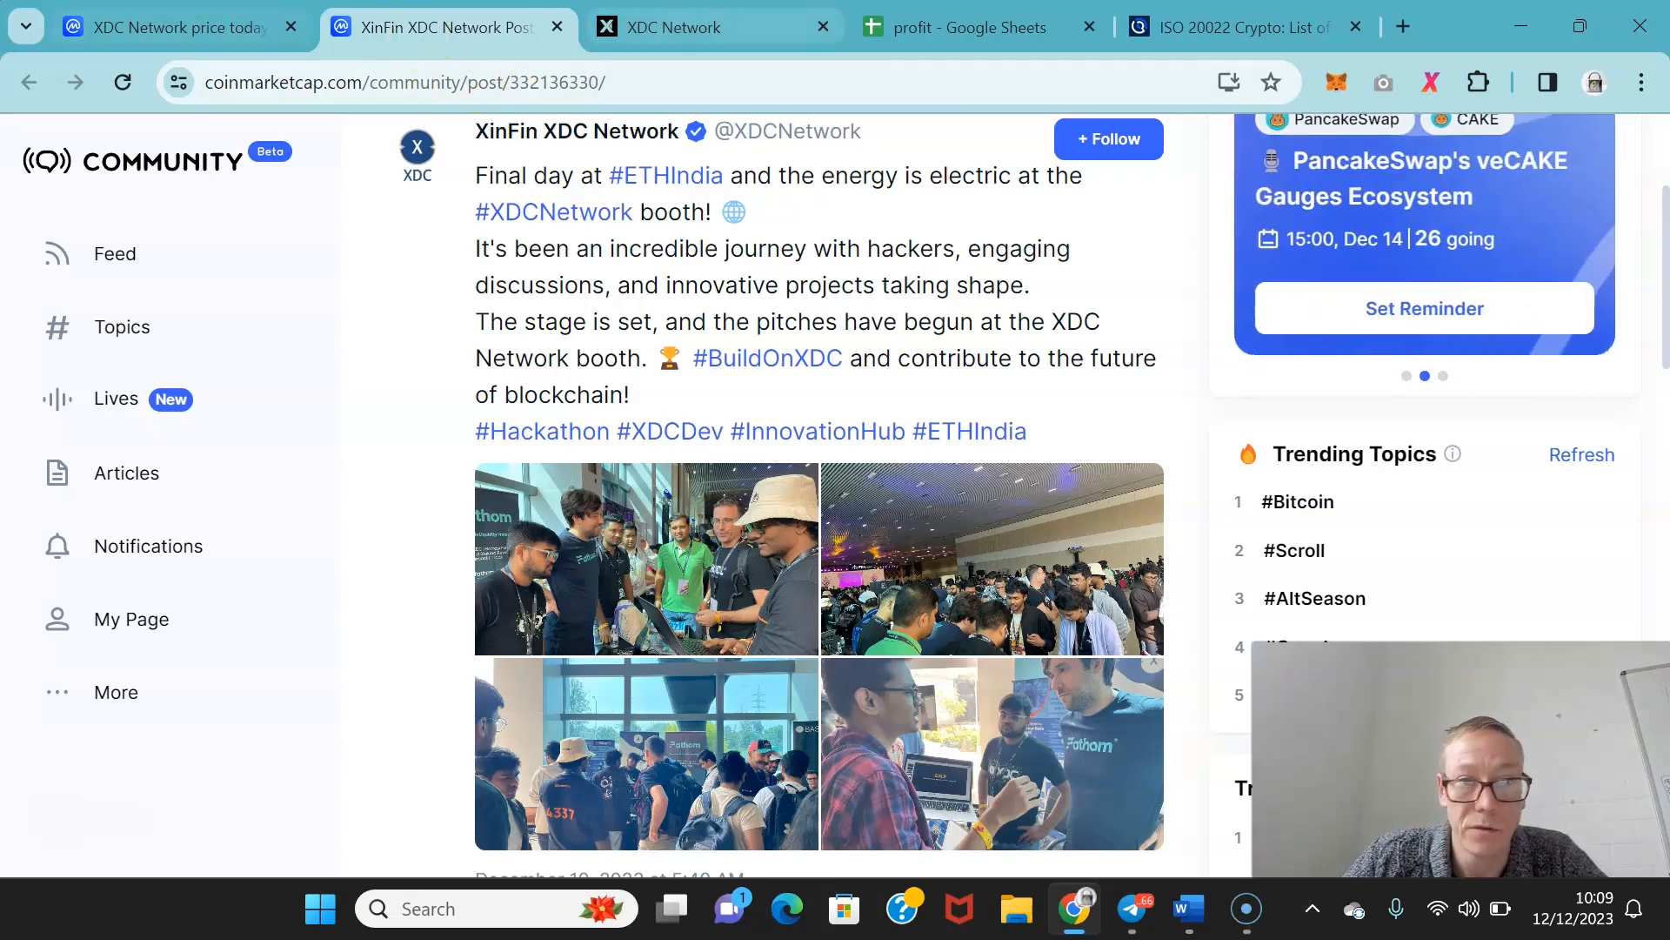
Switch to Cryptopolitan's ISO 20022 crypto list at the XDC Network (XDC) entry.
click(1236, 27)
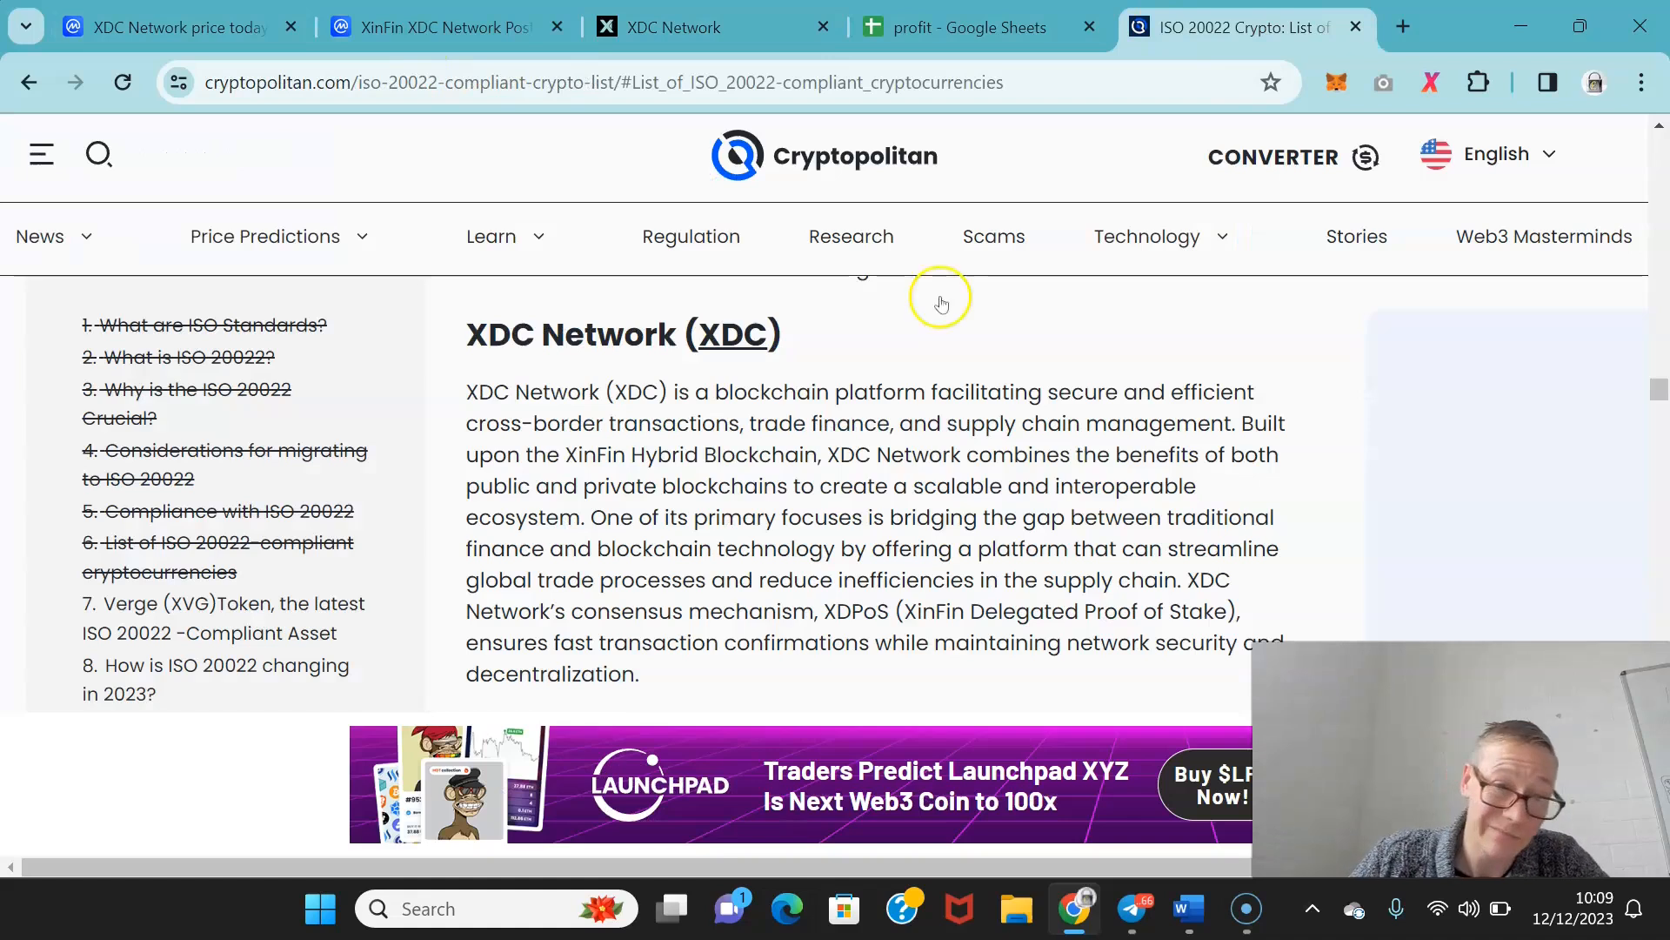
mouse_move(853, 401)
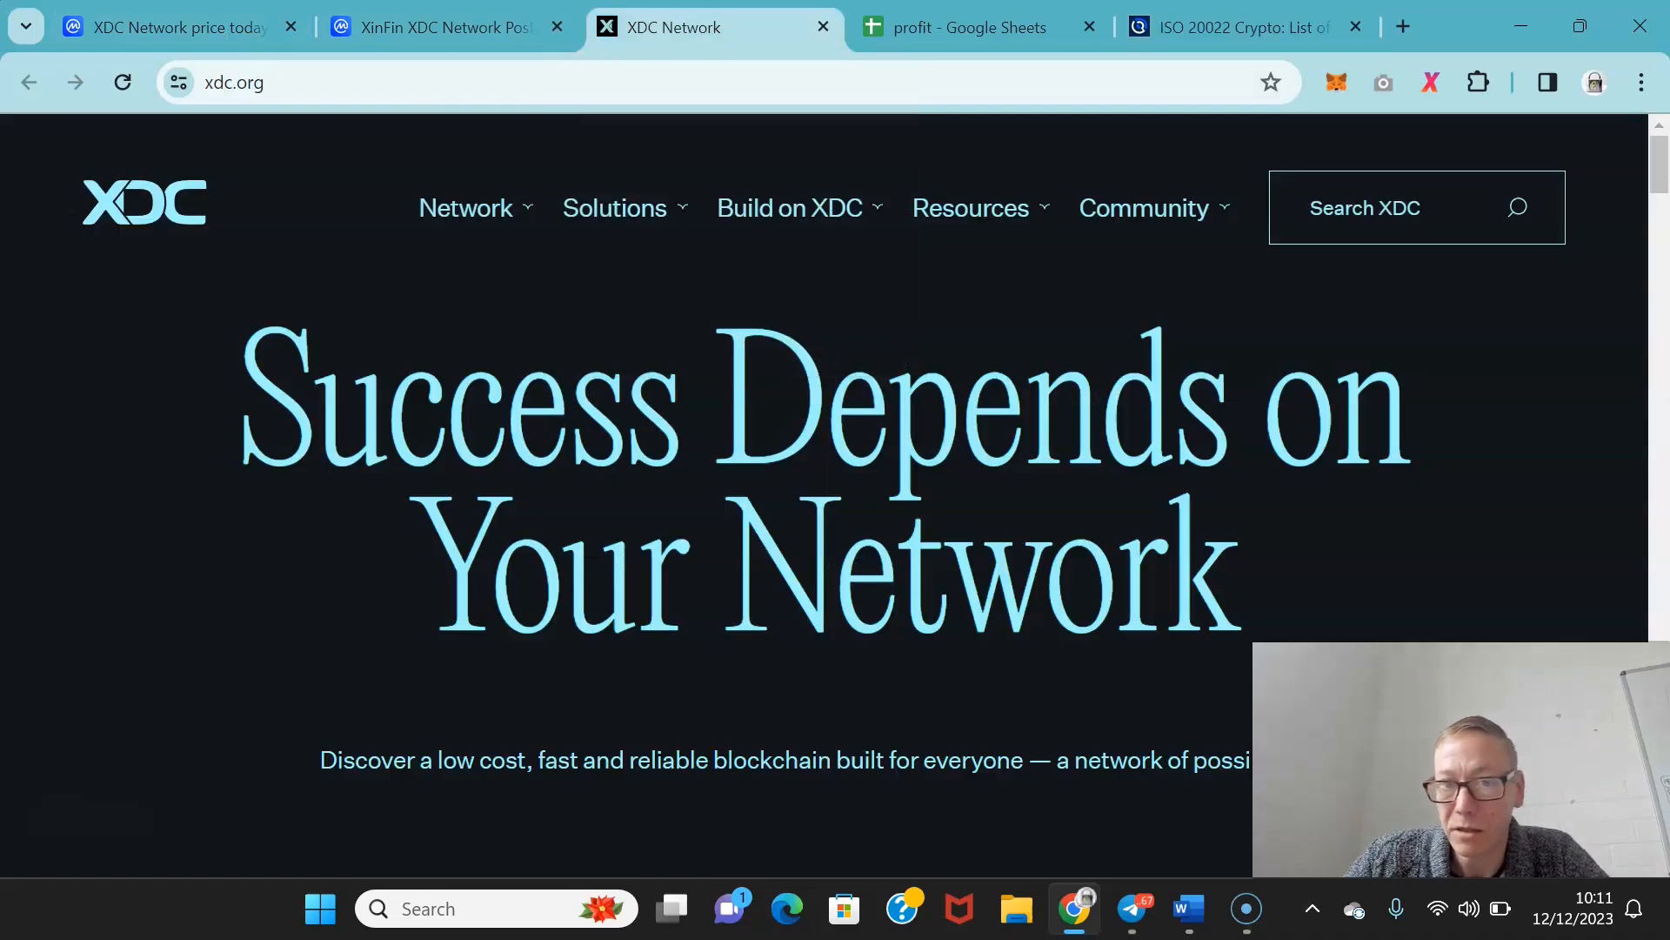
mouse_move(492, 193)
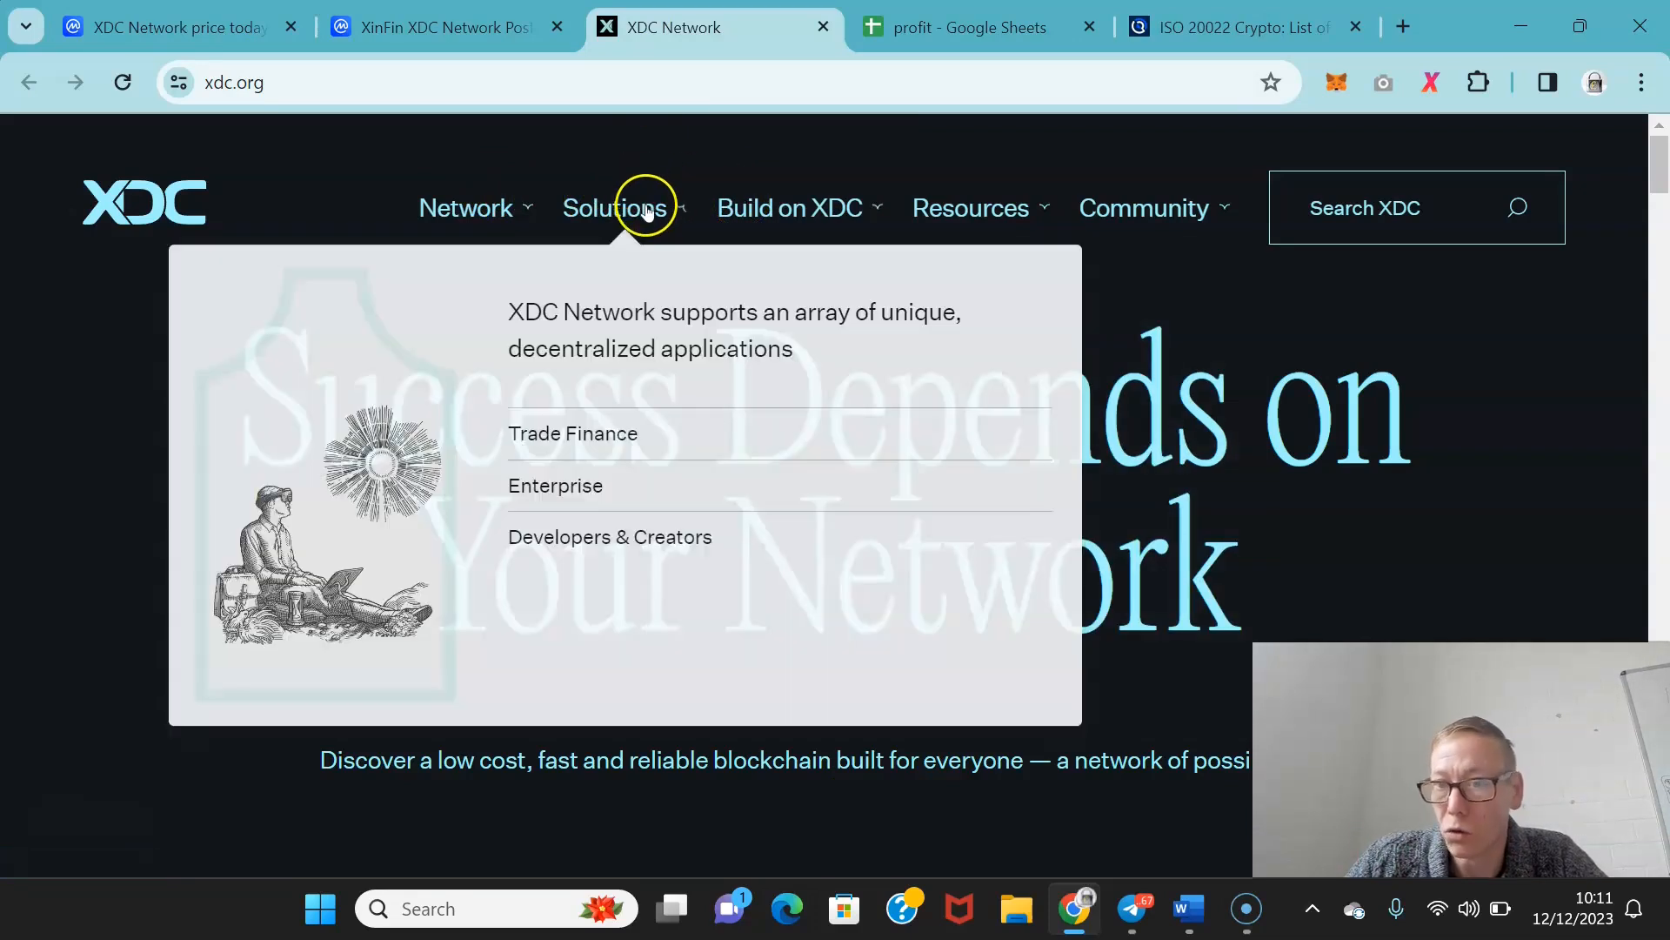
mouse_move(1094, 208)
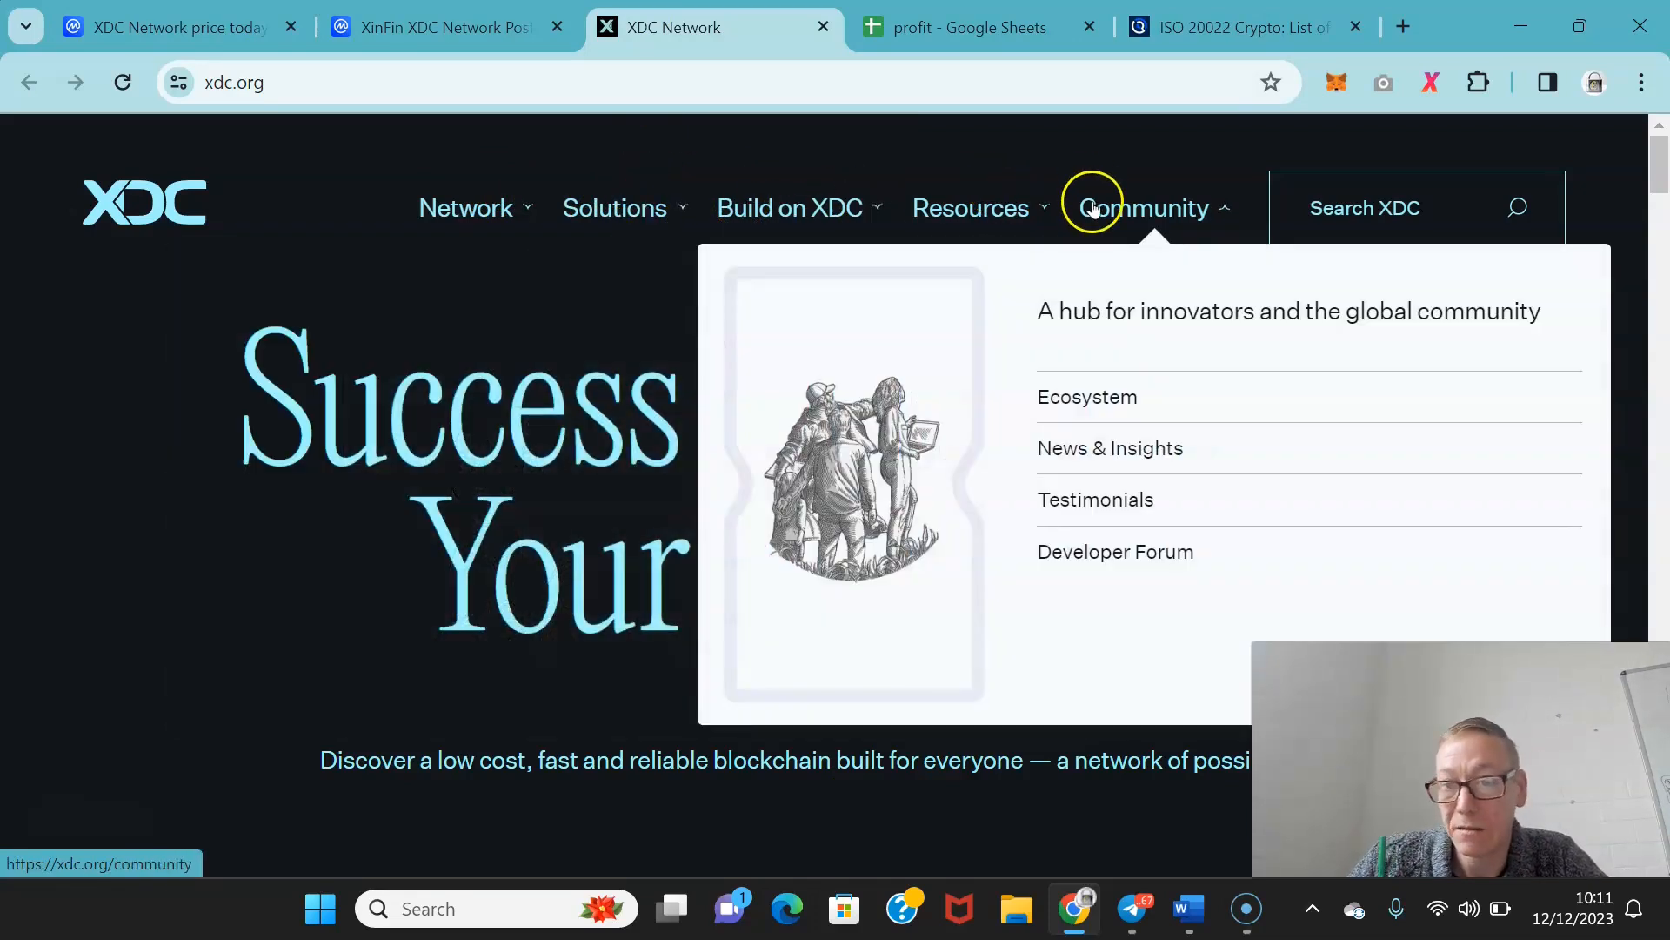
mouse_move(1101, 402)
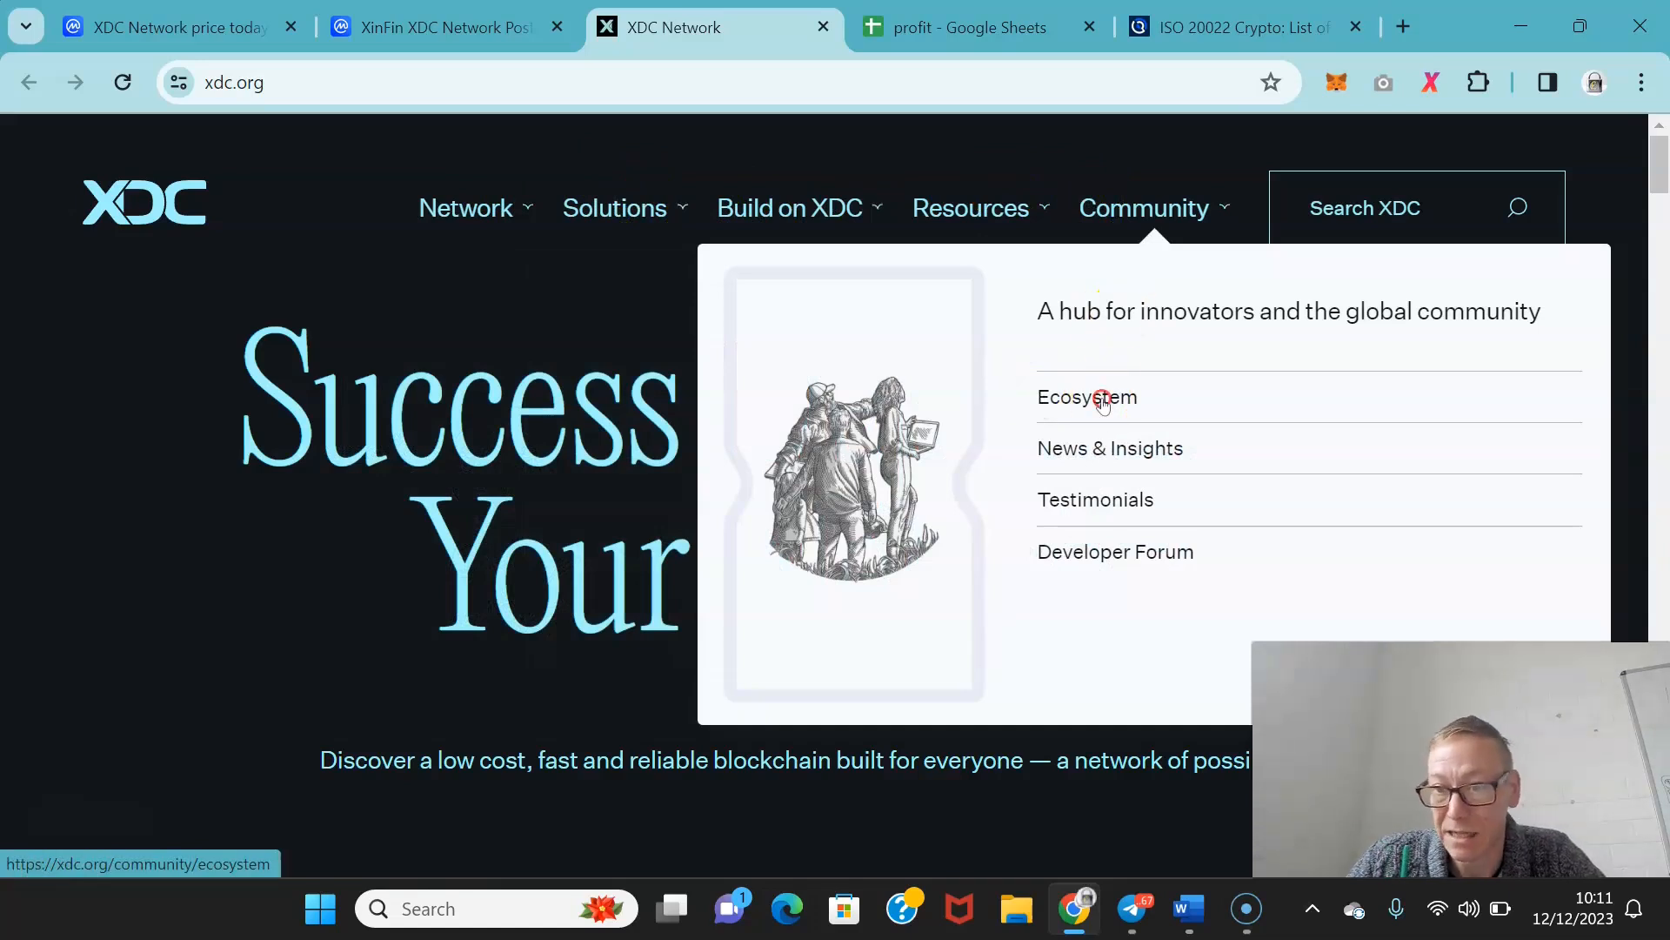
click(1101, 398)
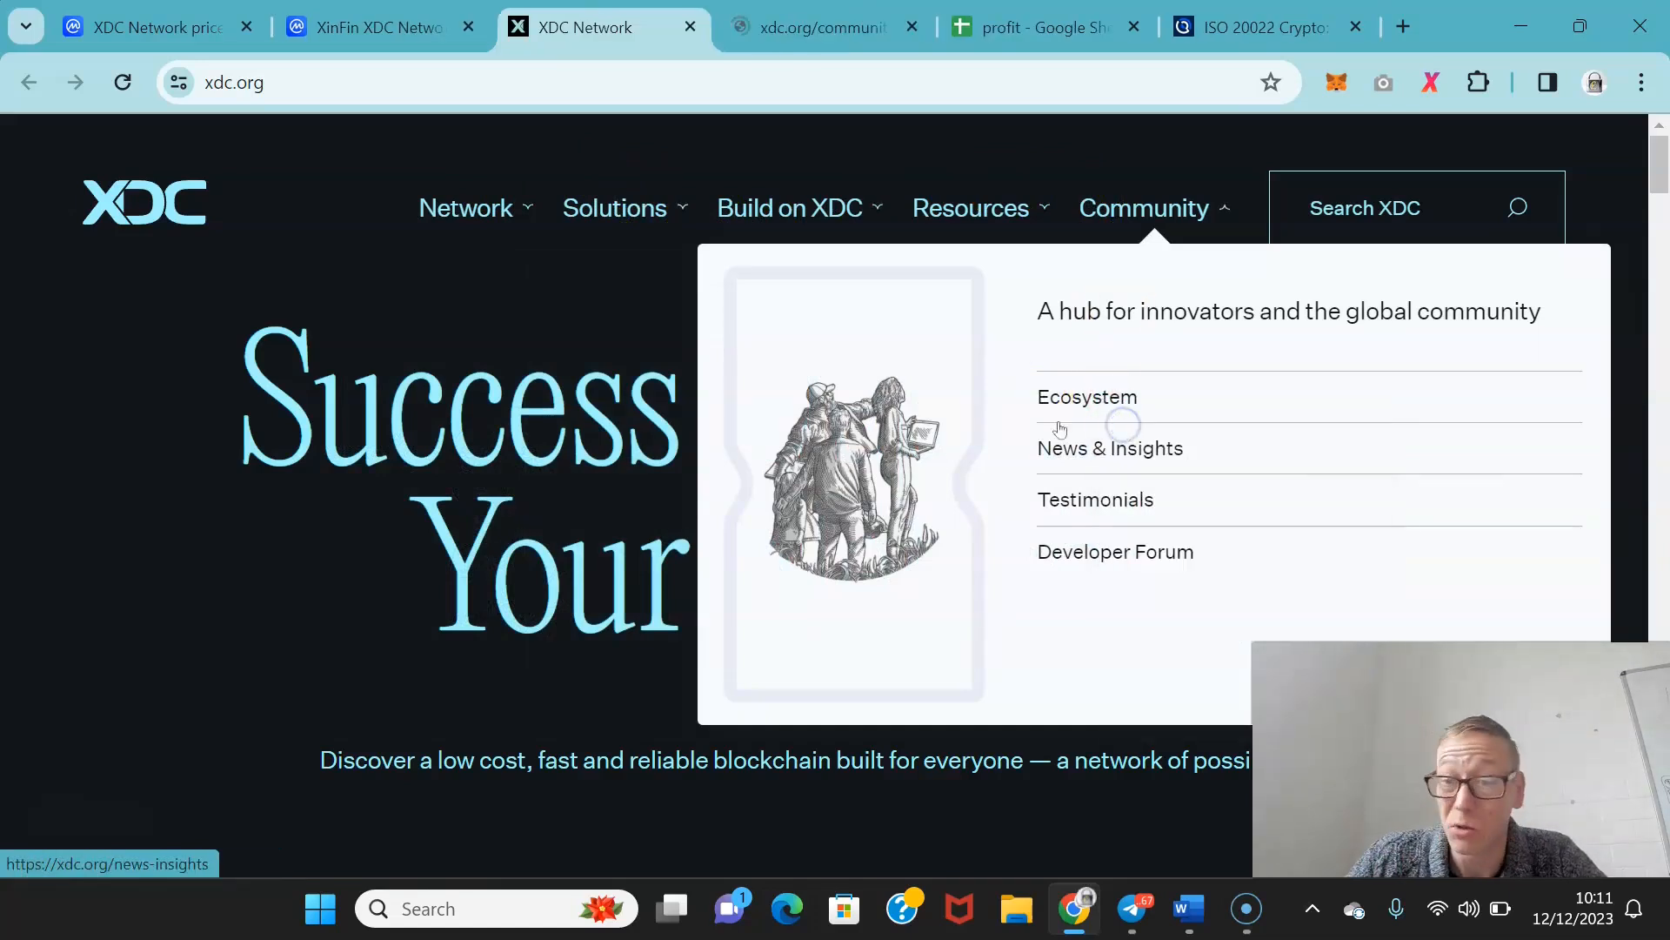
click(1087, 397)
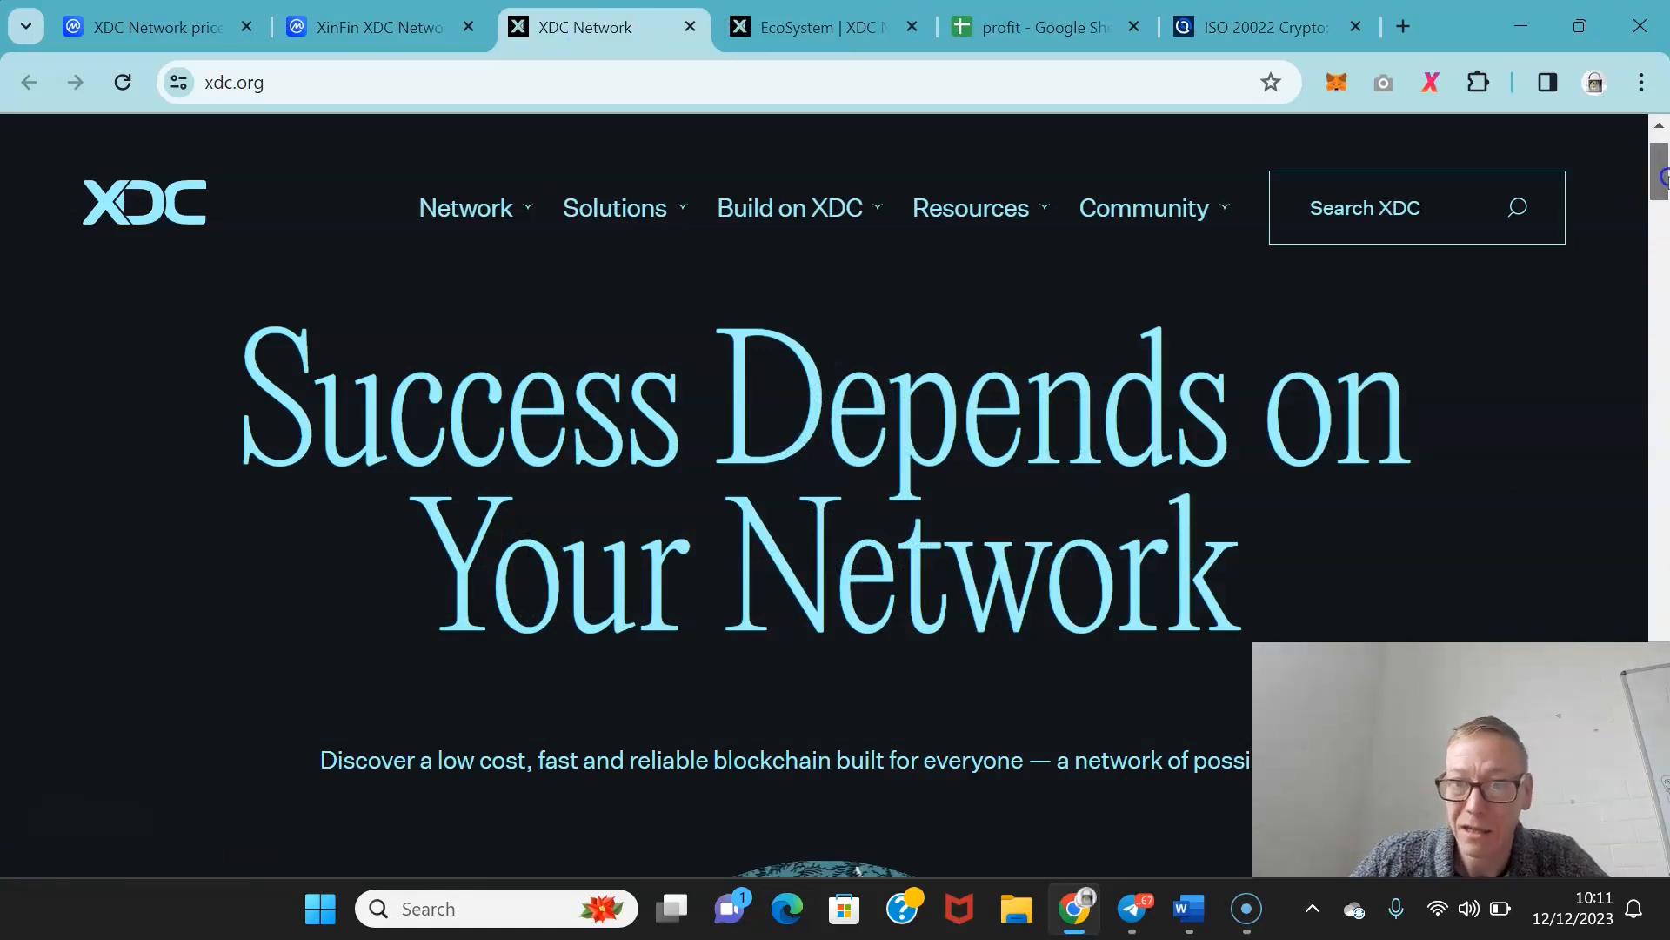
scroll(down, 3)
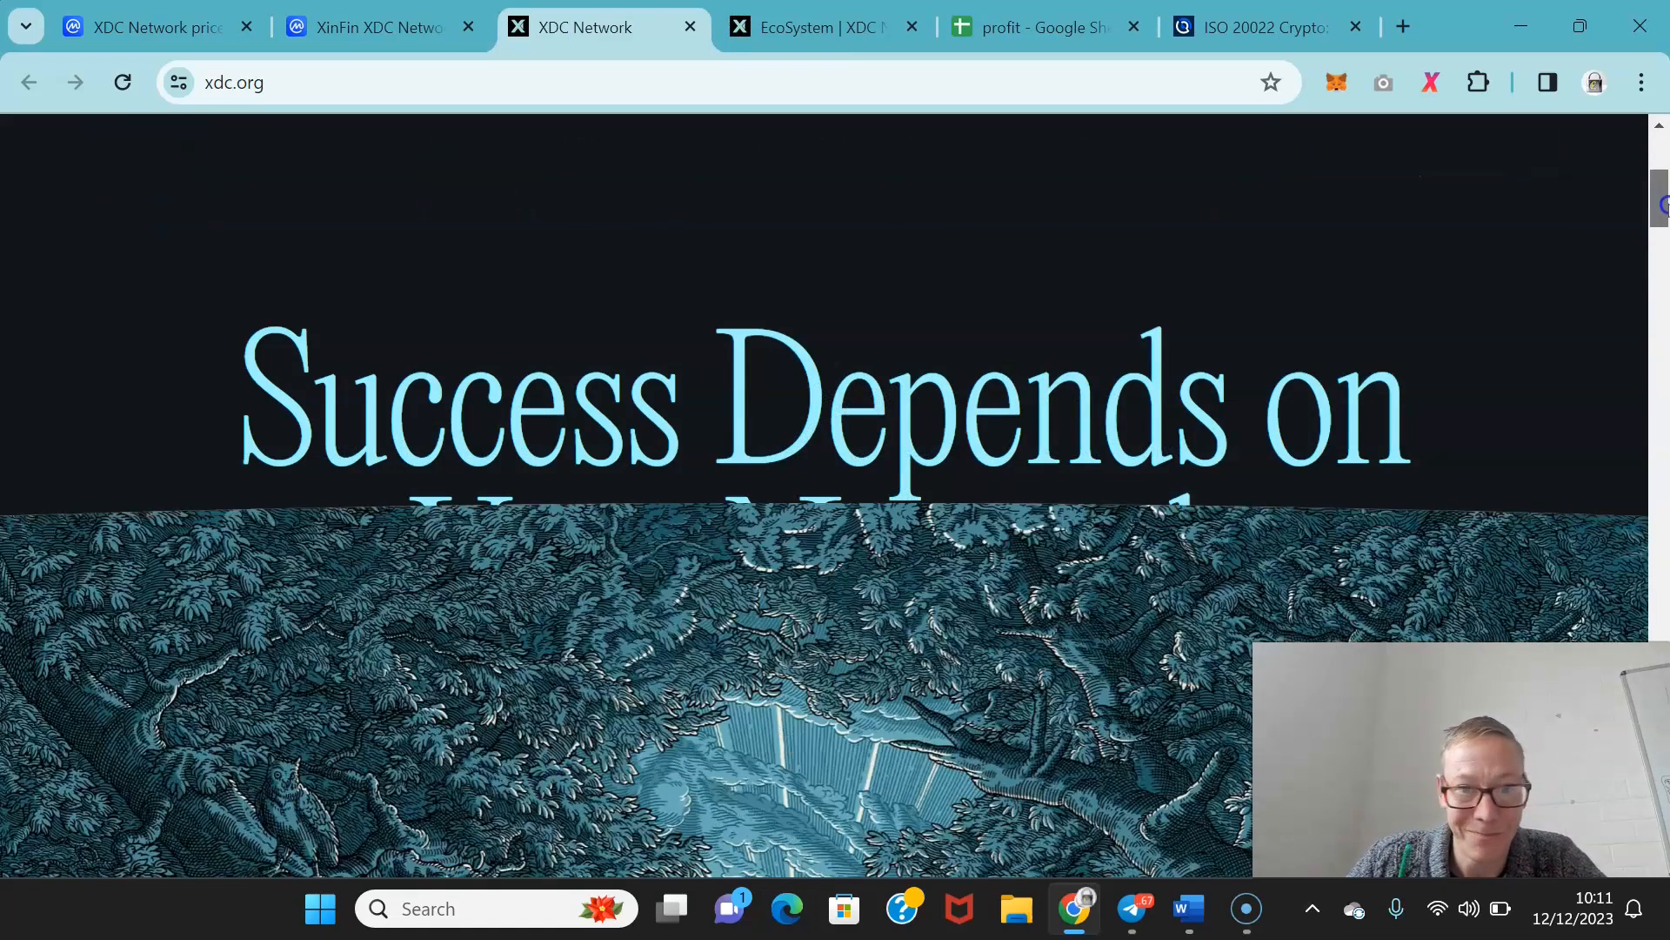
scroll(down, 3)
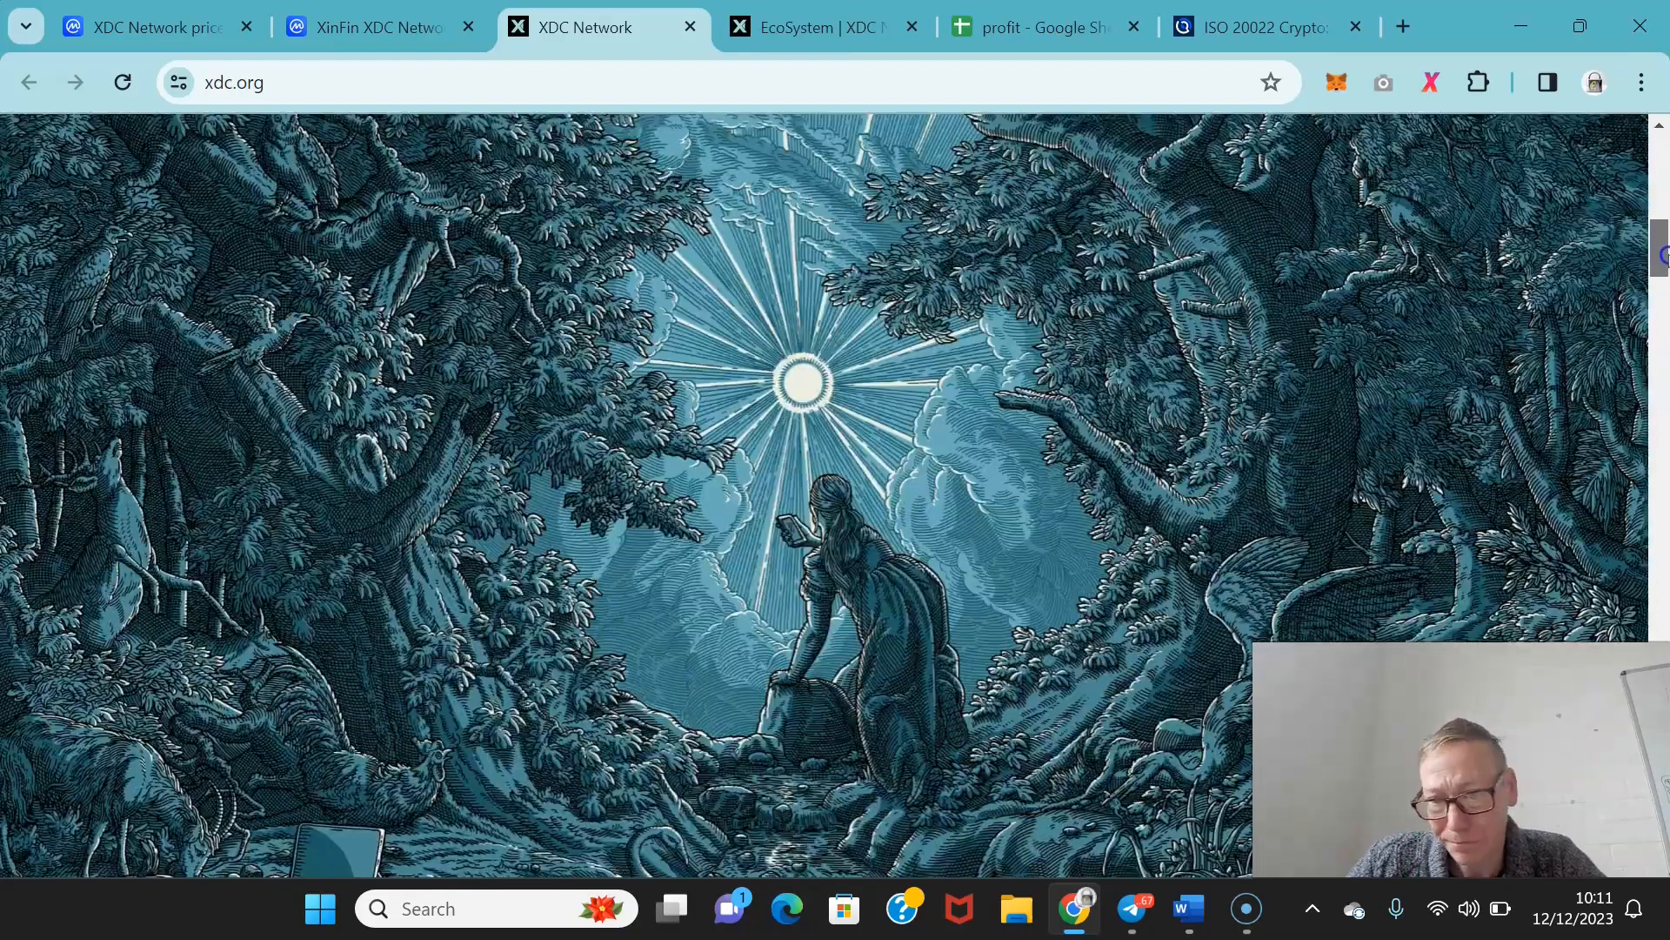
scroll(down, 3)
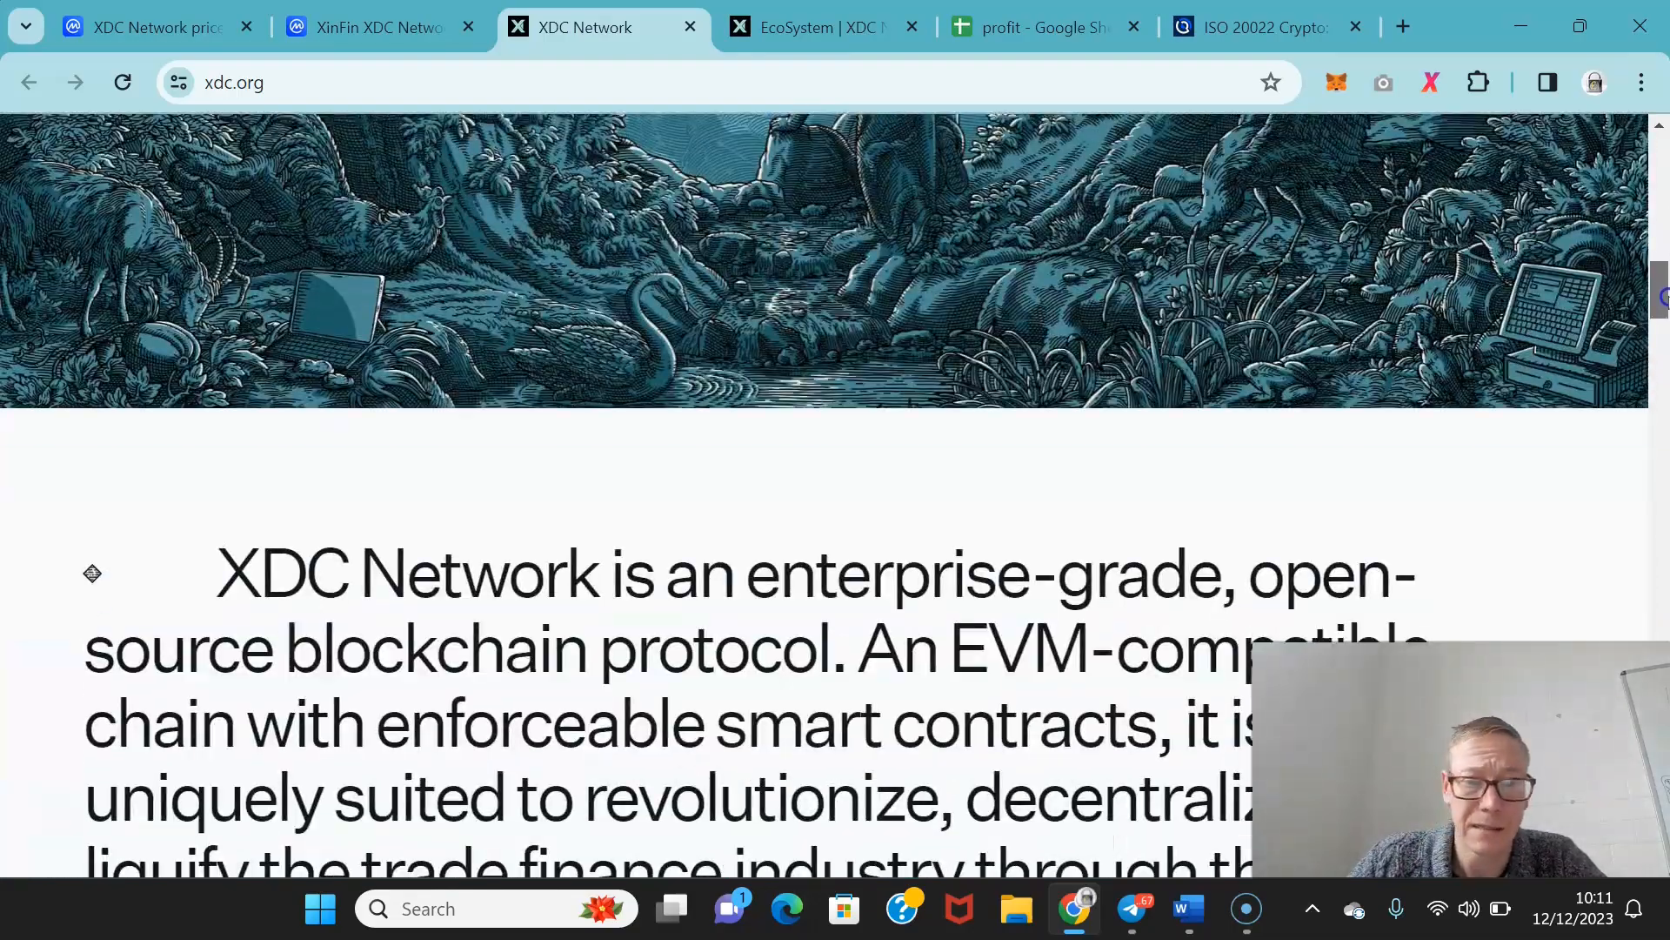
scroll(down, 3)
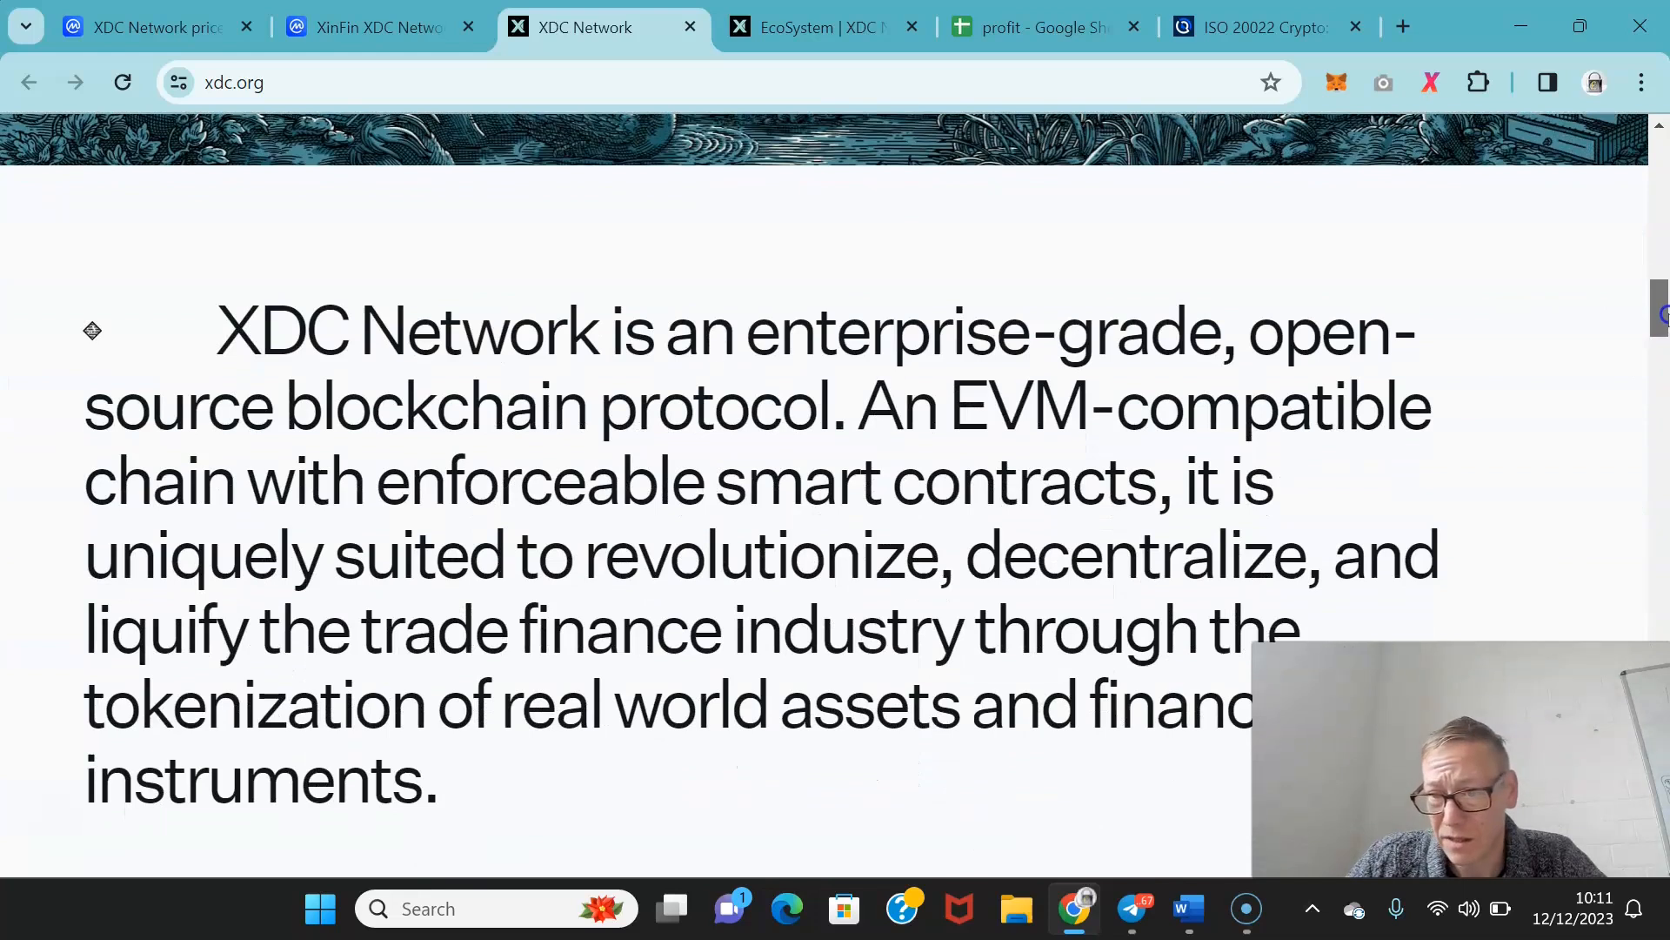
scroll(down, 3)
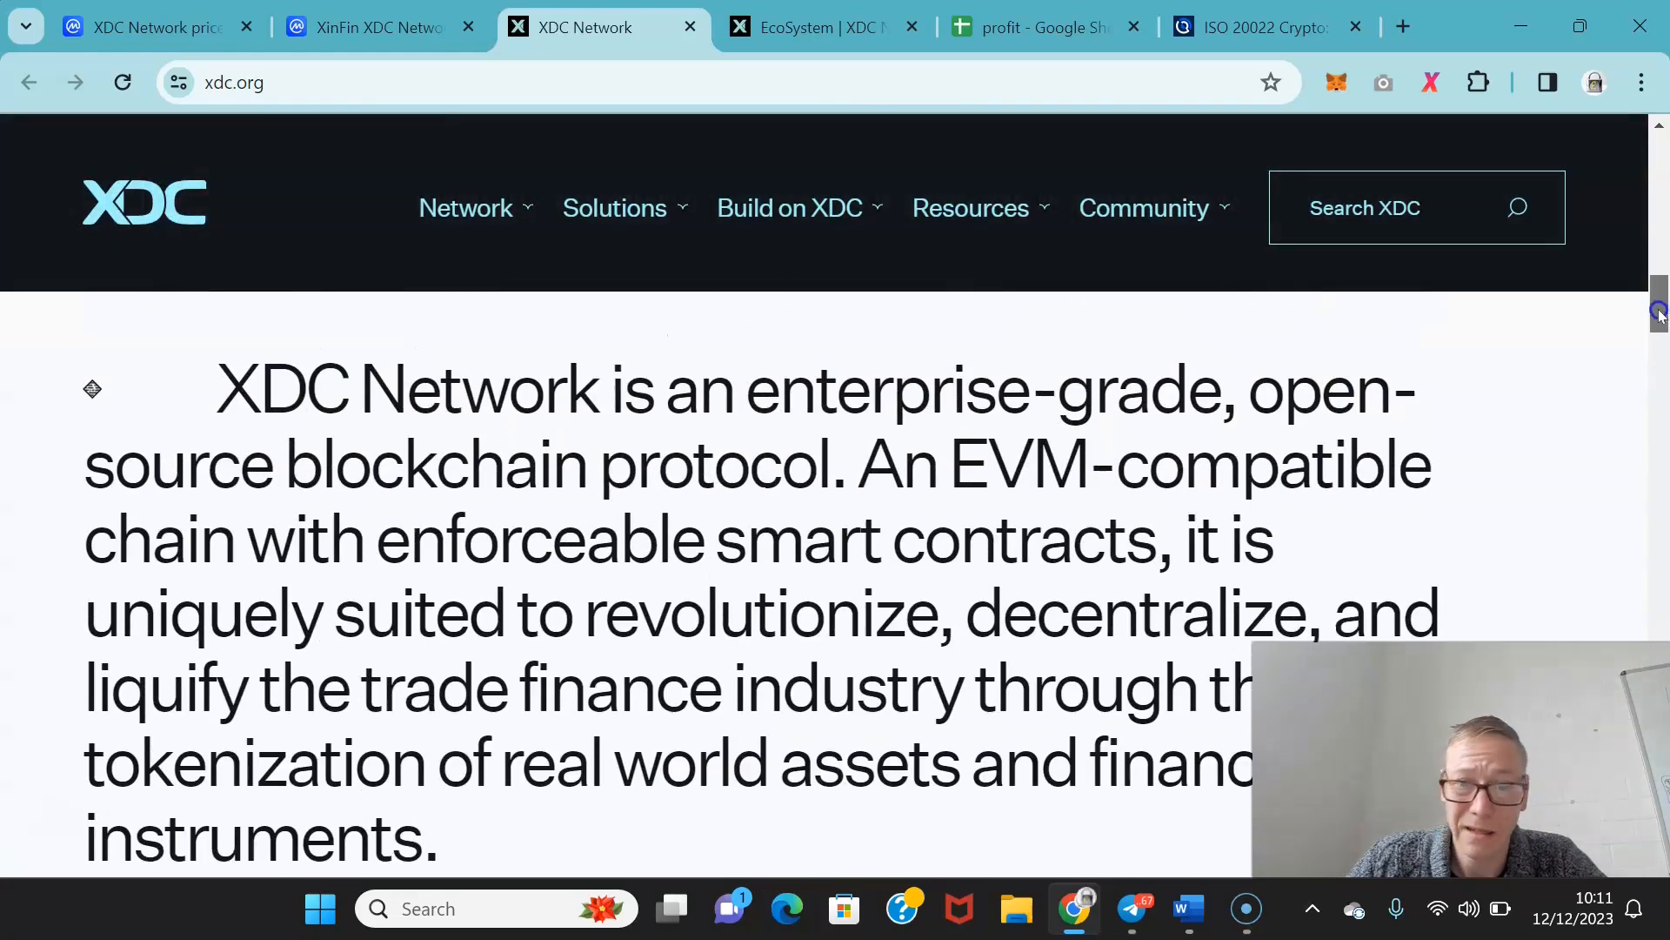
scroll(down, 3)
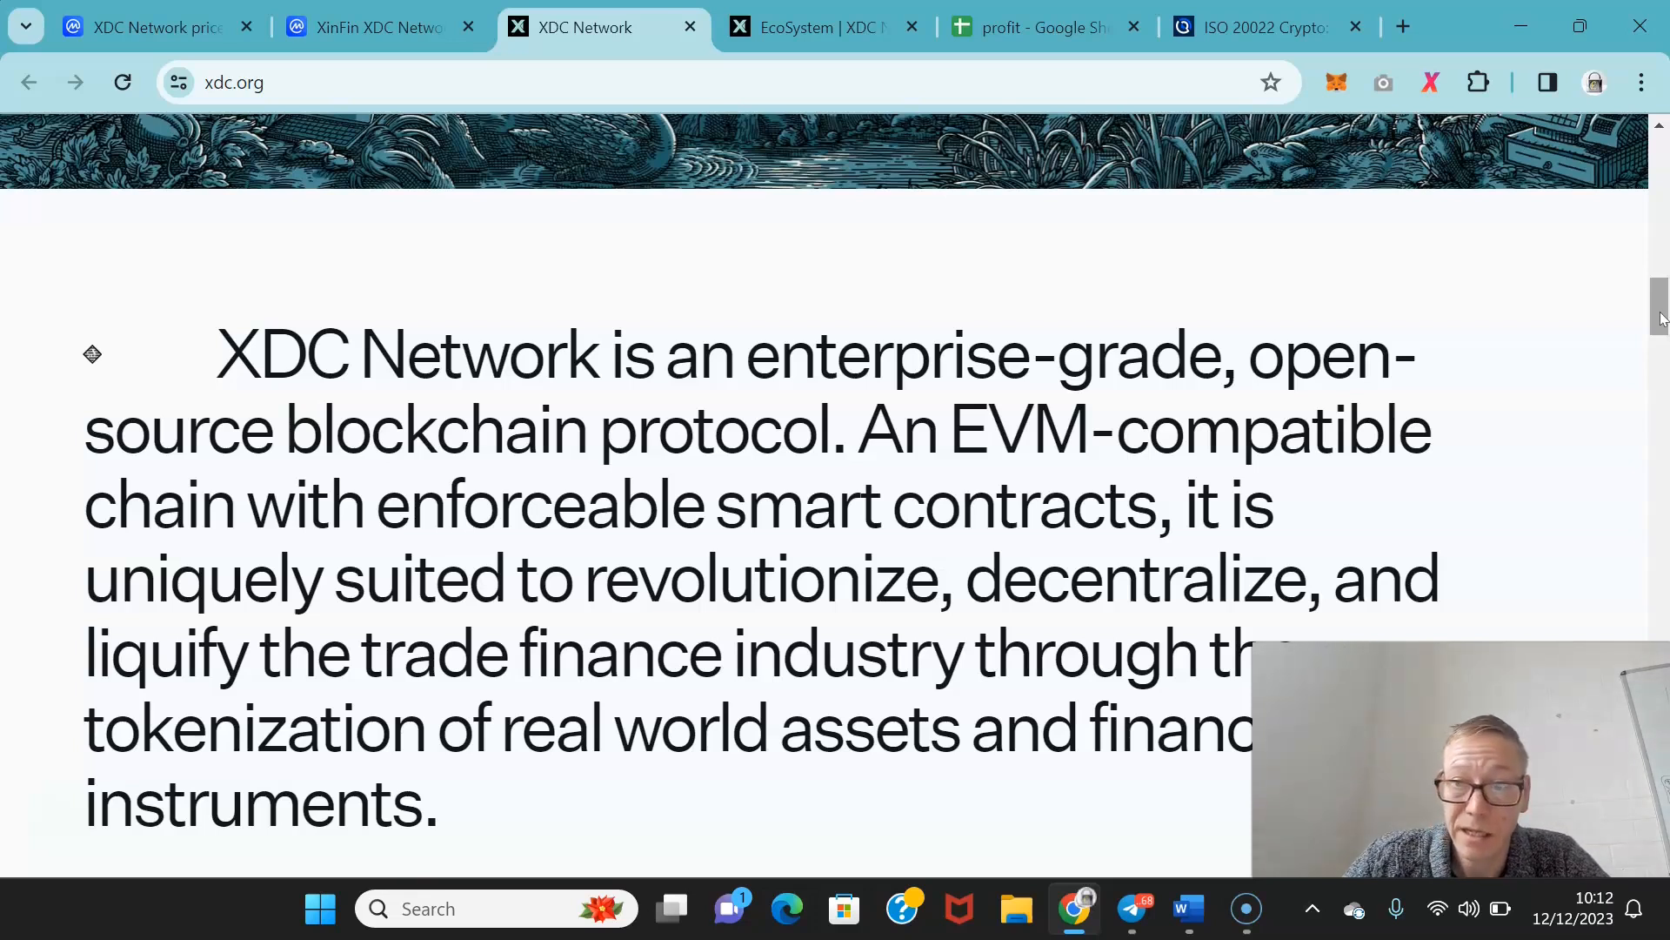
scroll(down, 3)
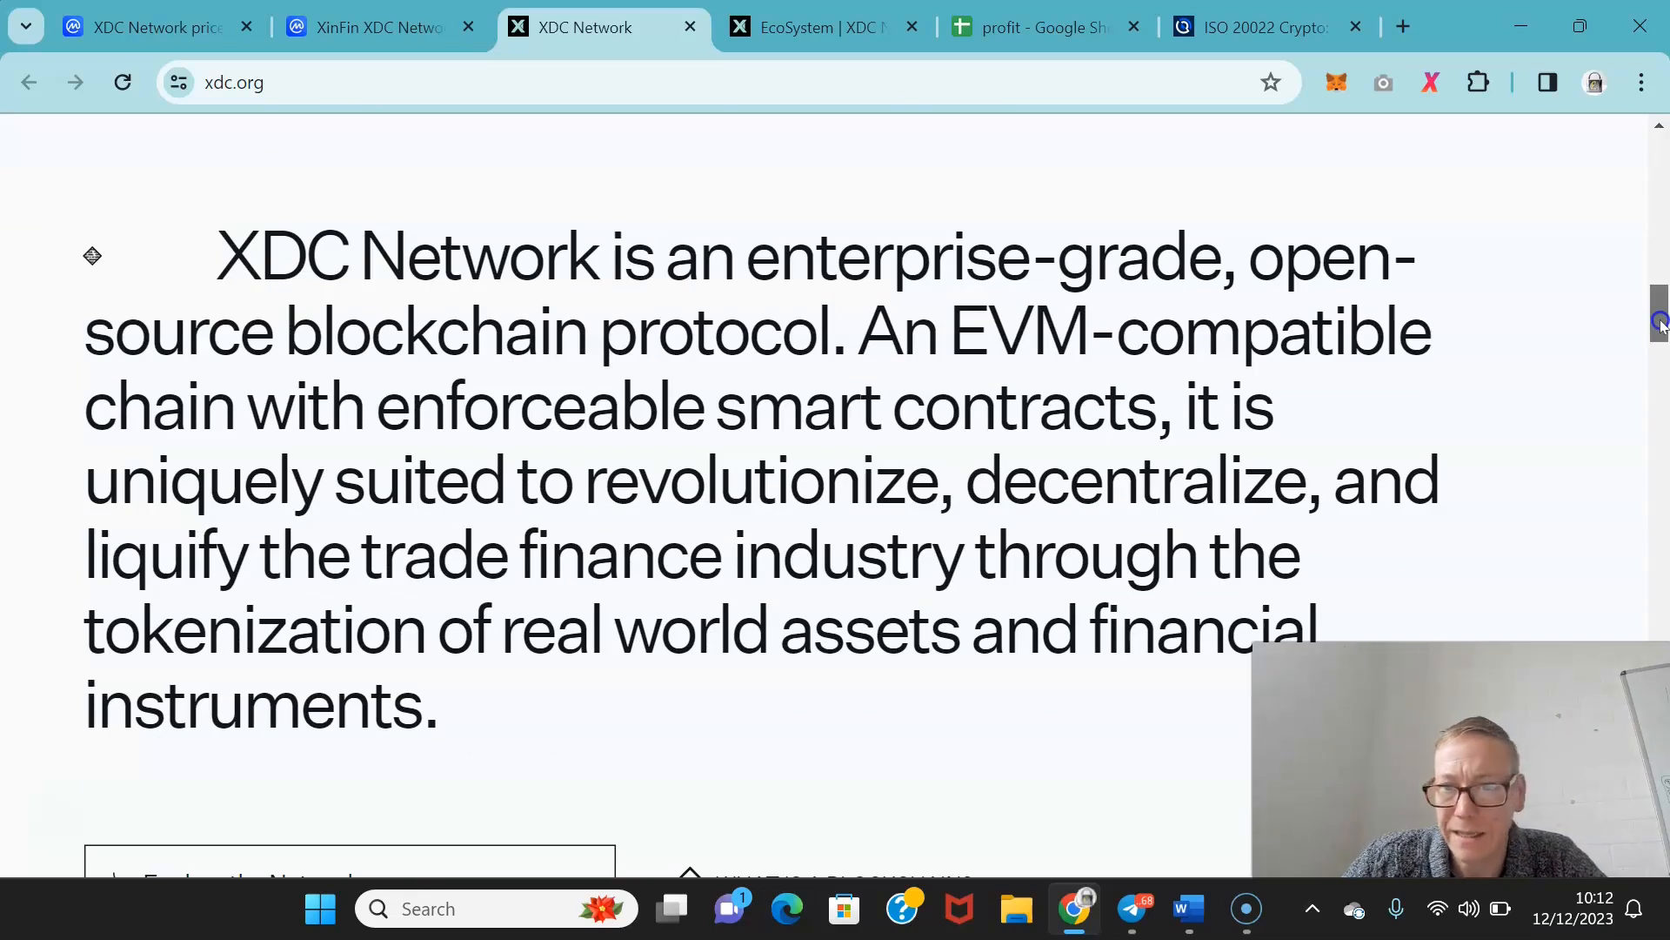
scroll(down, 3)
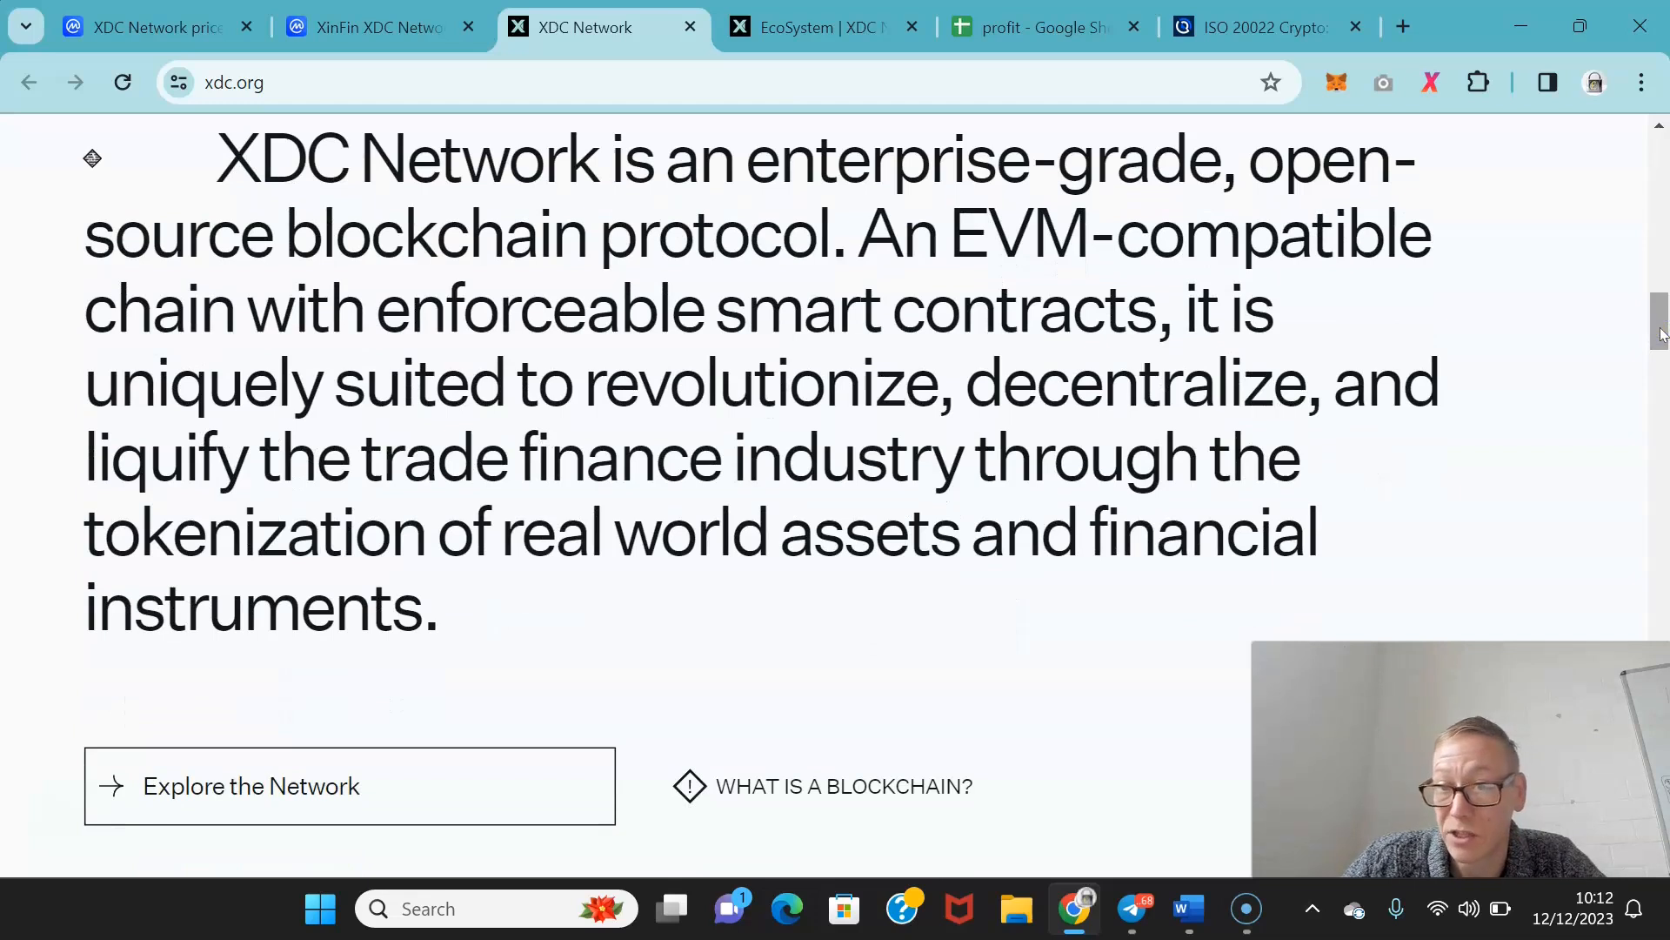
scroll(down, 3)
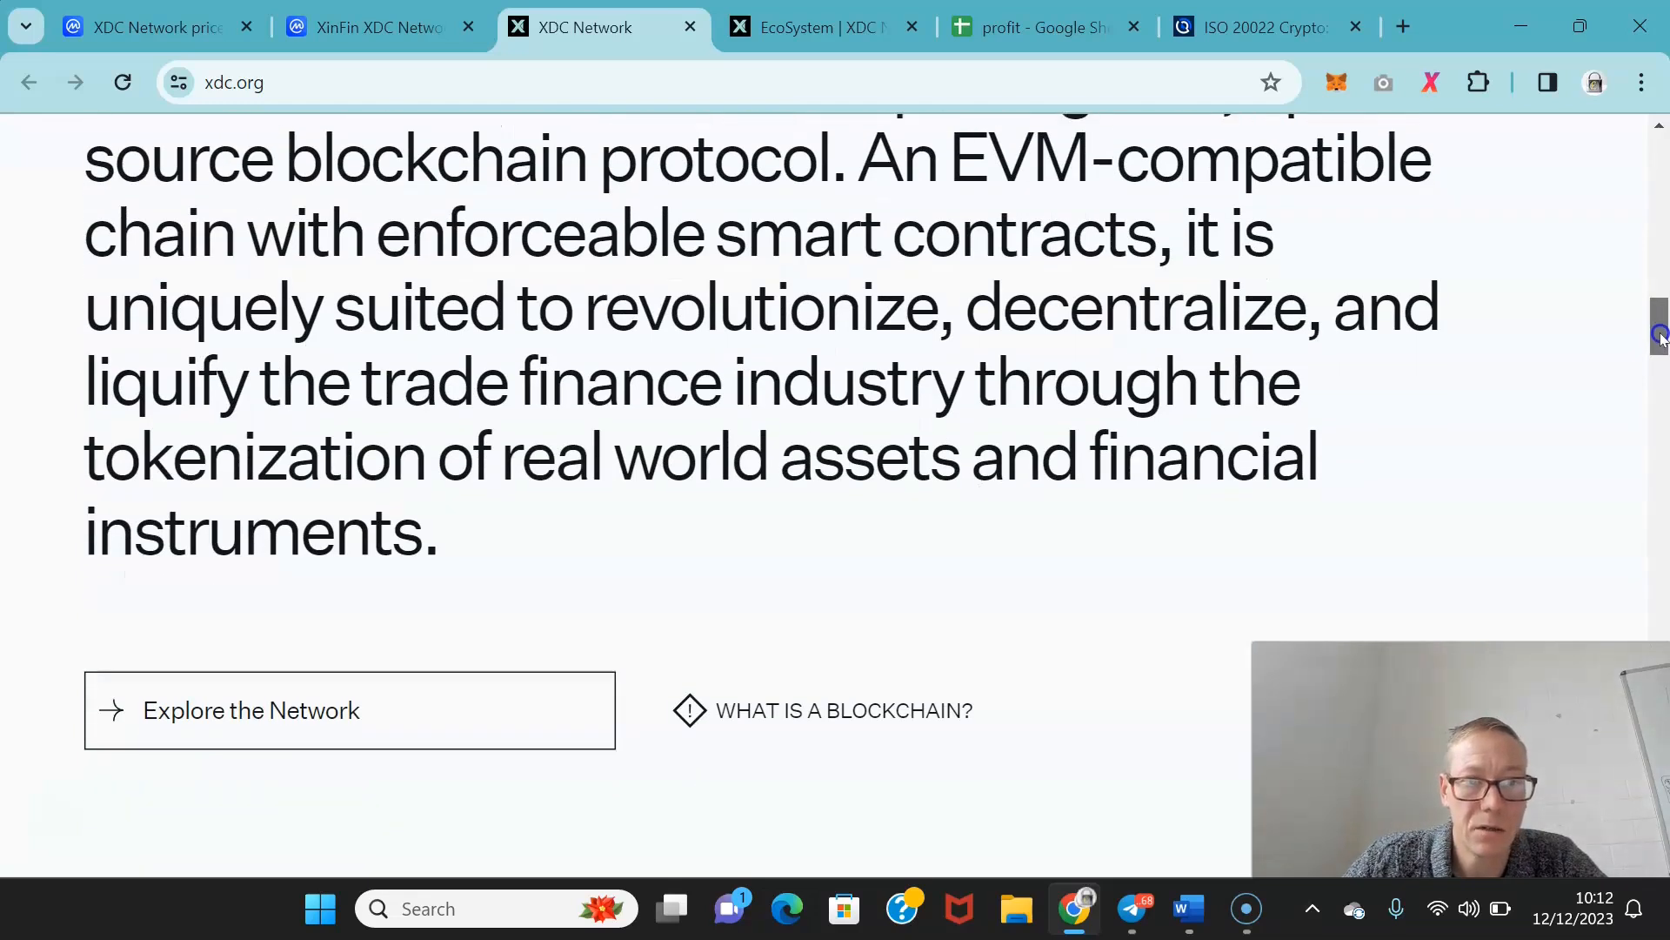
scroll(down, 3)
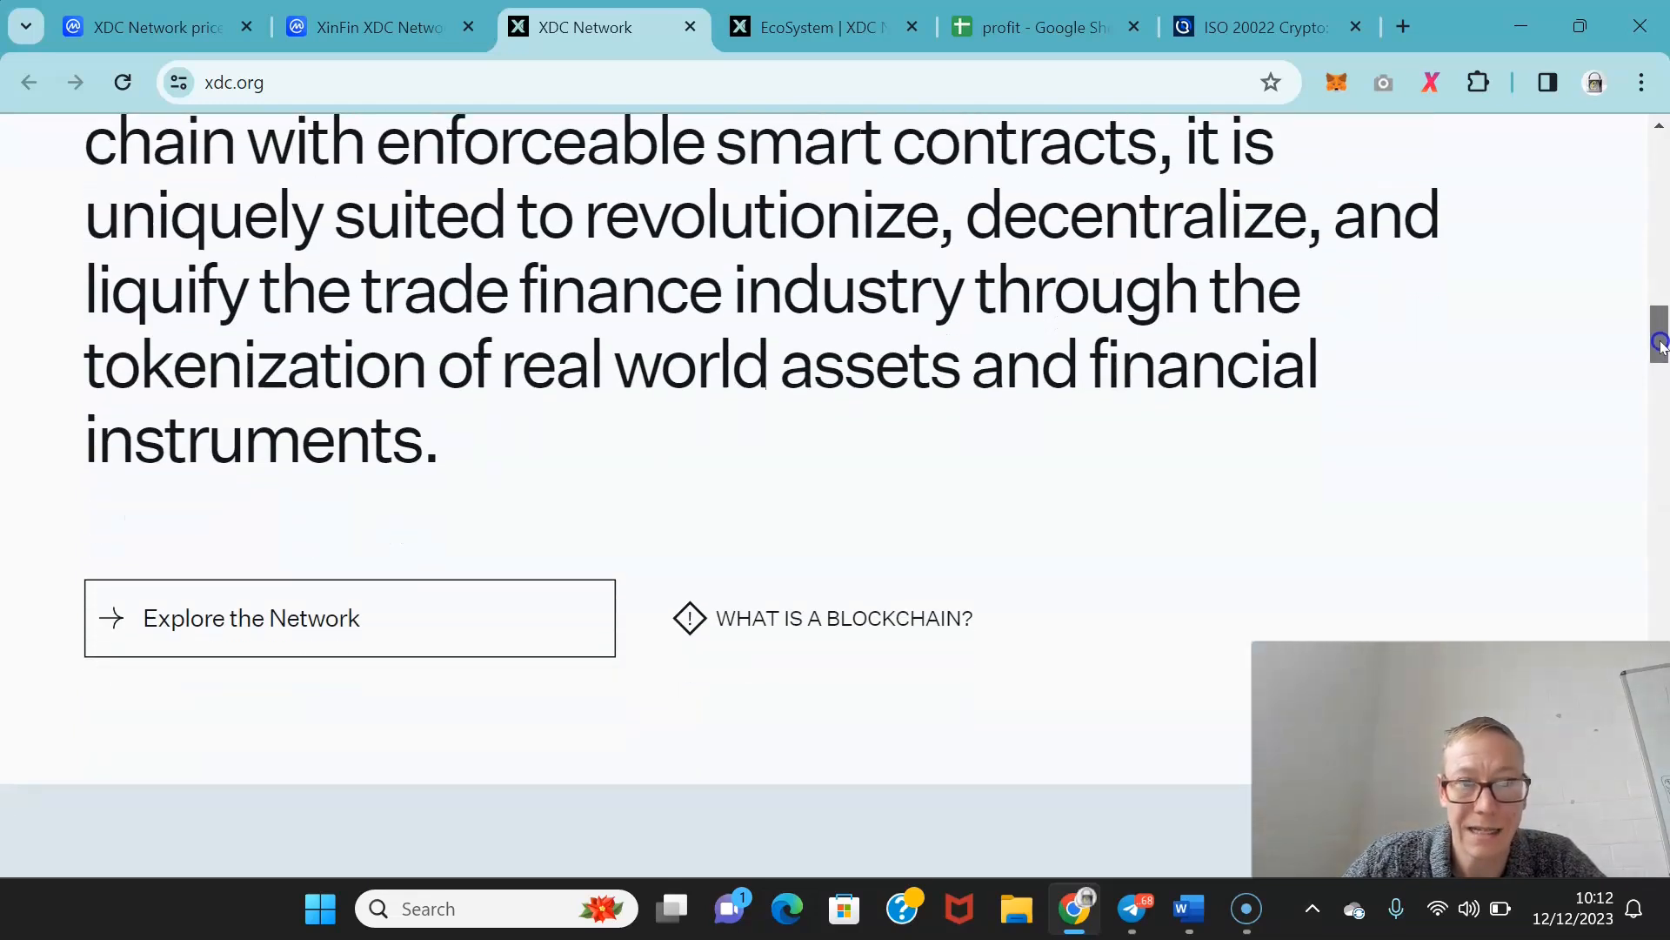
scroll(down, 3)
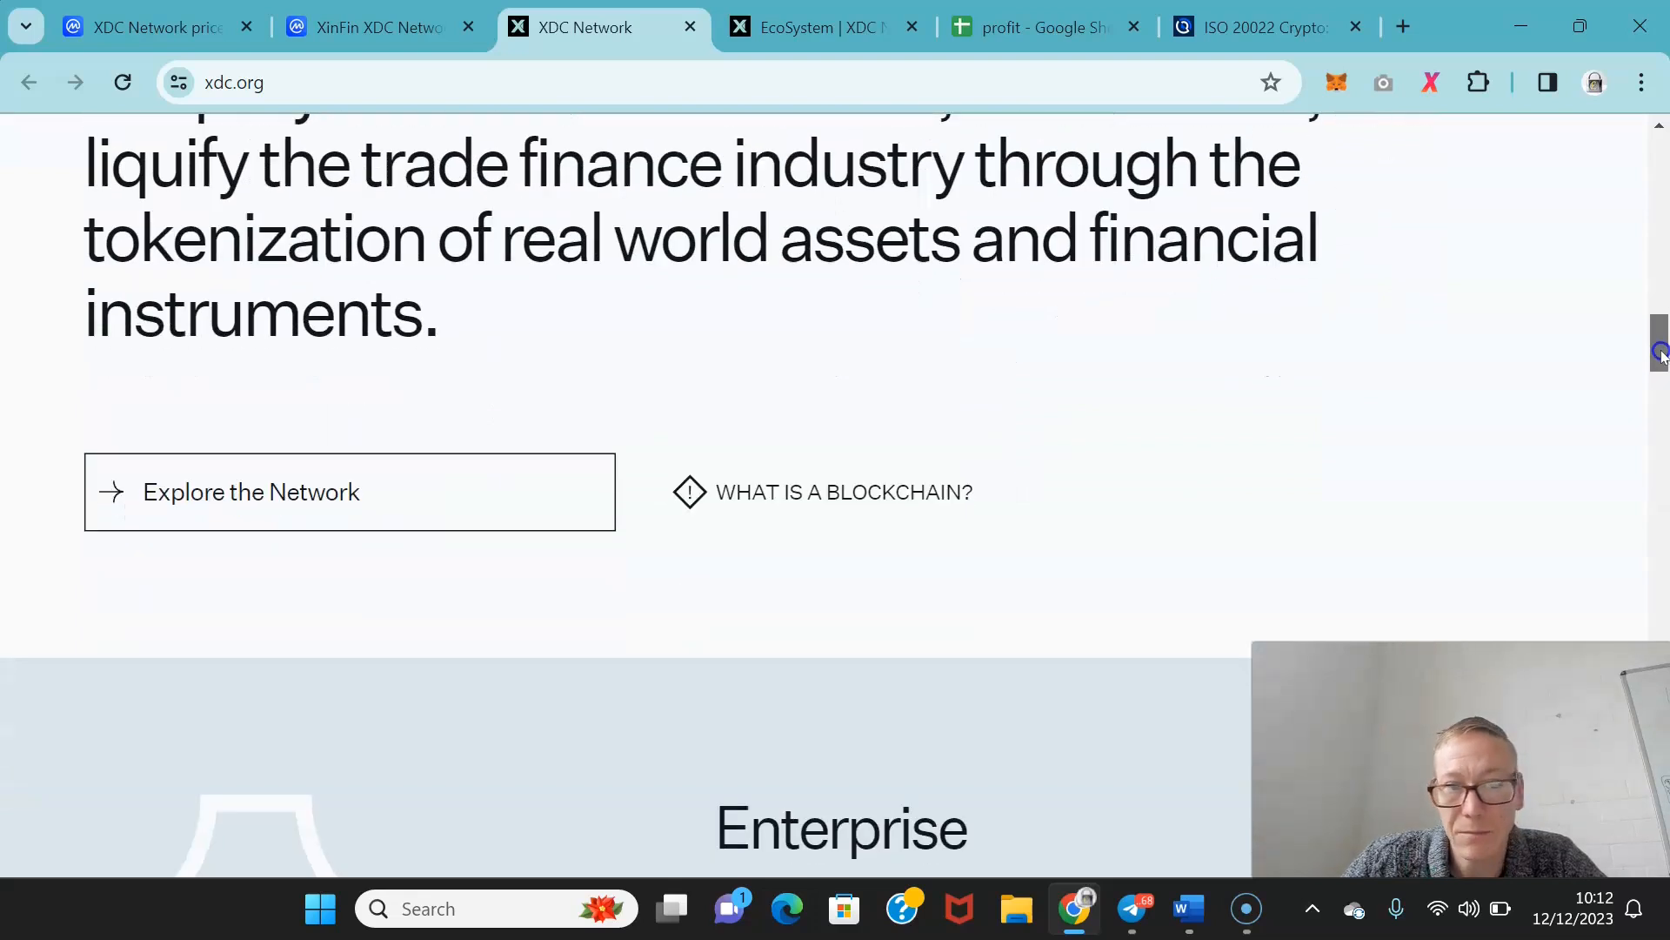
scroll(down, 3)
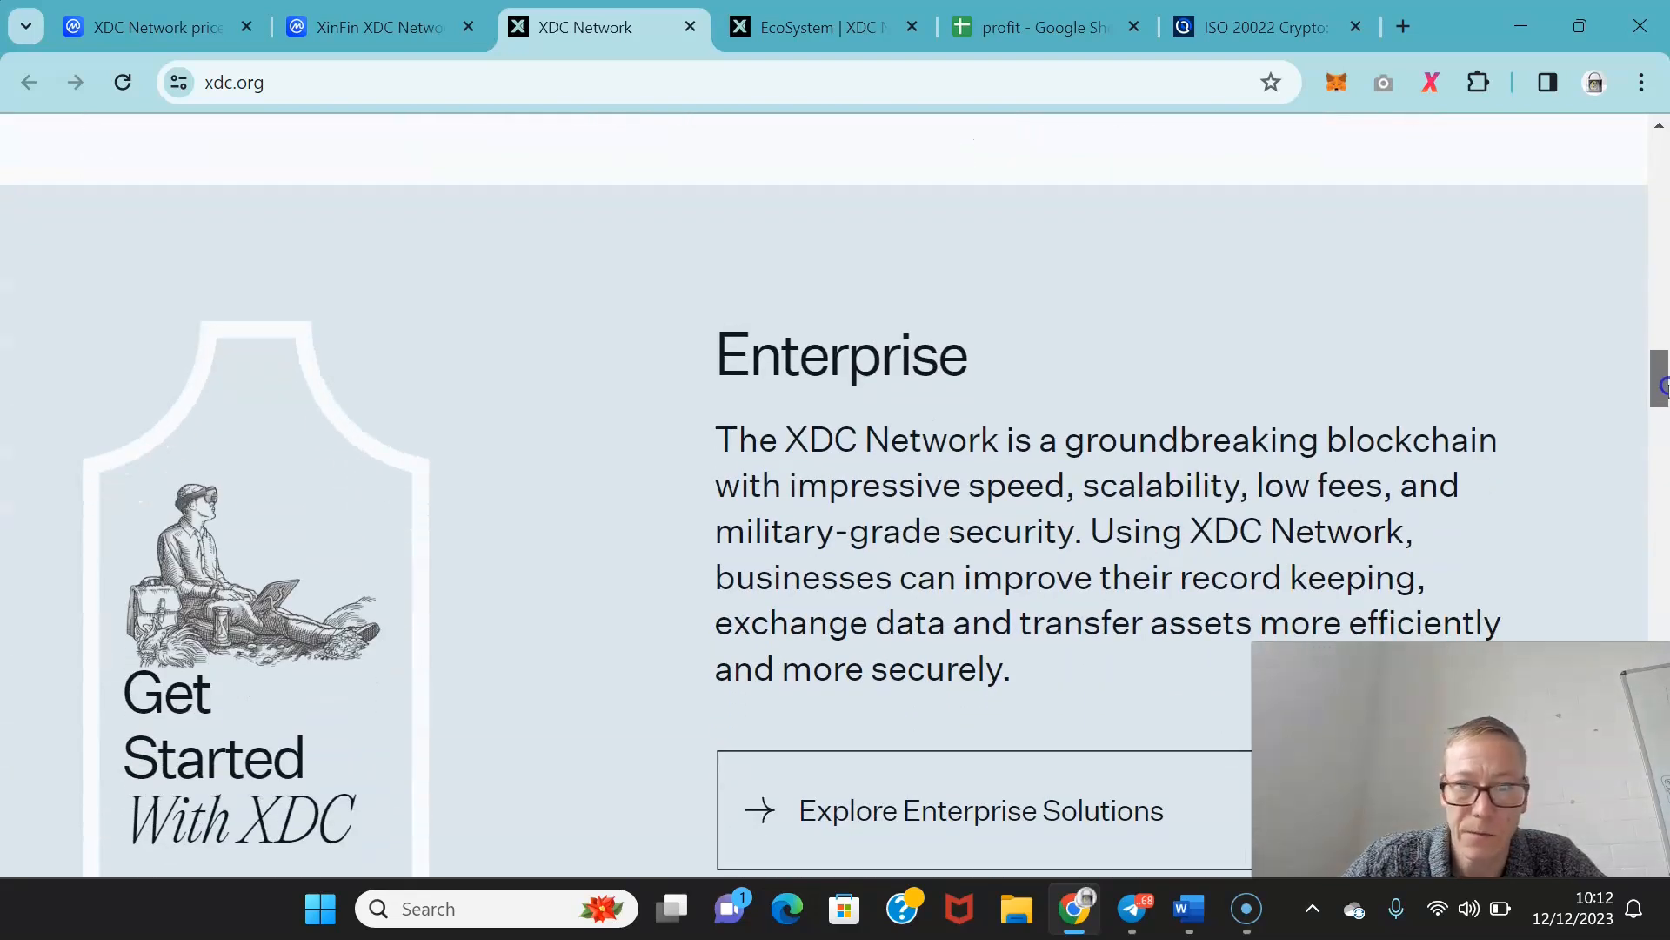
scroll(down, 3)
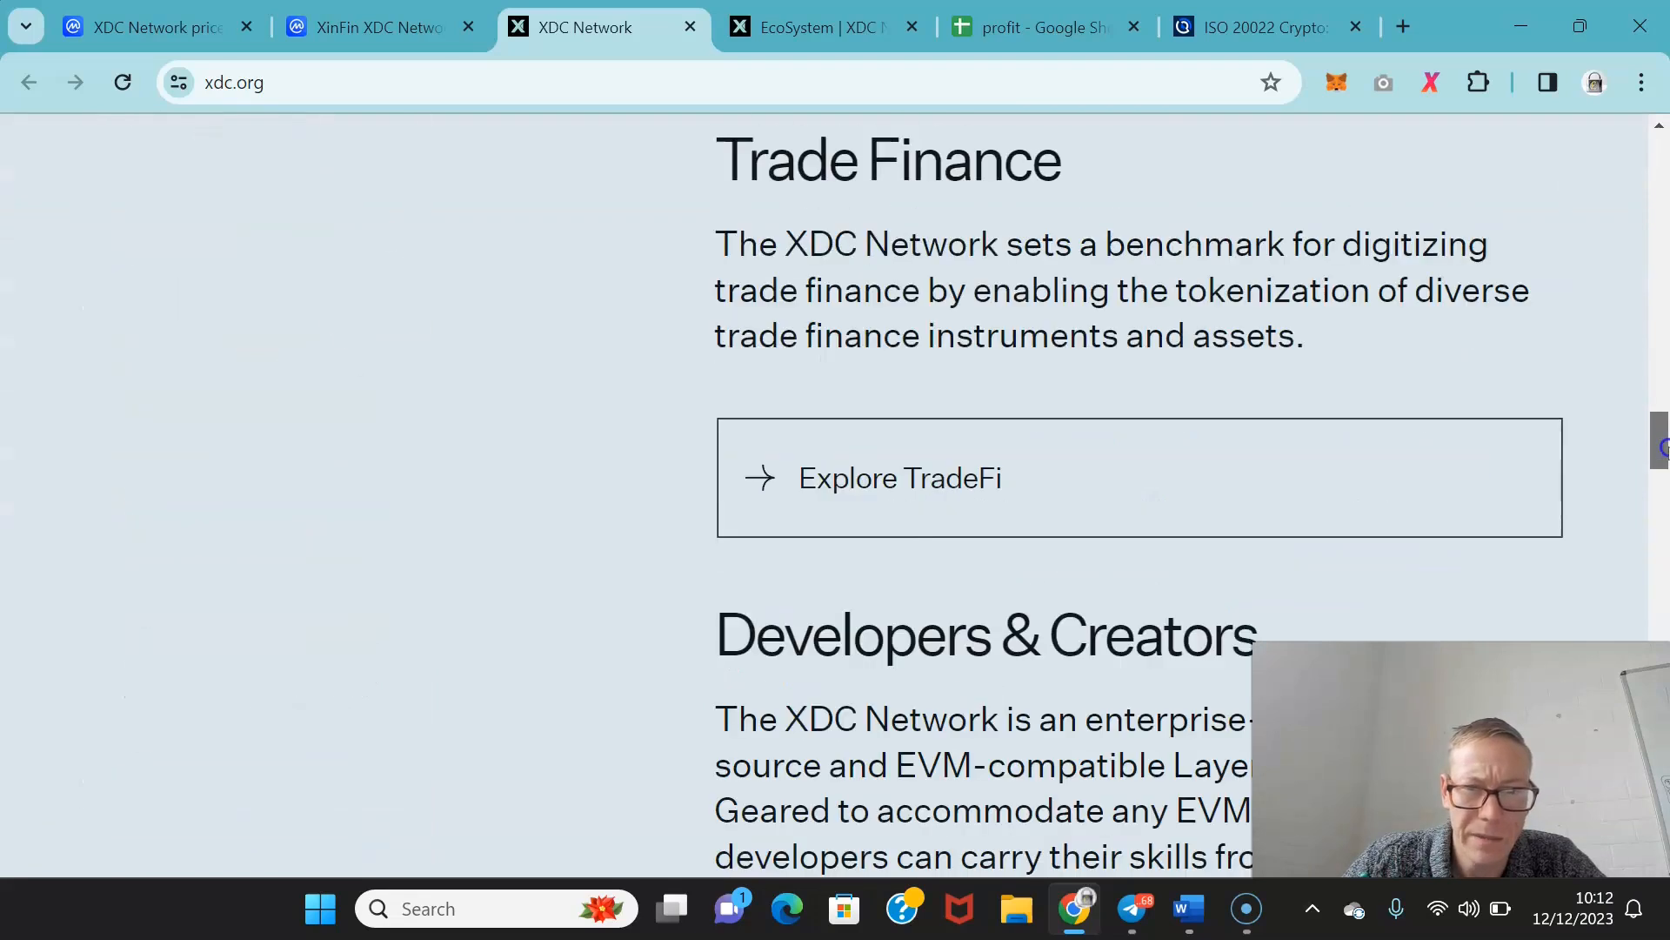
scroll(down, 3)
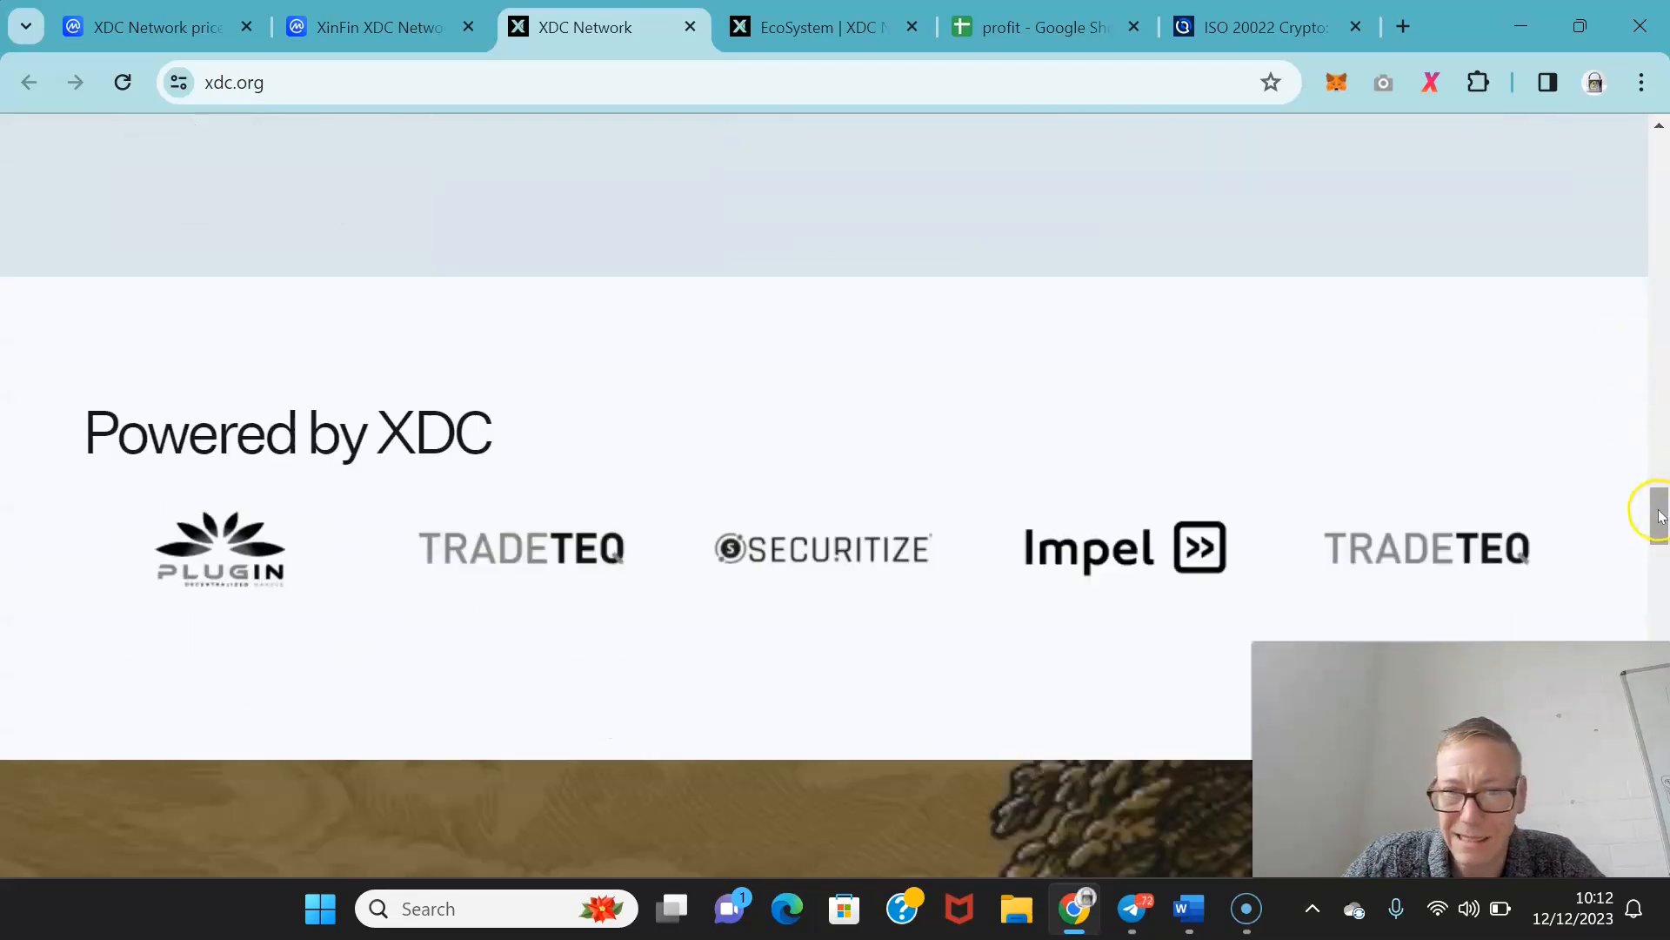
scroll(up, 3)
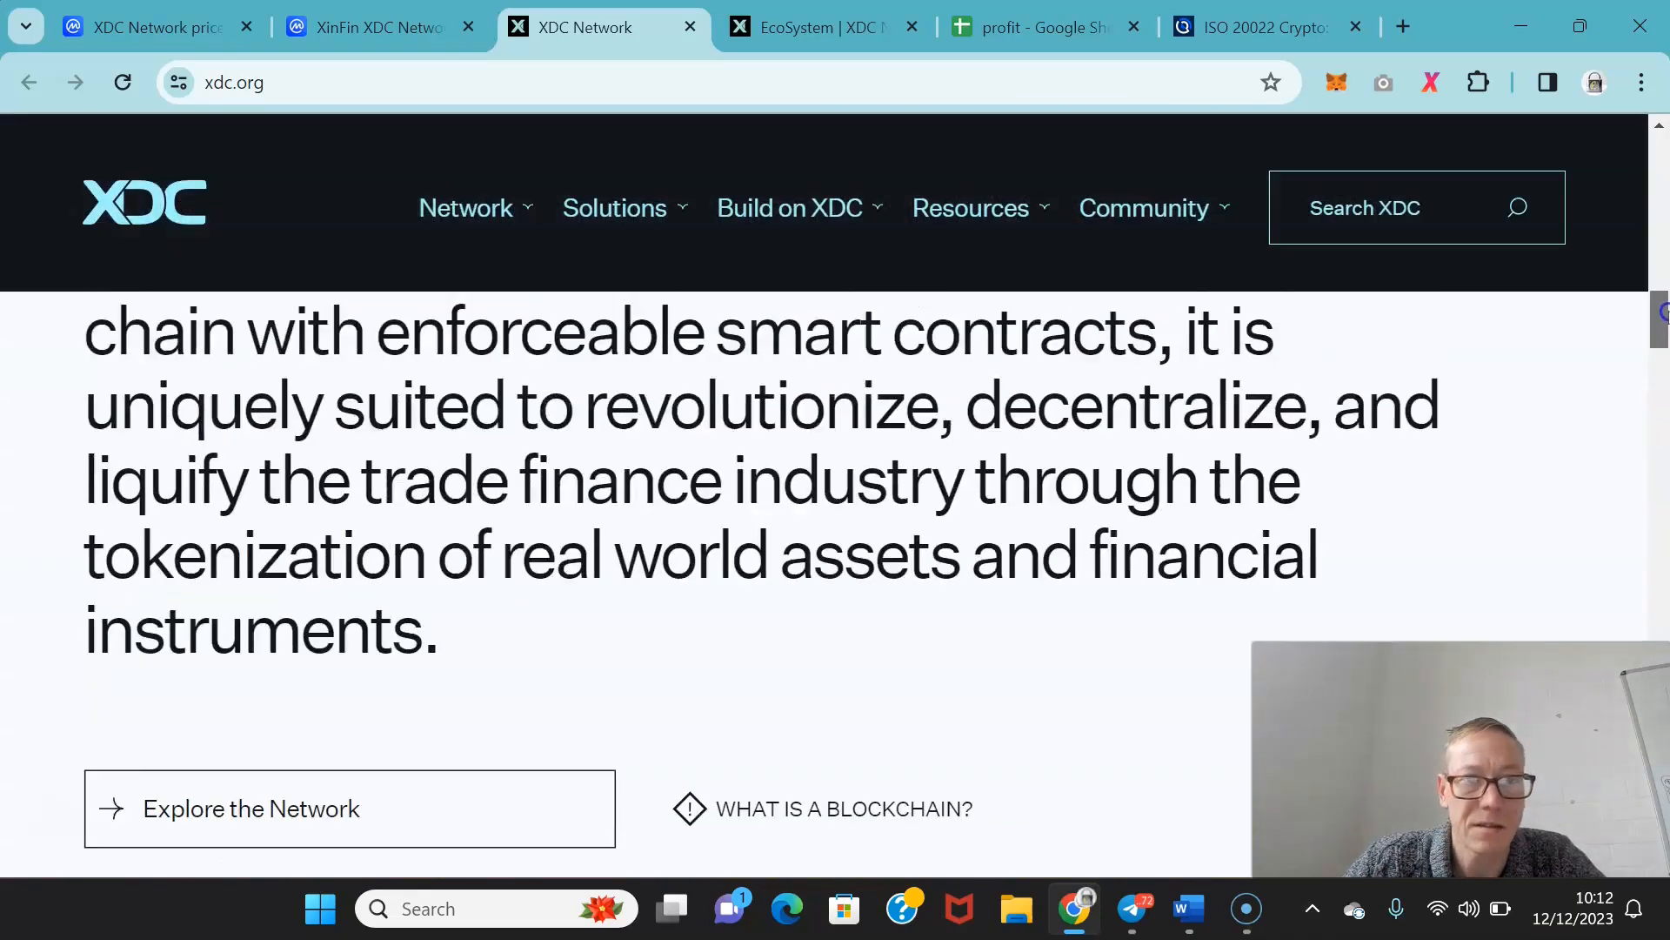
Switch to xdc.org's Ecosystem page and scroll down to XDC Network Participants.
click(828, 26)
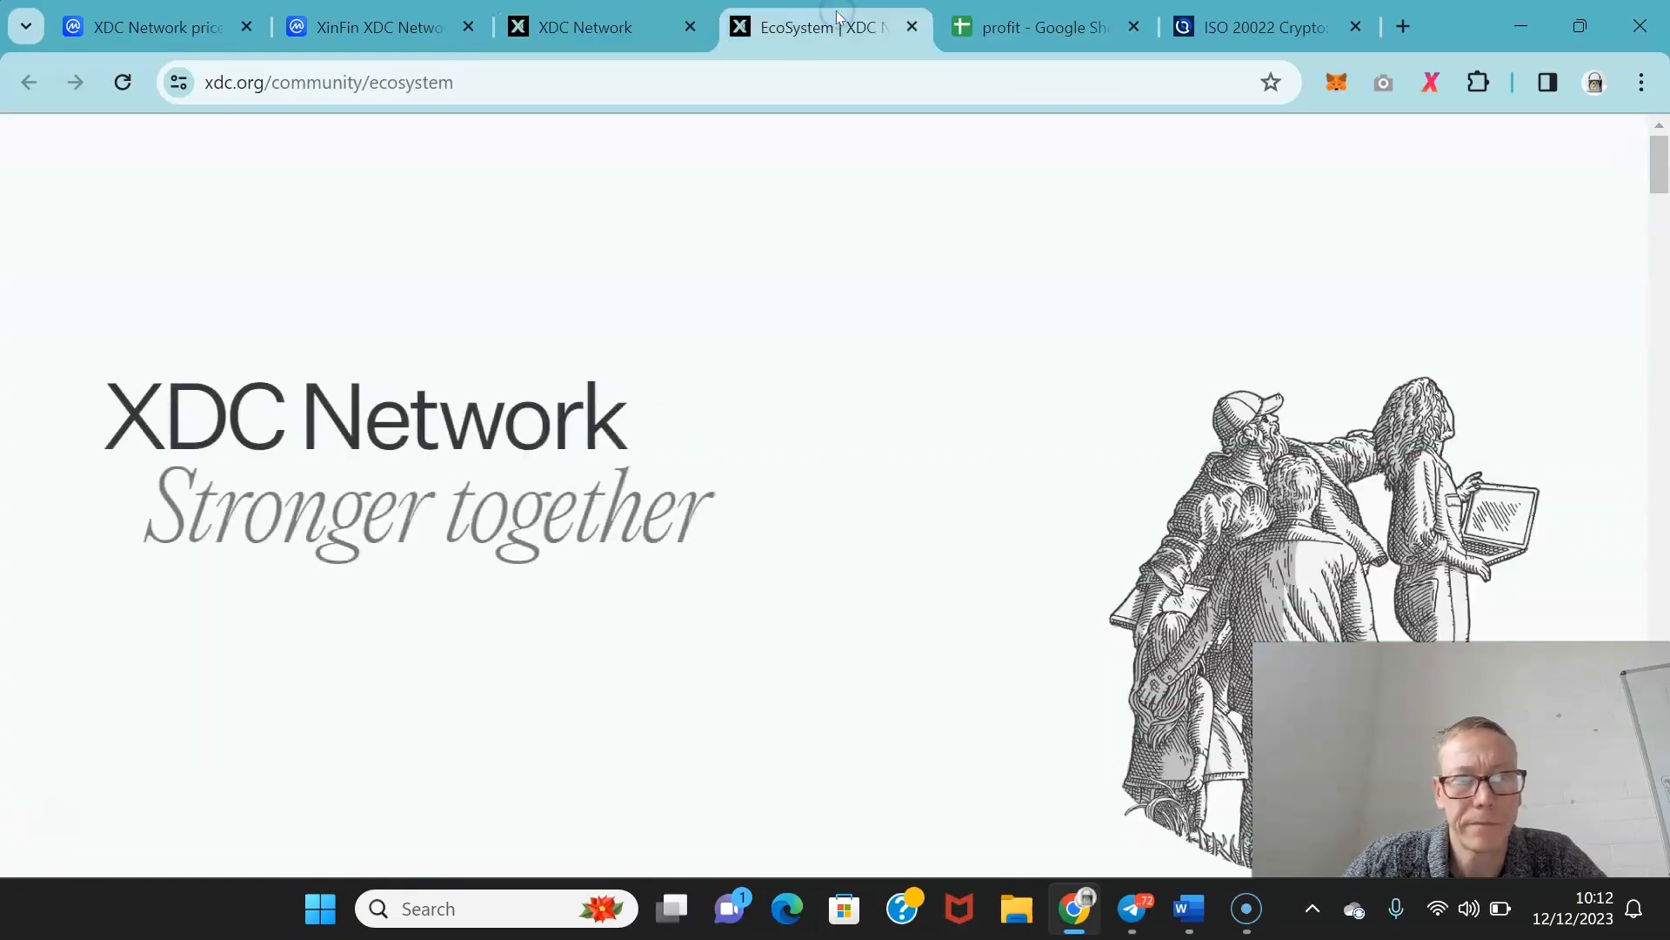
scroll(down, 3)
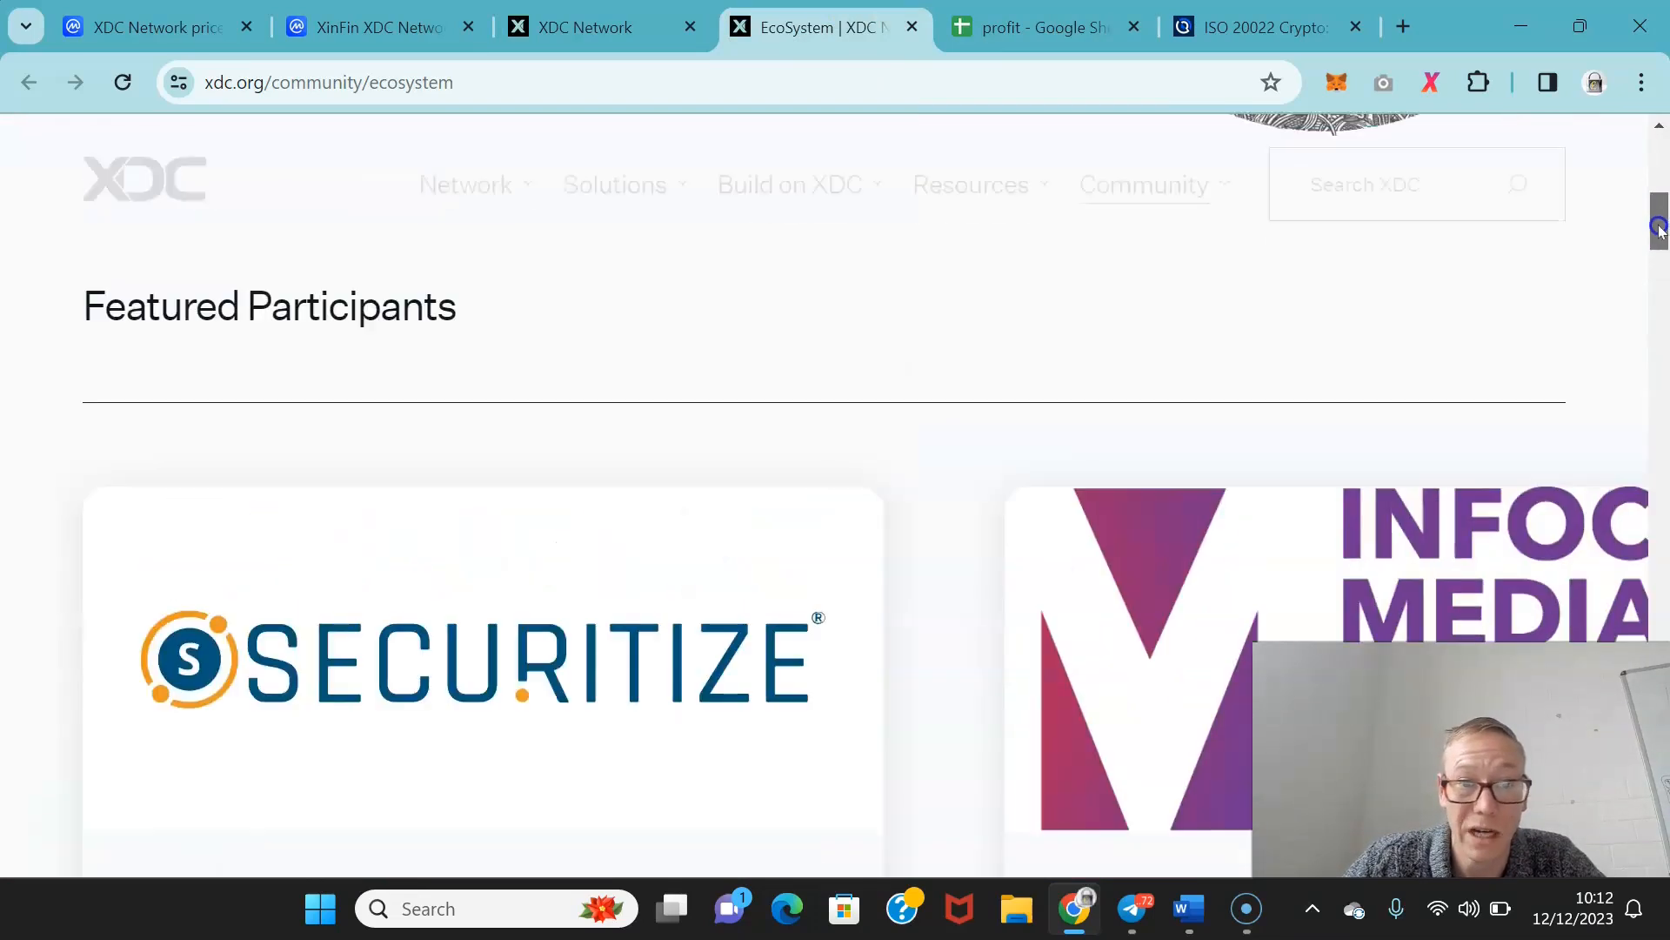
scroll(down, 3)
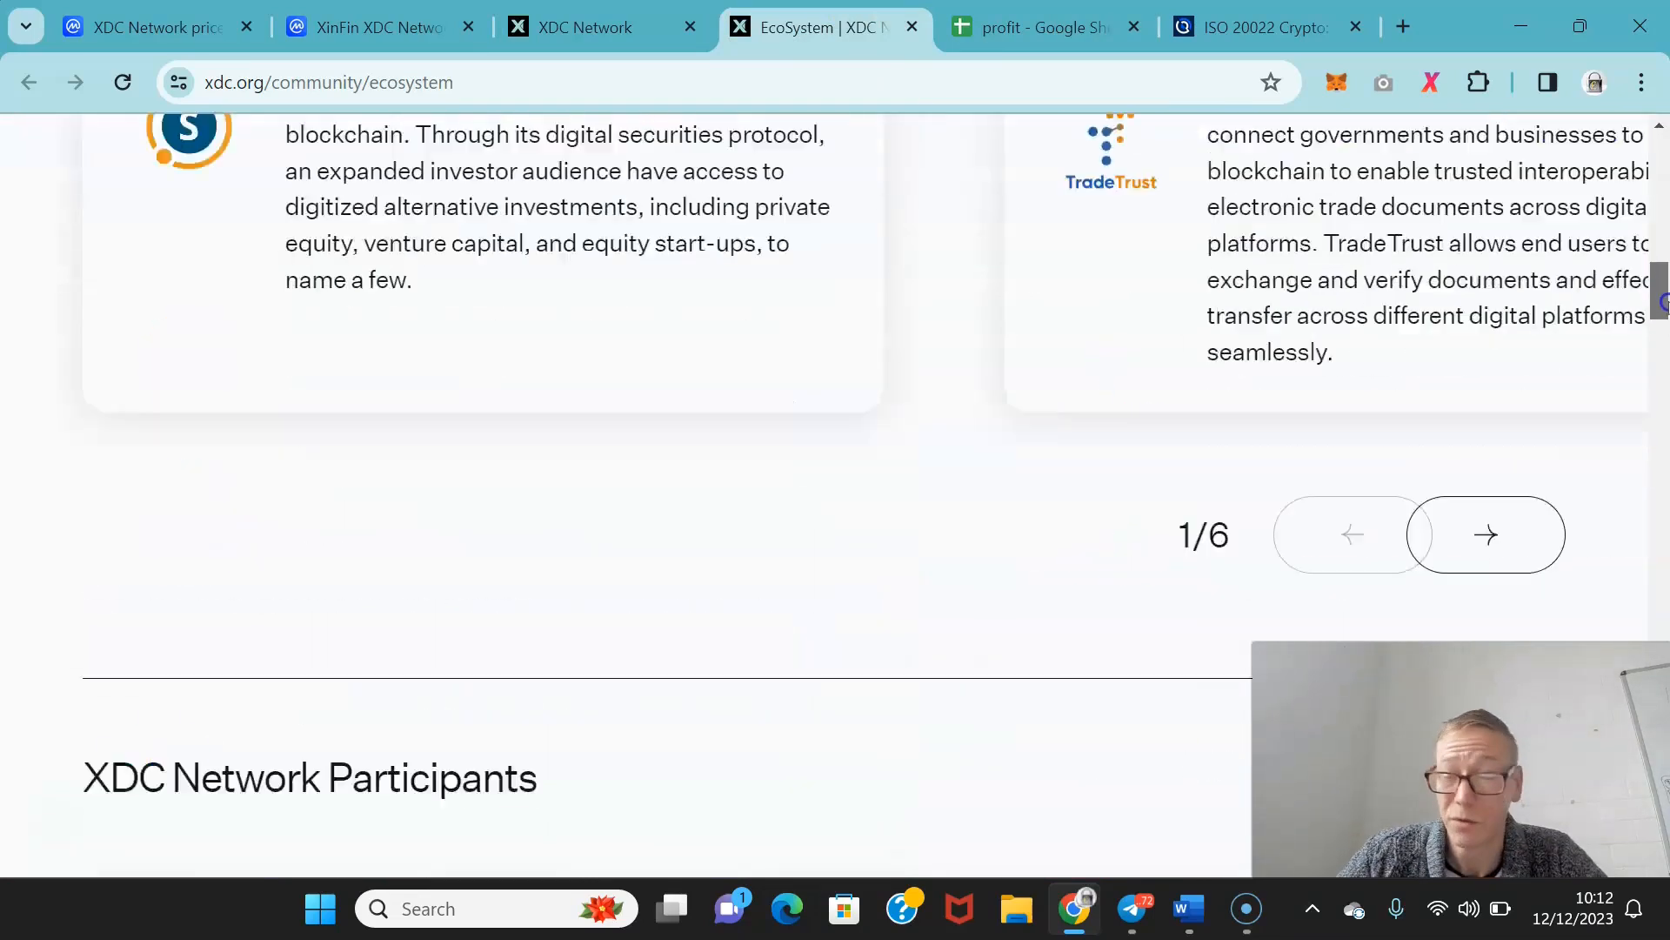
scroll(down, 3)
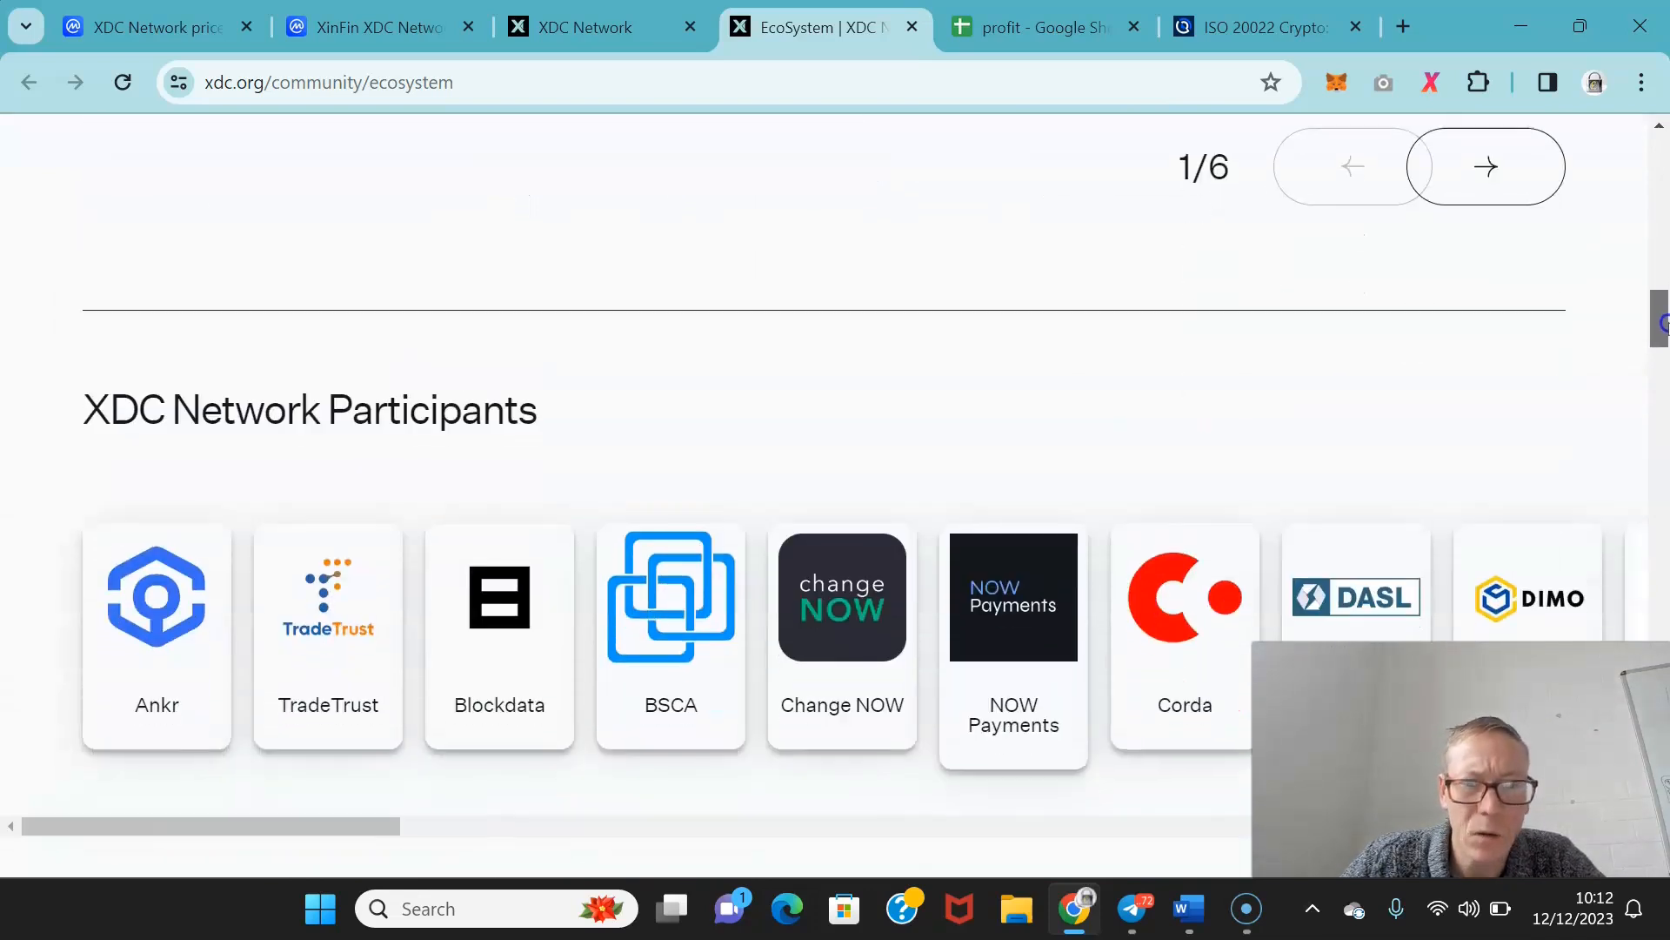
scroll(down, 3)
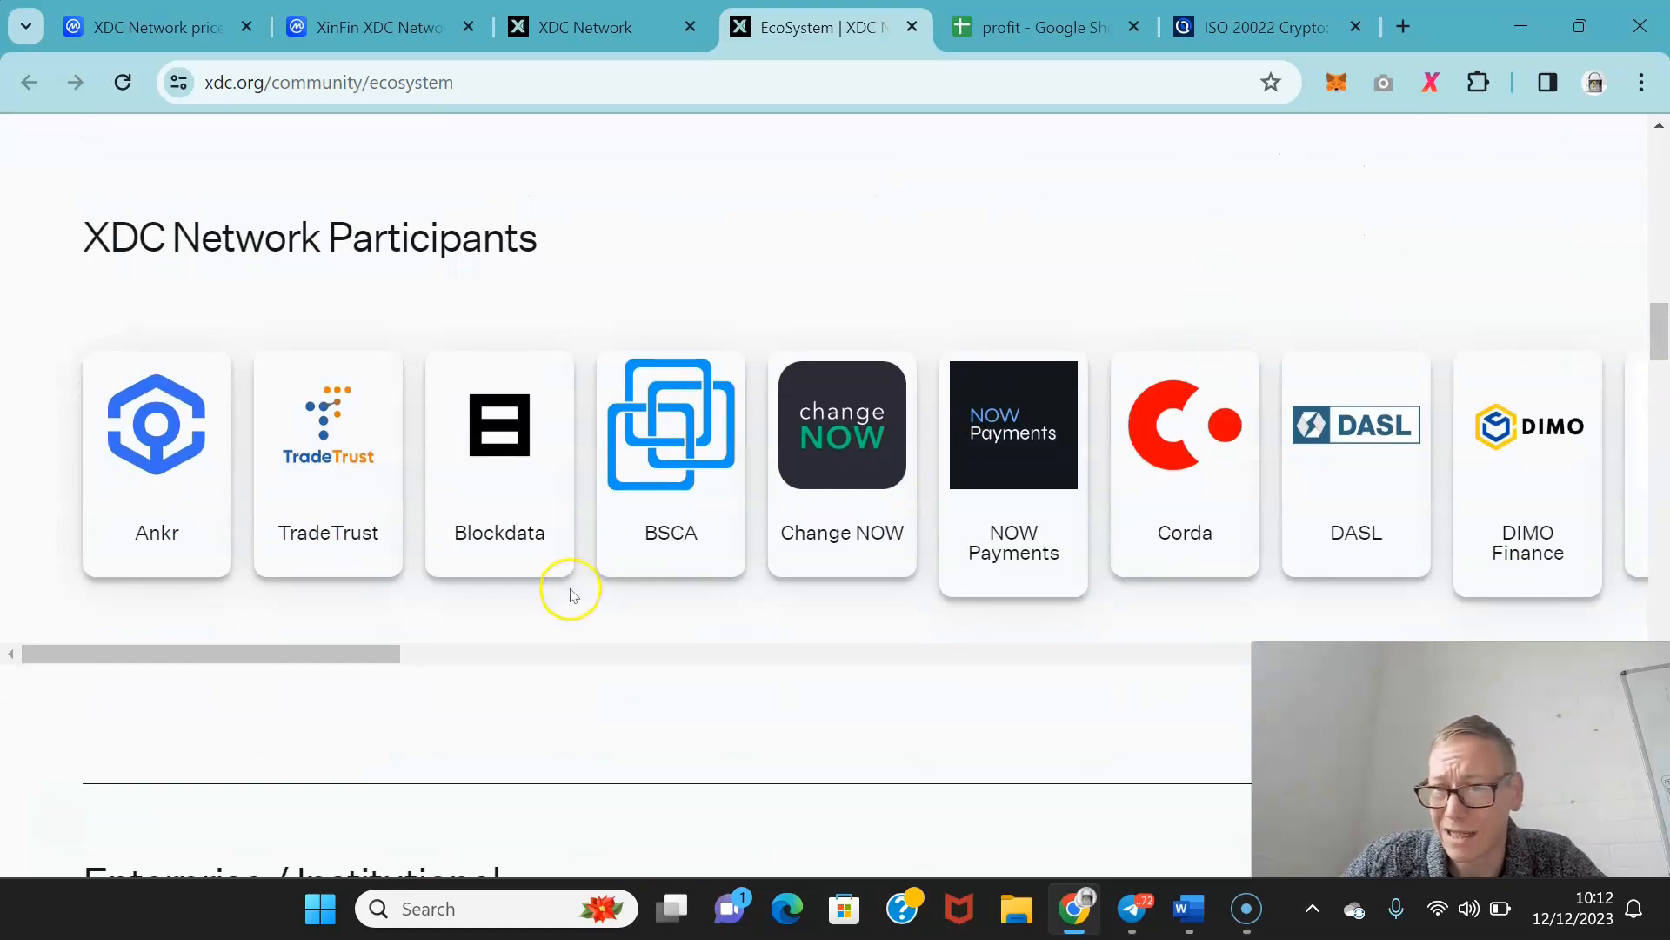
mouse_move(314, 656)
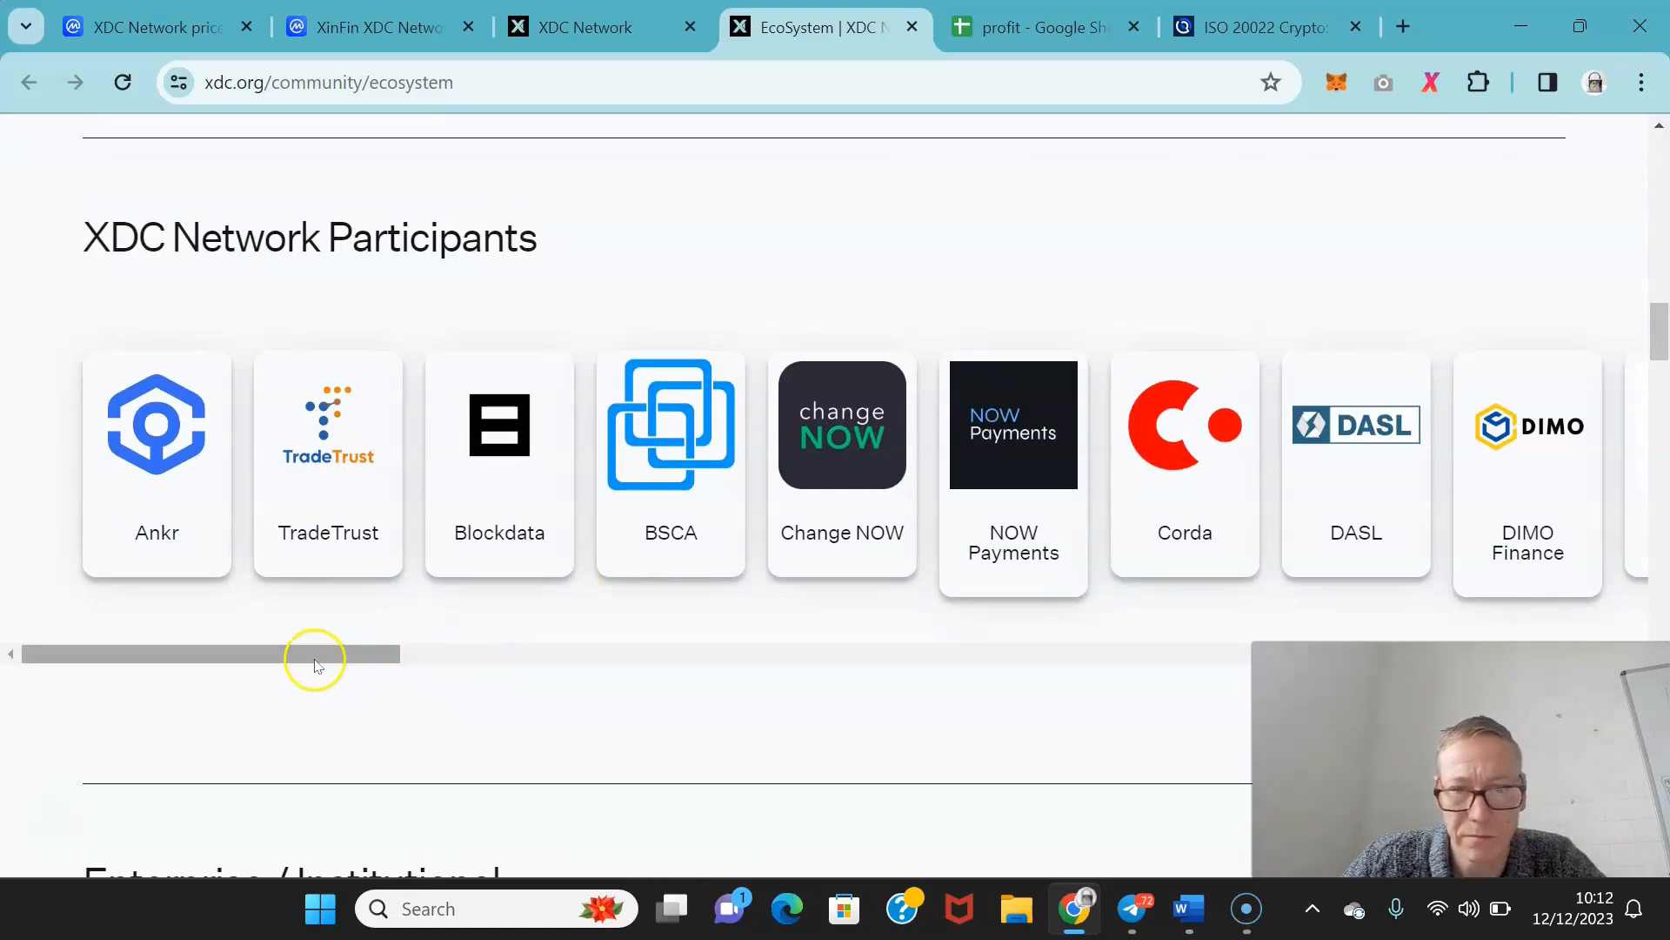
Drag the participants carousel right to reveal partners like SoluLab, Bitpanda and Blockdegree.
drag(314, 654, 381, 659)
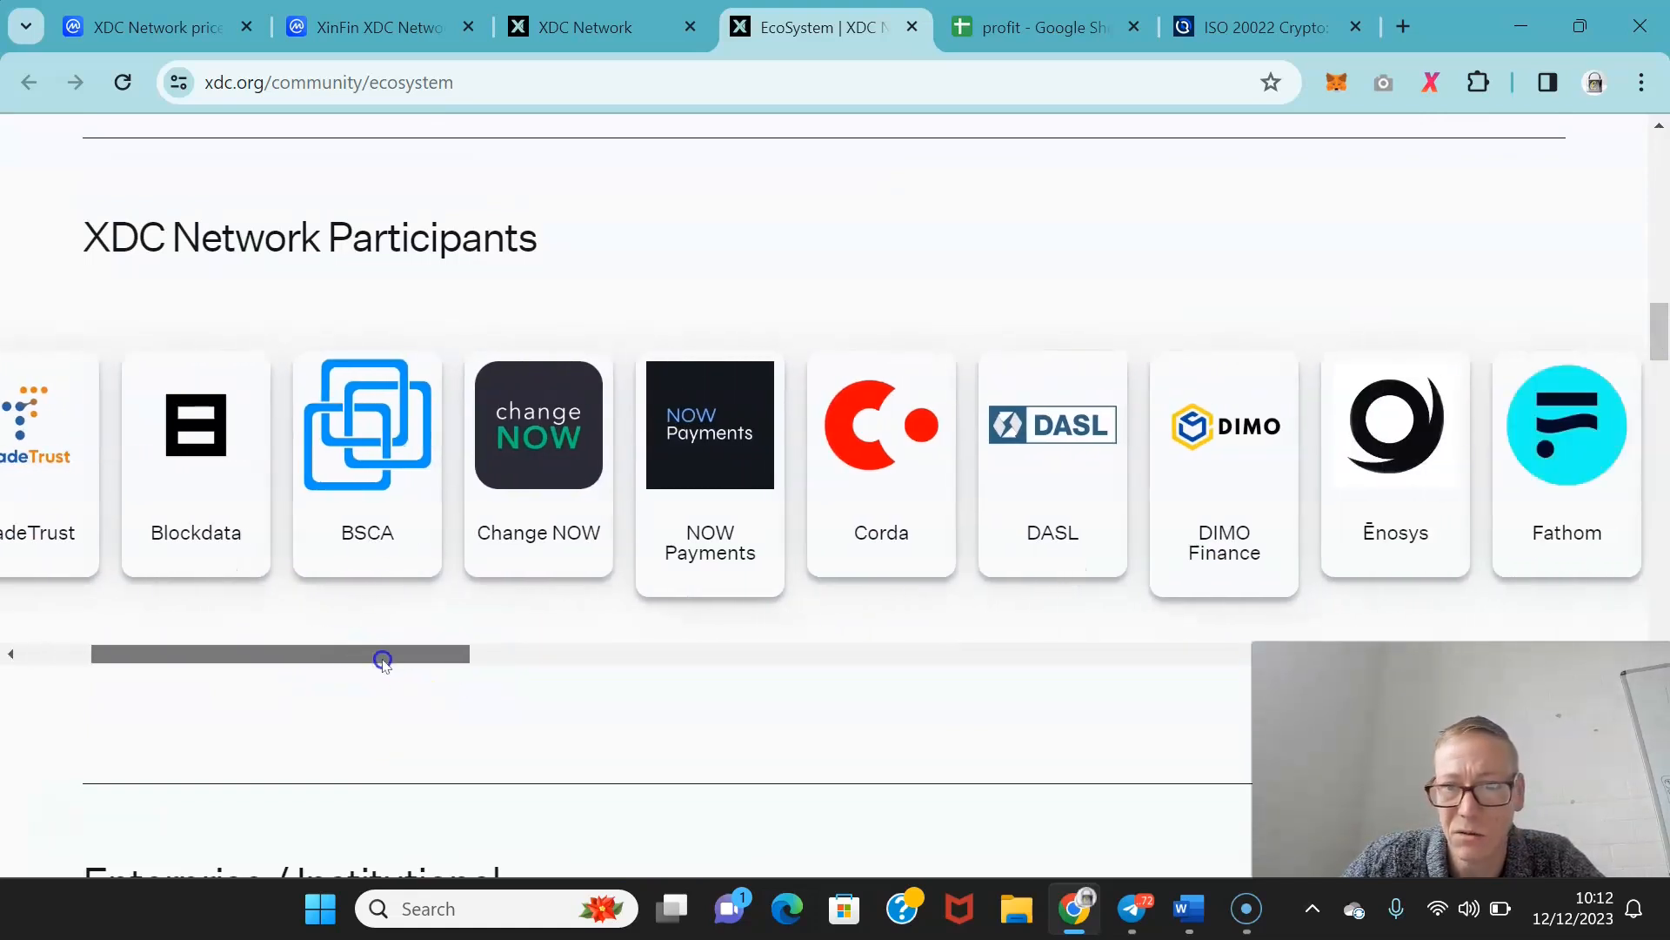
drag(383, 654, 618, 654)
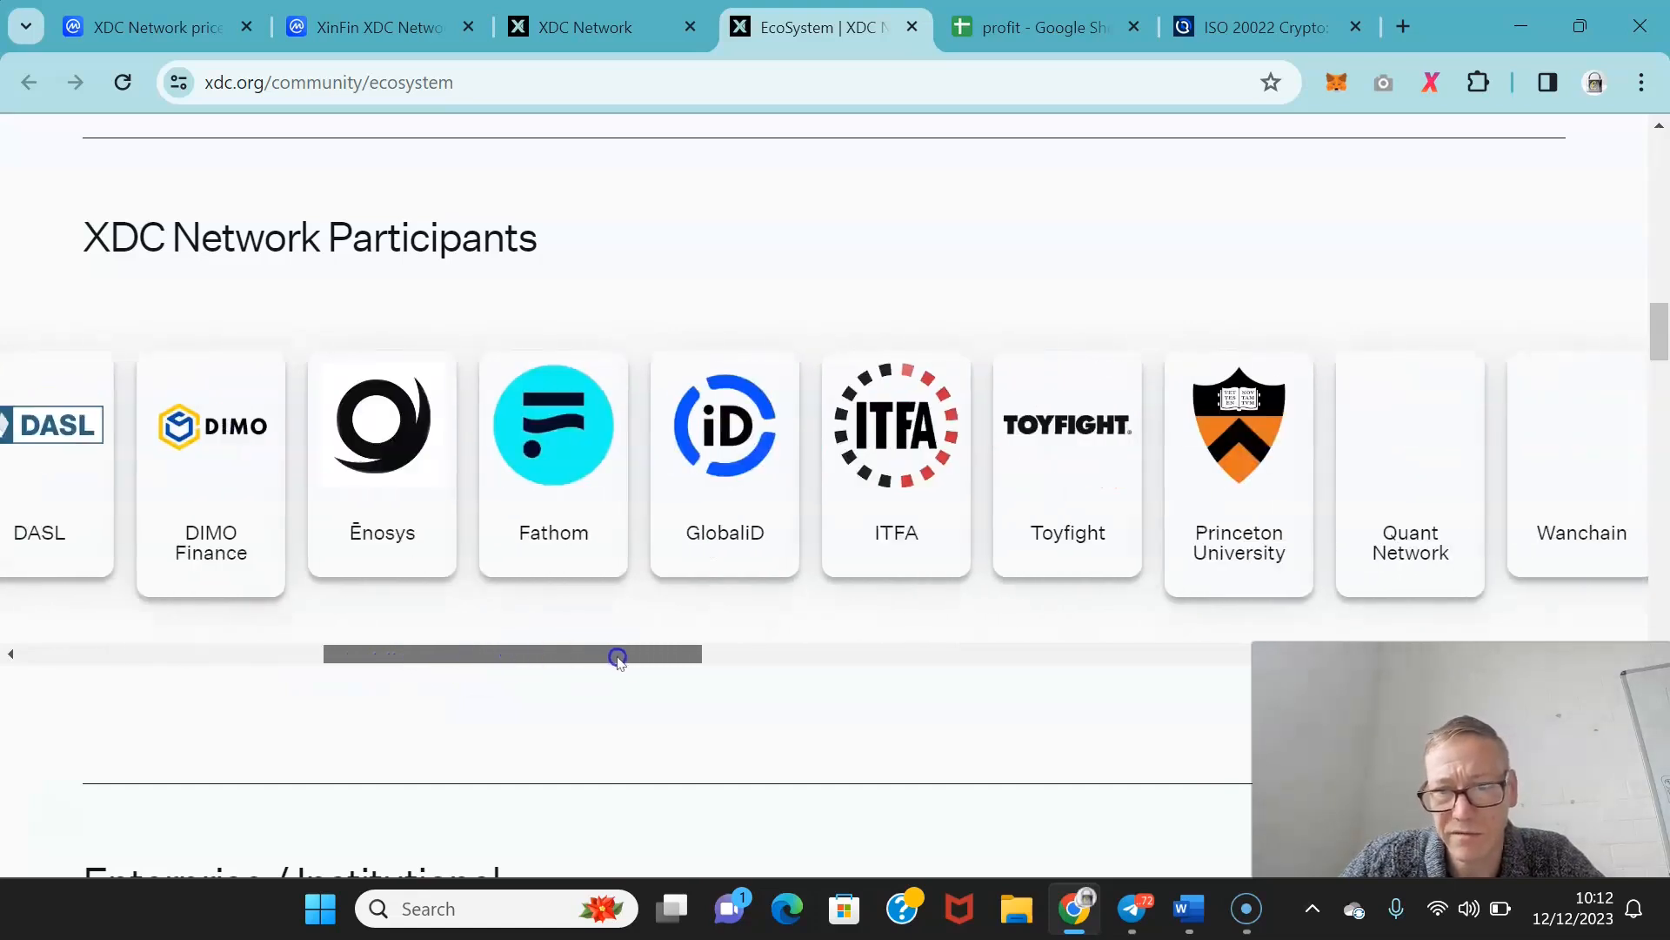
drag(618, 655, 739, 651)
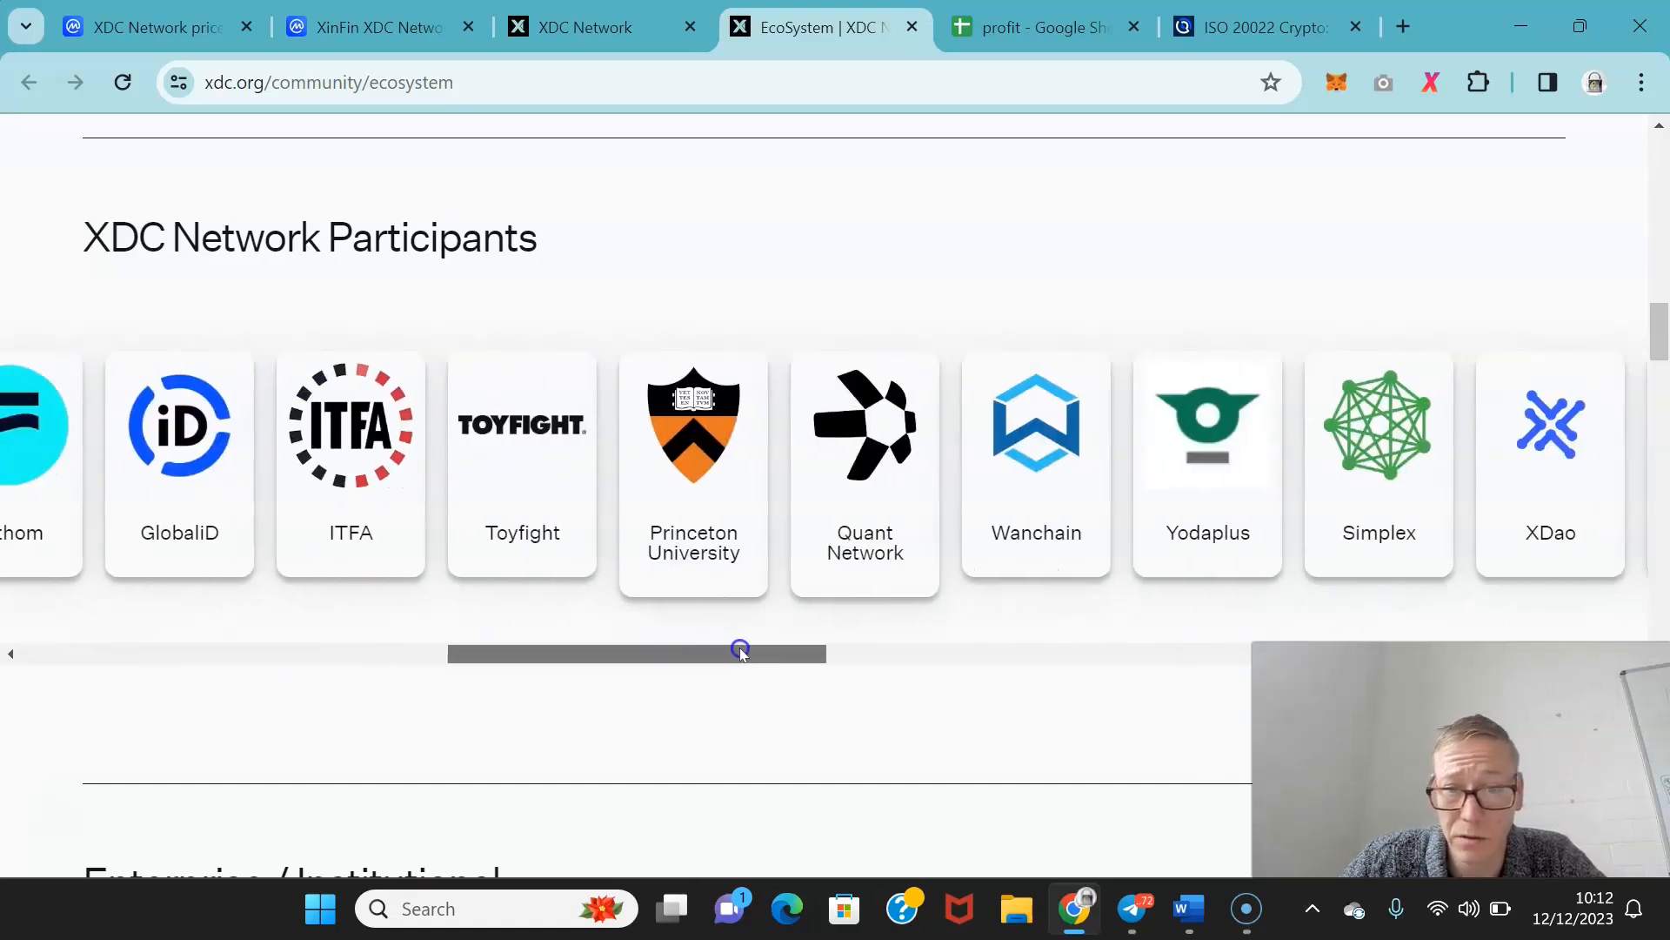
drag(740, 652, 802, 639)
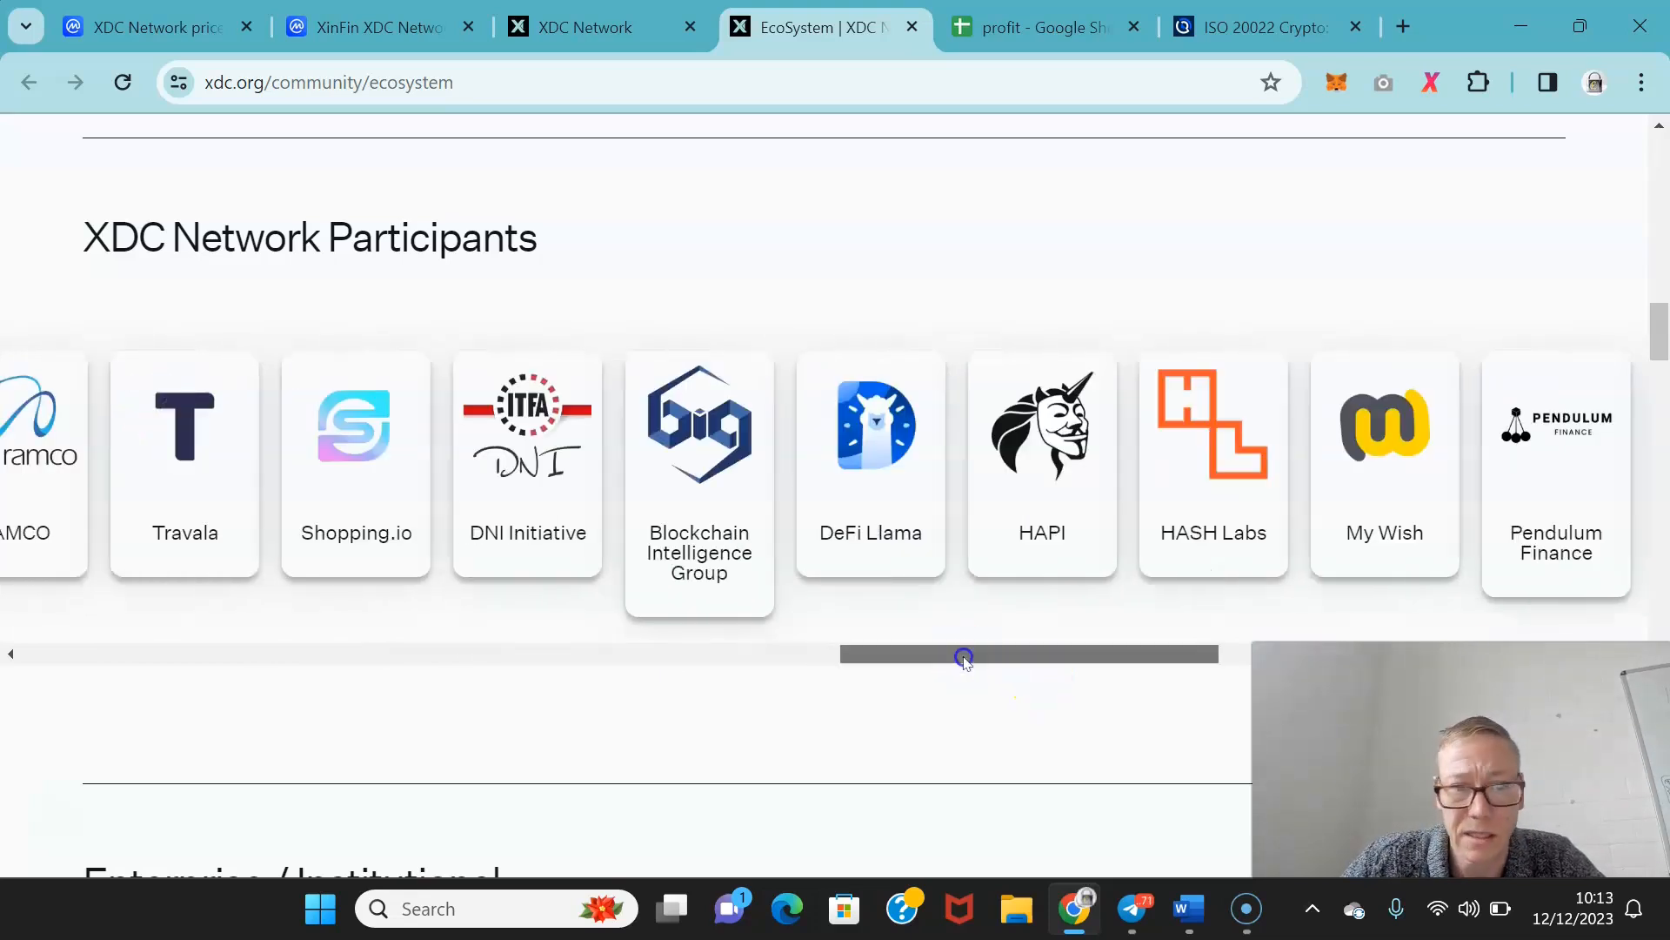
drag(964, 653, 1214, 654)
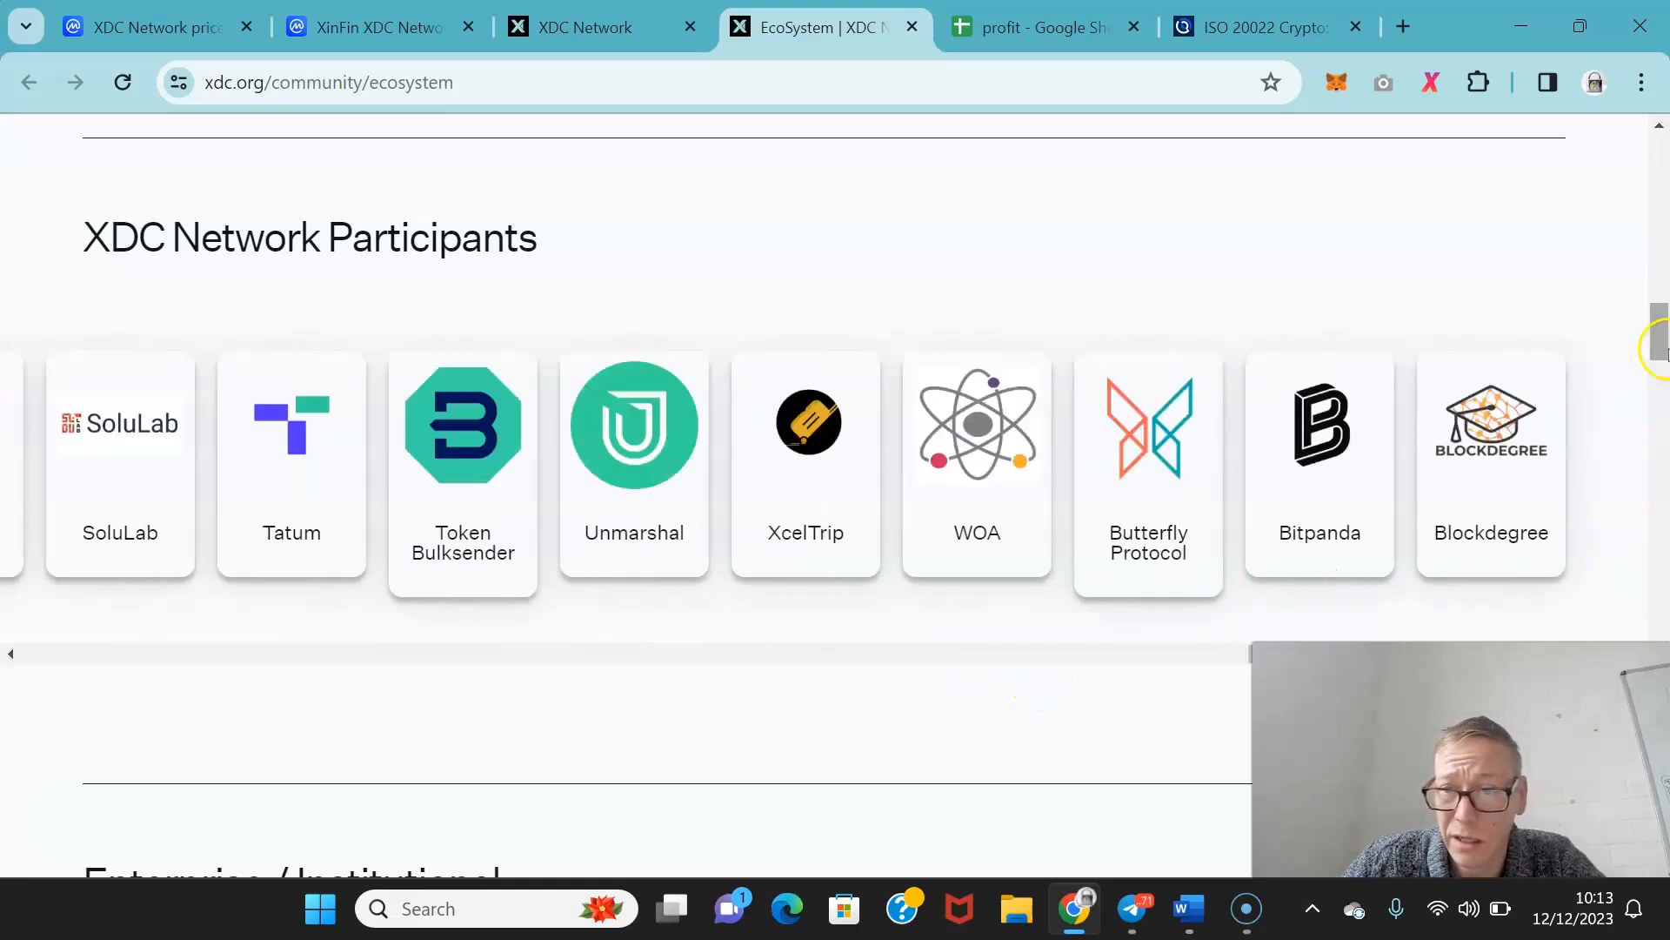
Scroll further down the Ecosystem page, dragging through a carousel, to the XDC Builds apps.
scroll(down, 3)
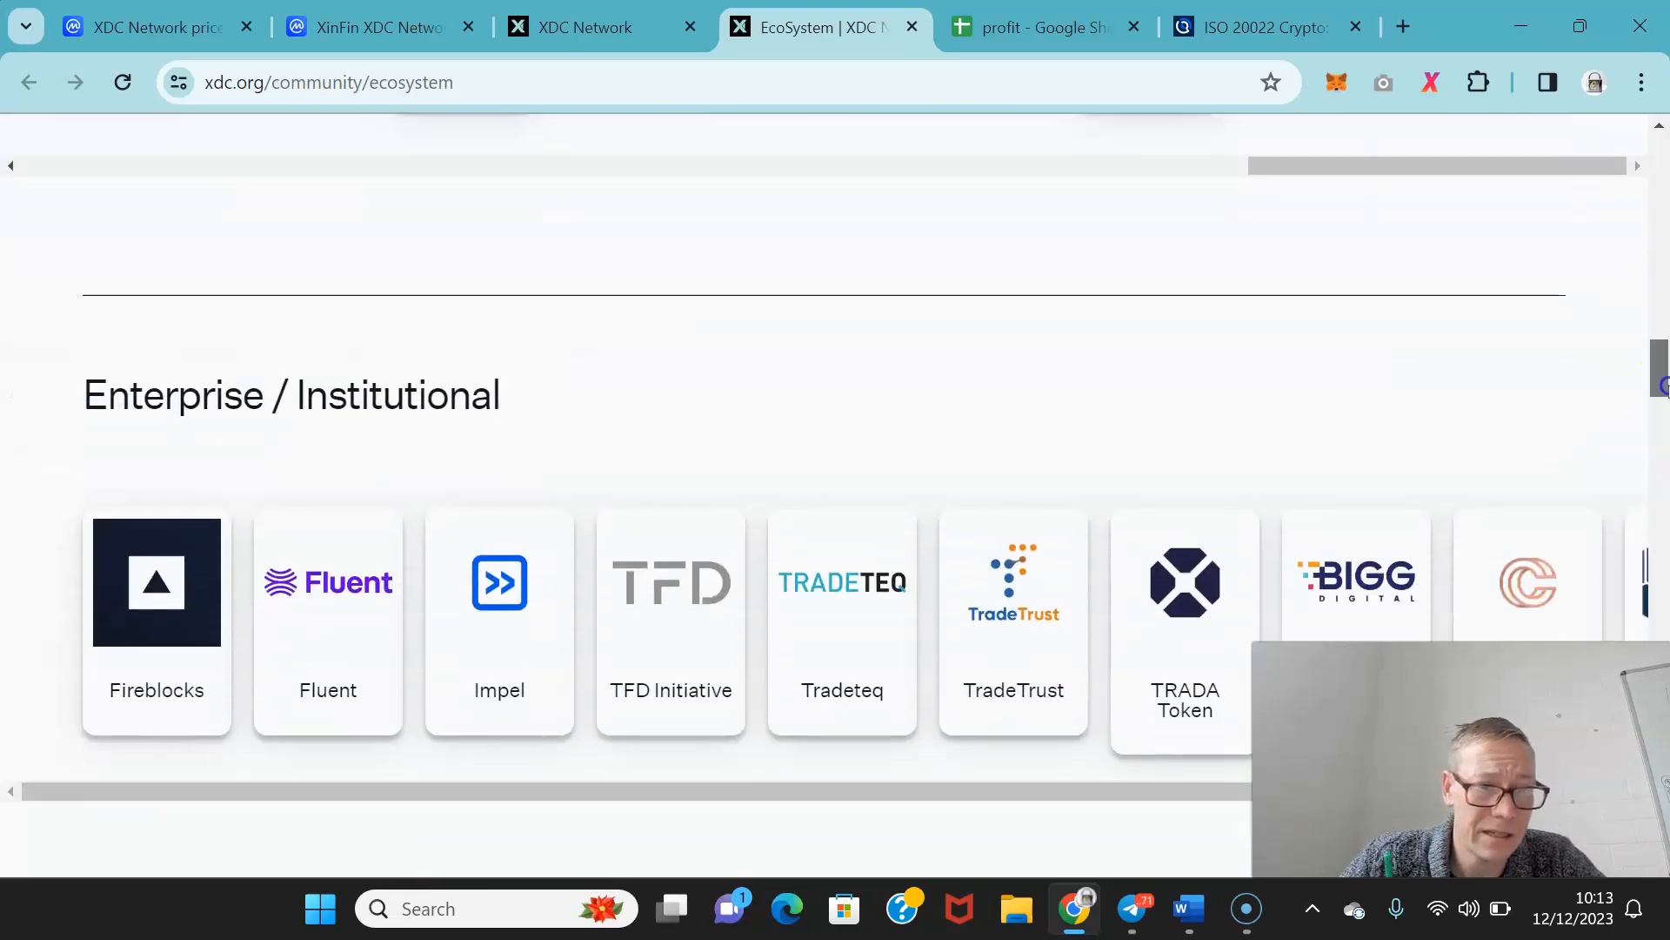
scroll(down, 3)
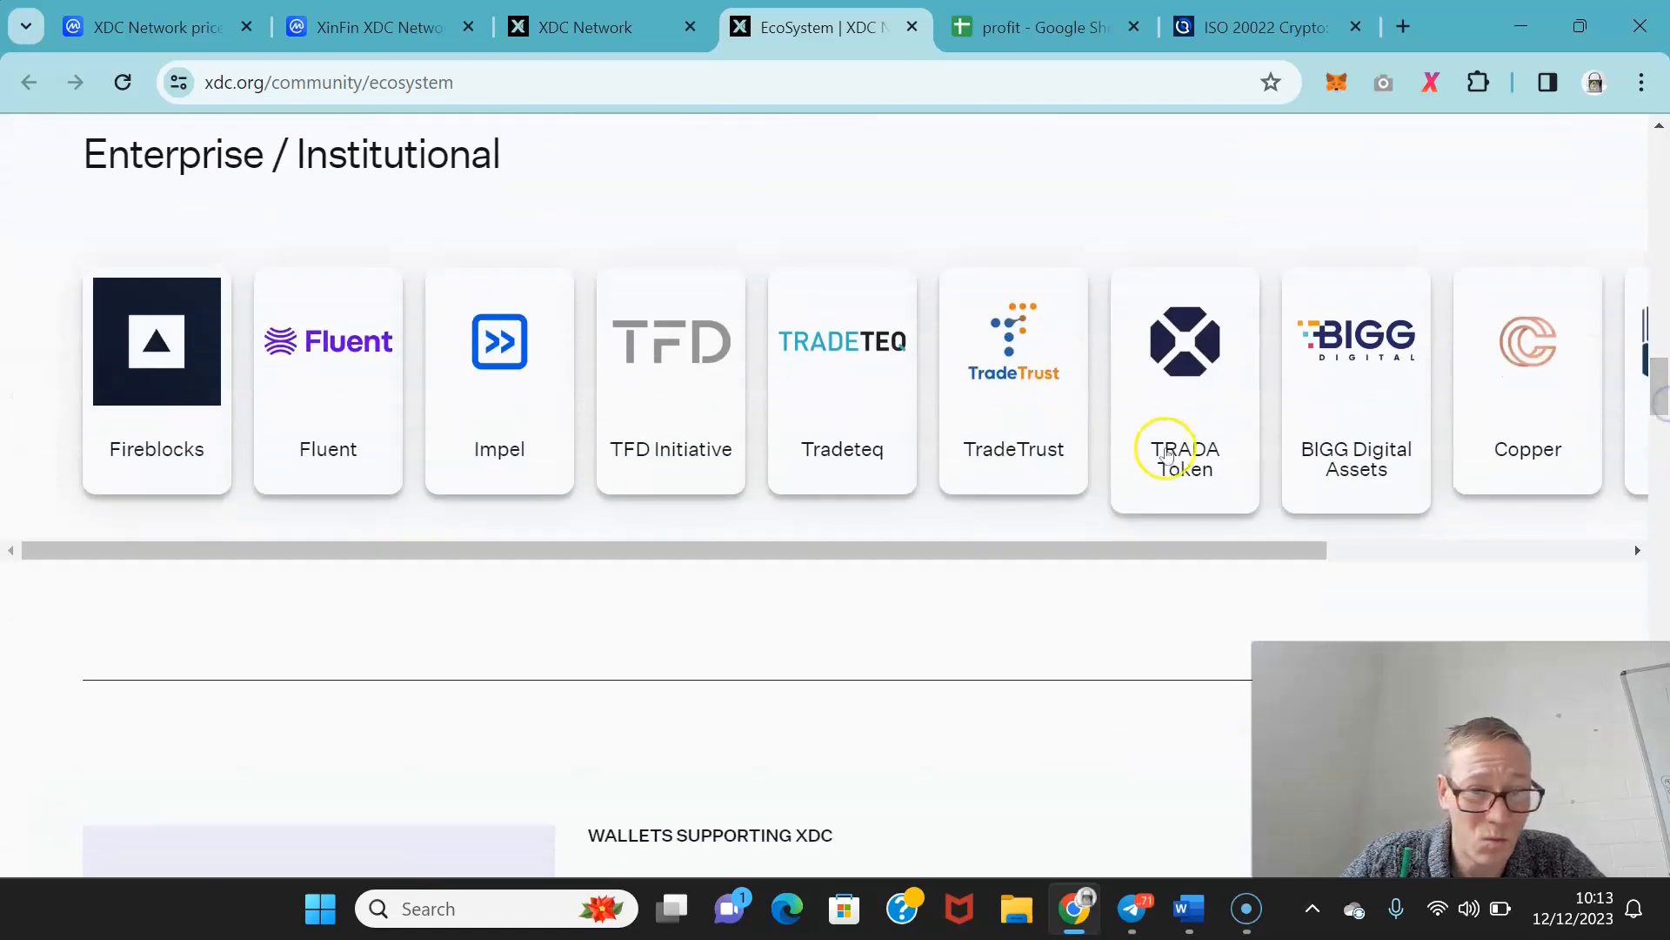
mouse_move(1113, 553)
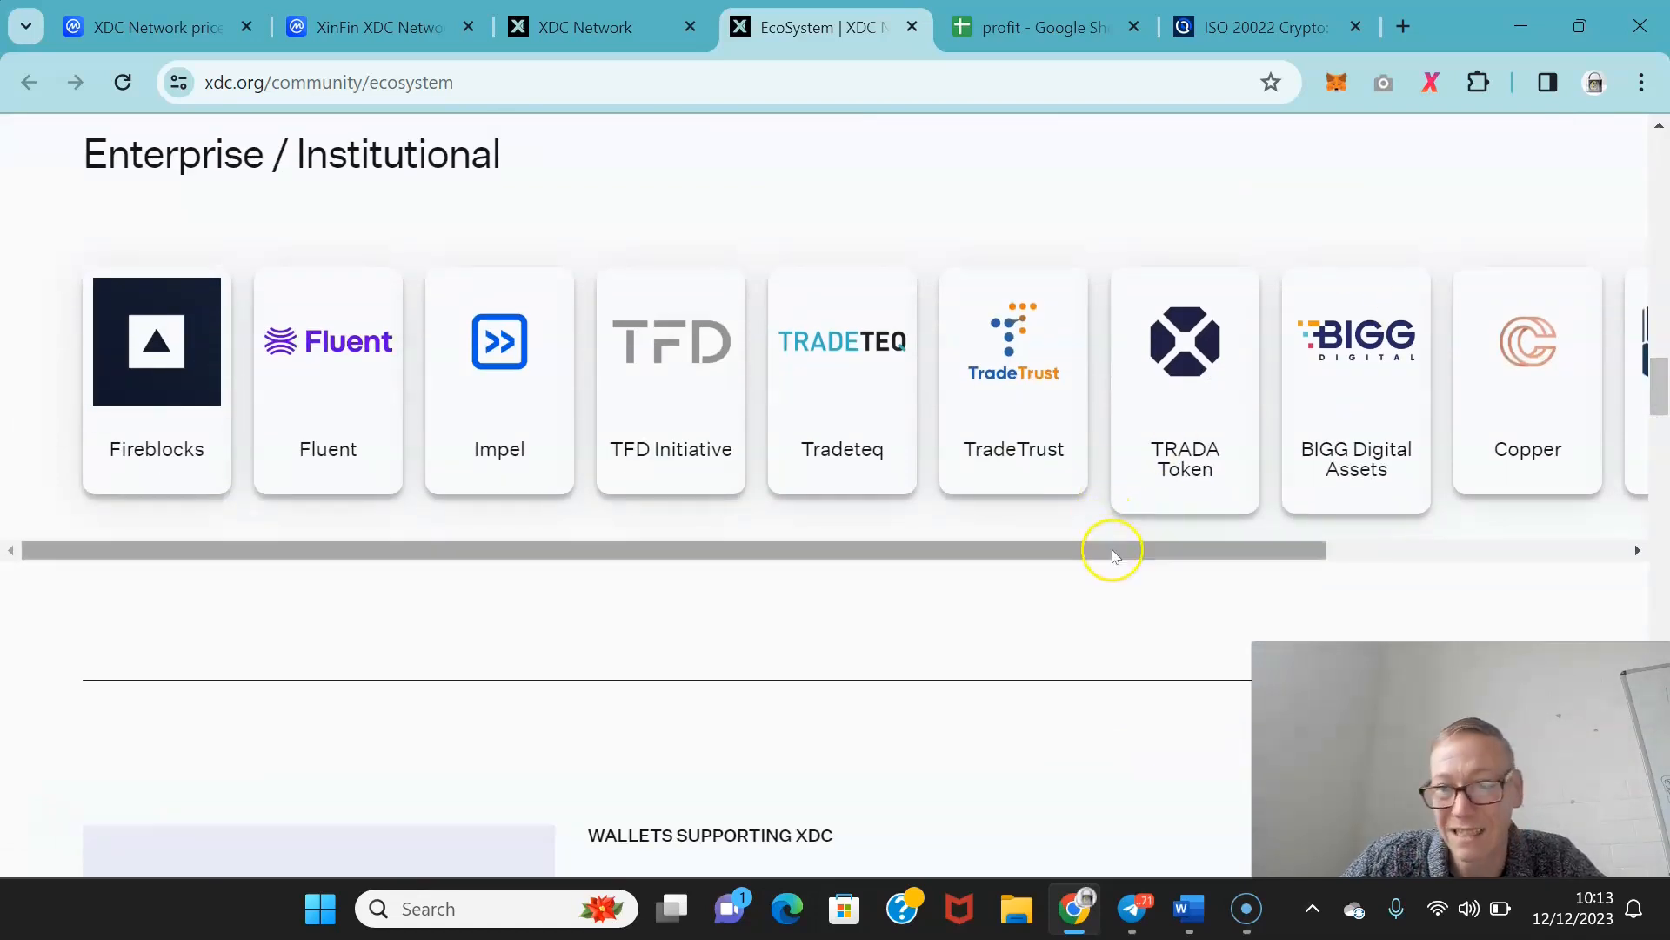
drag(1111, 551, 1453, 557)
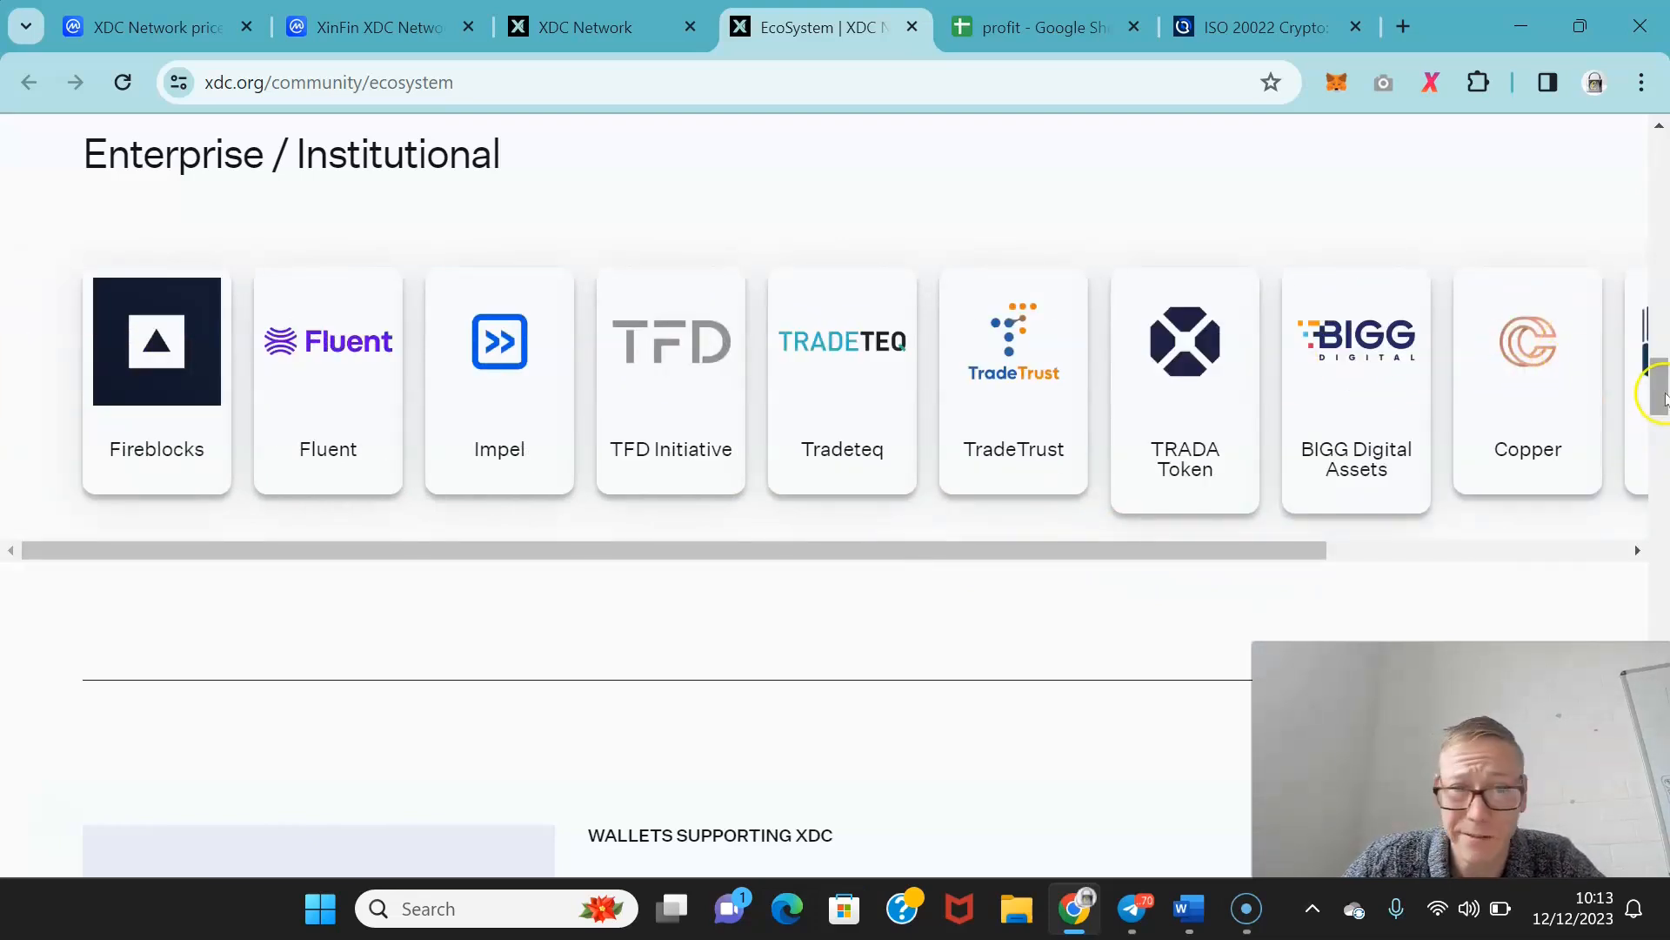
scroll(up, 3)
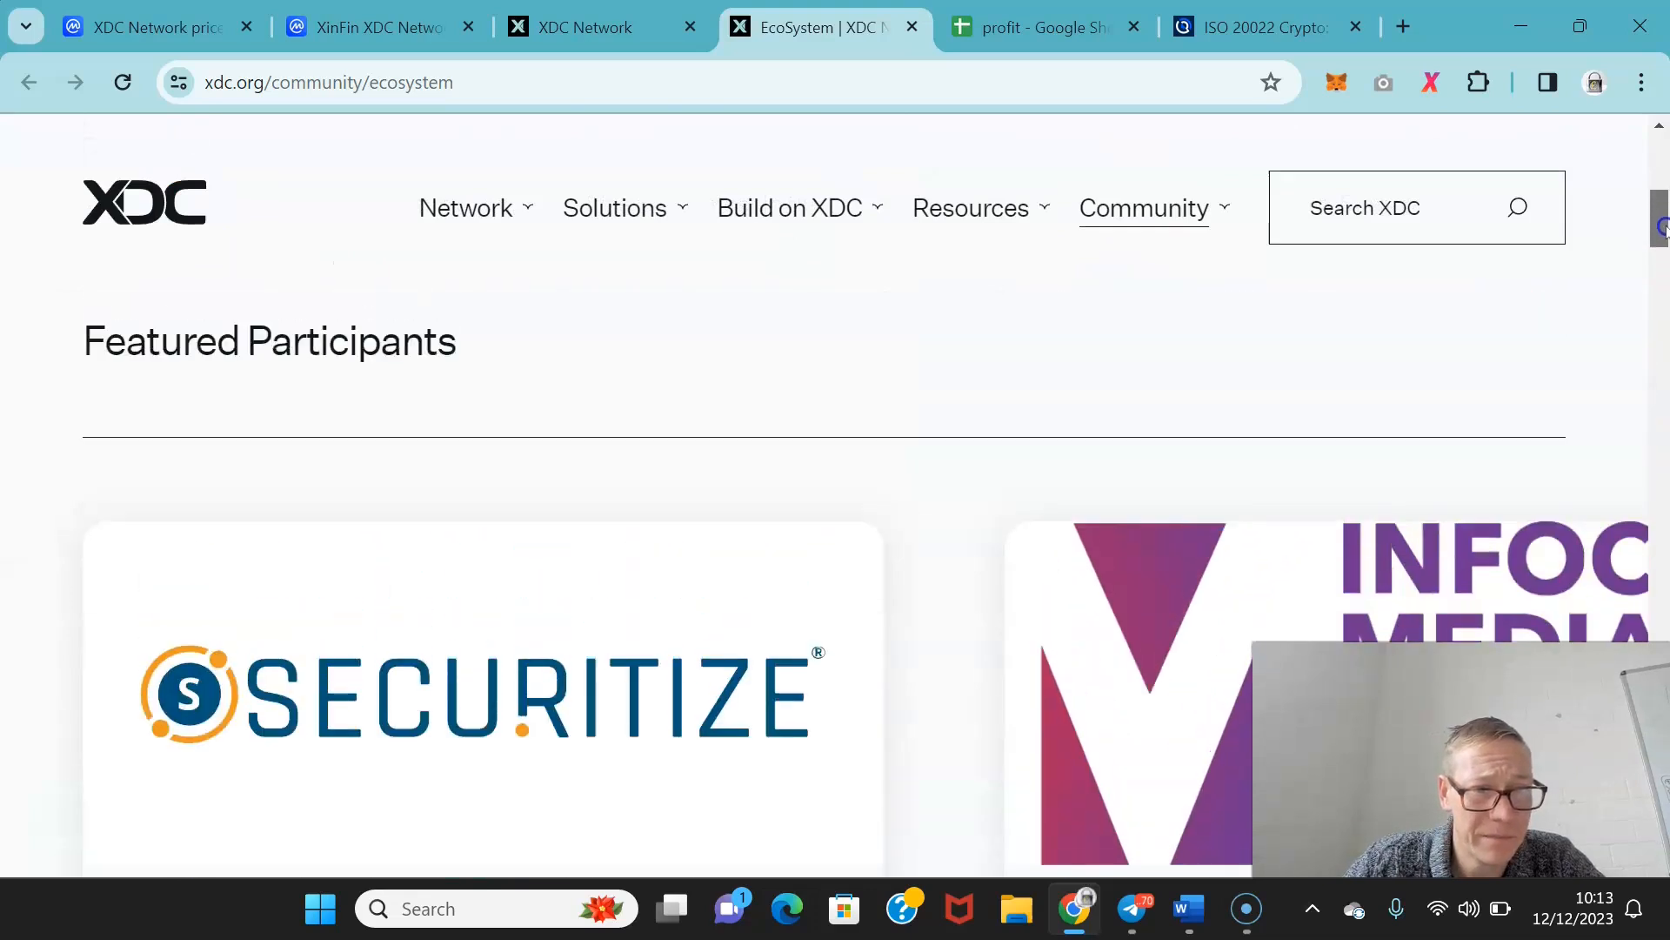
scroll(down, 3)
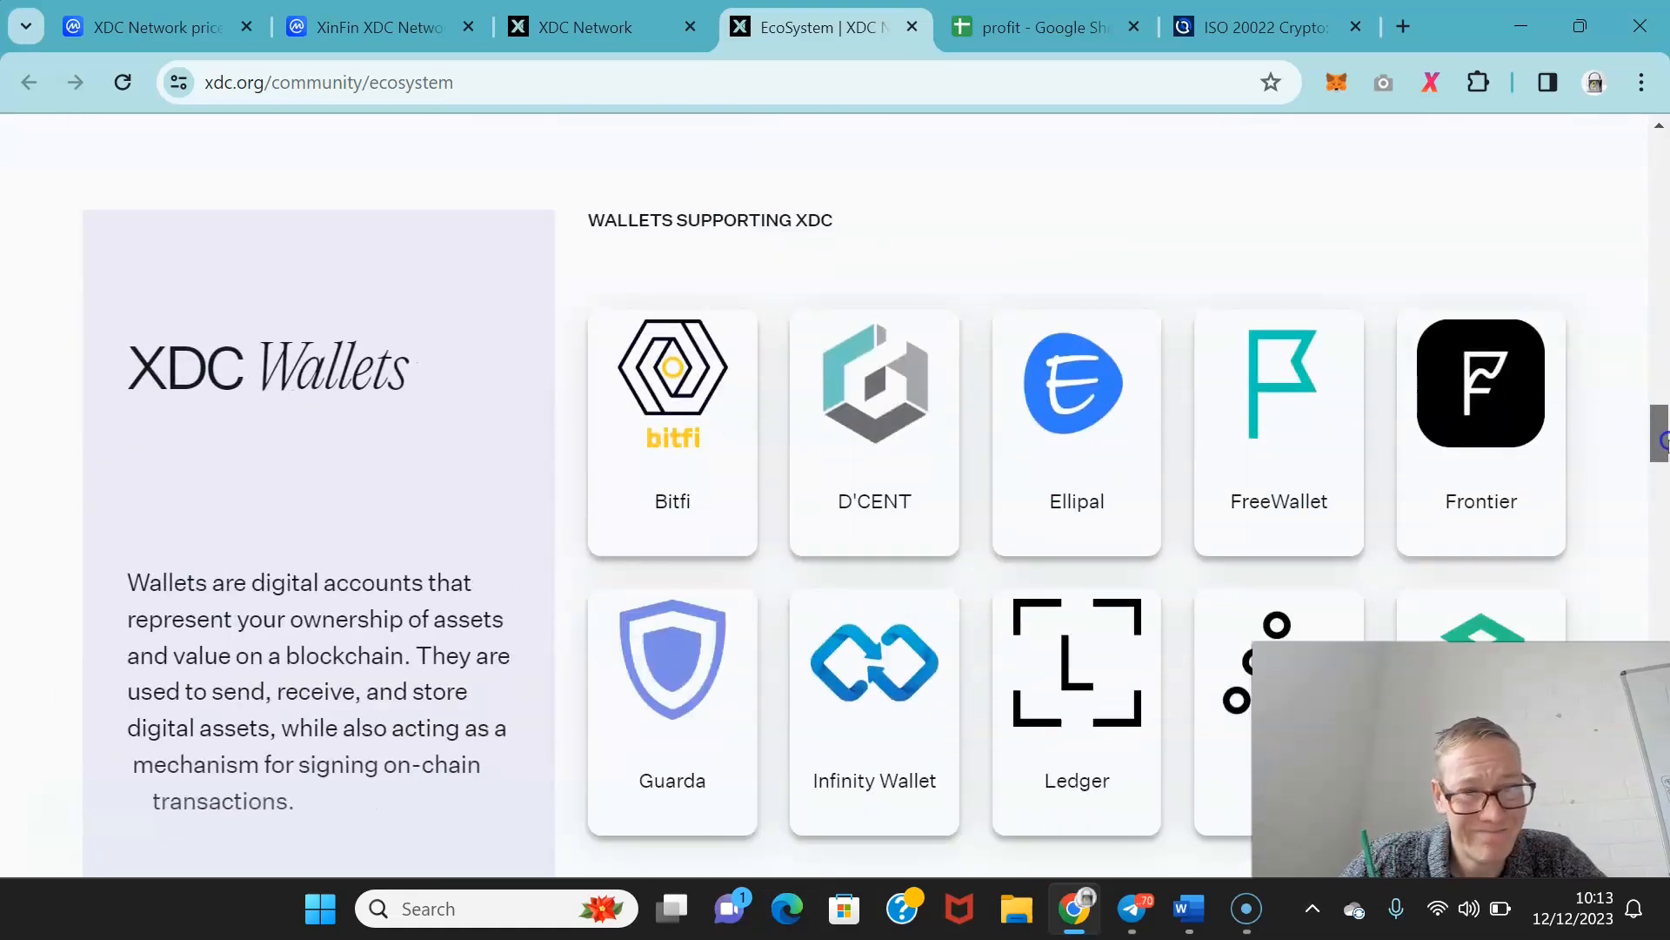
scroll(down, 3)
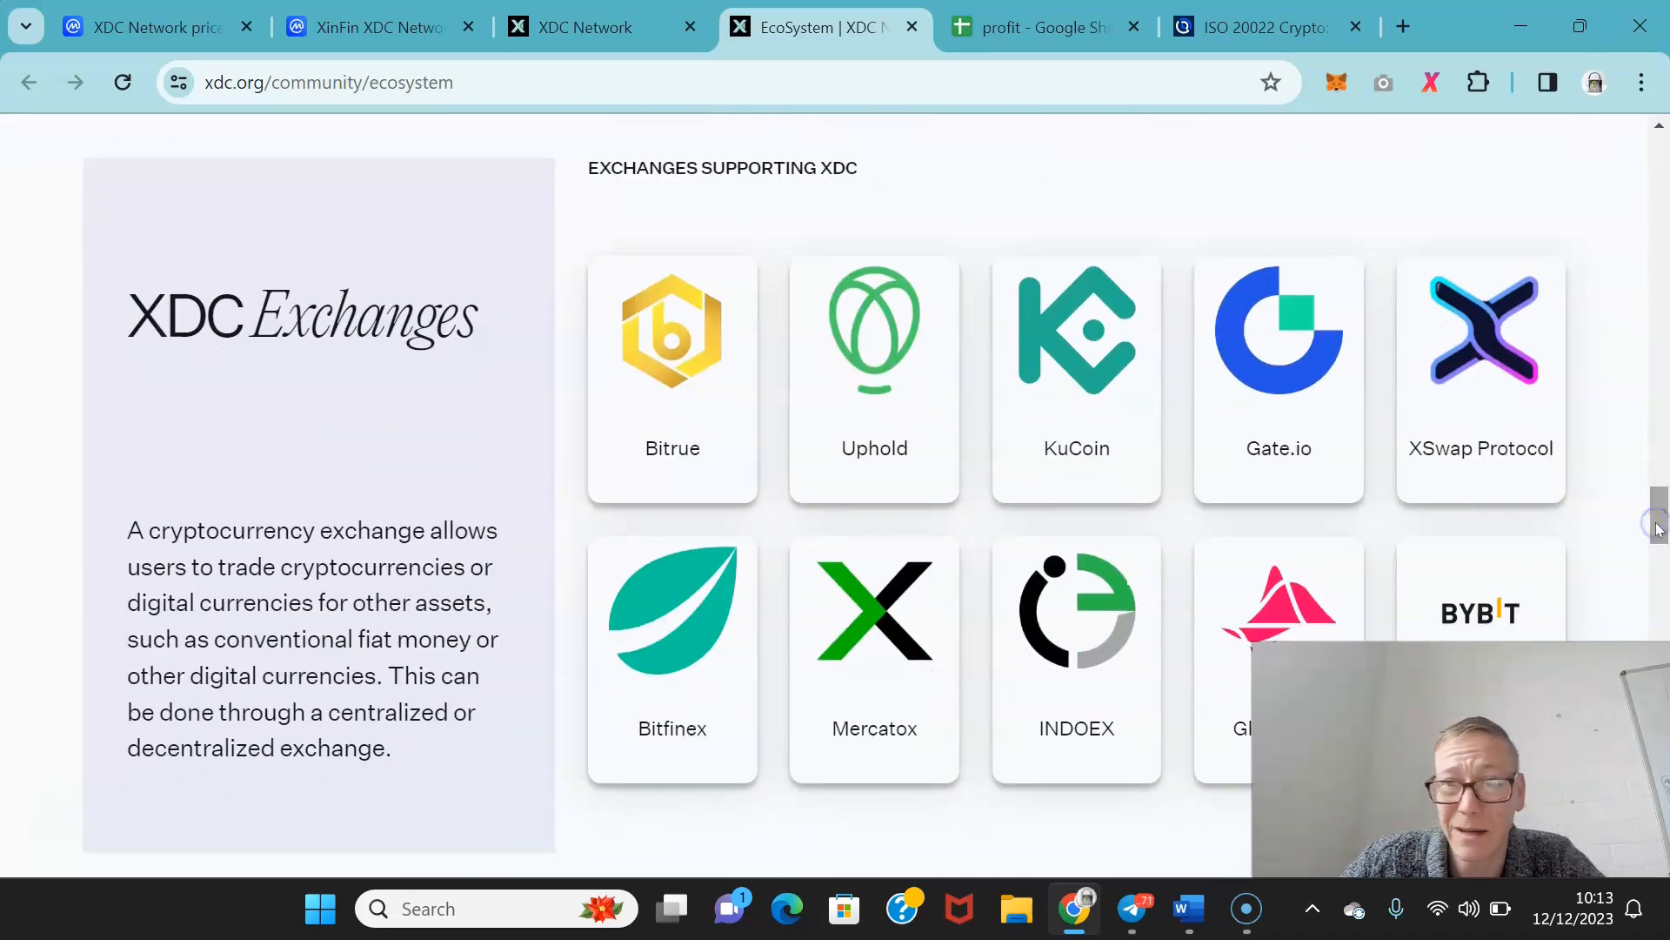
scroll(down, 3)
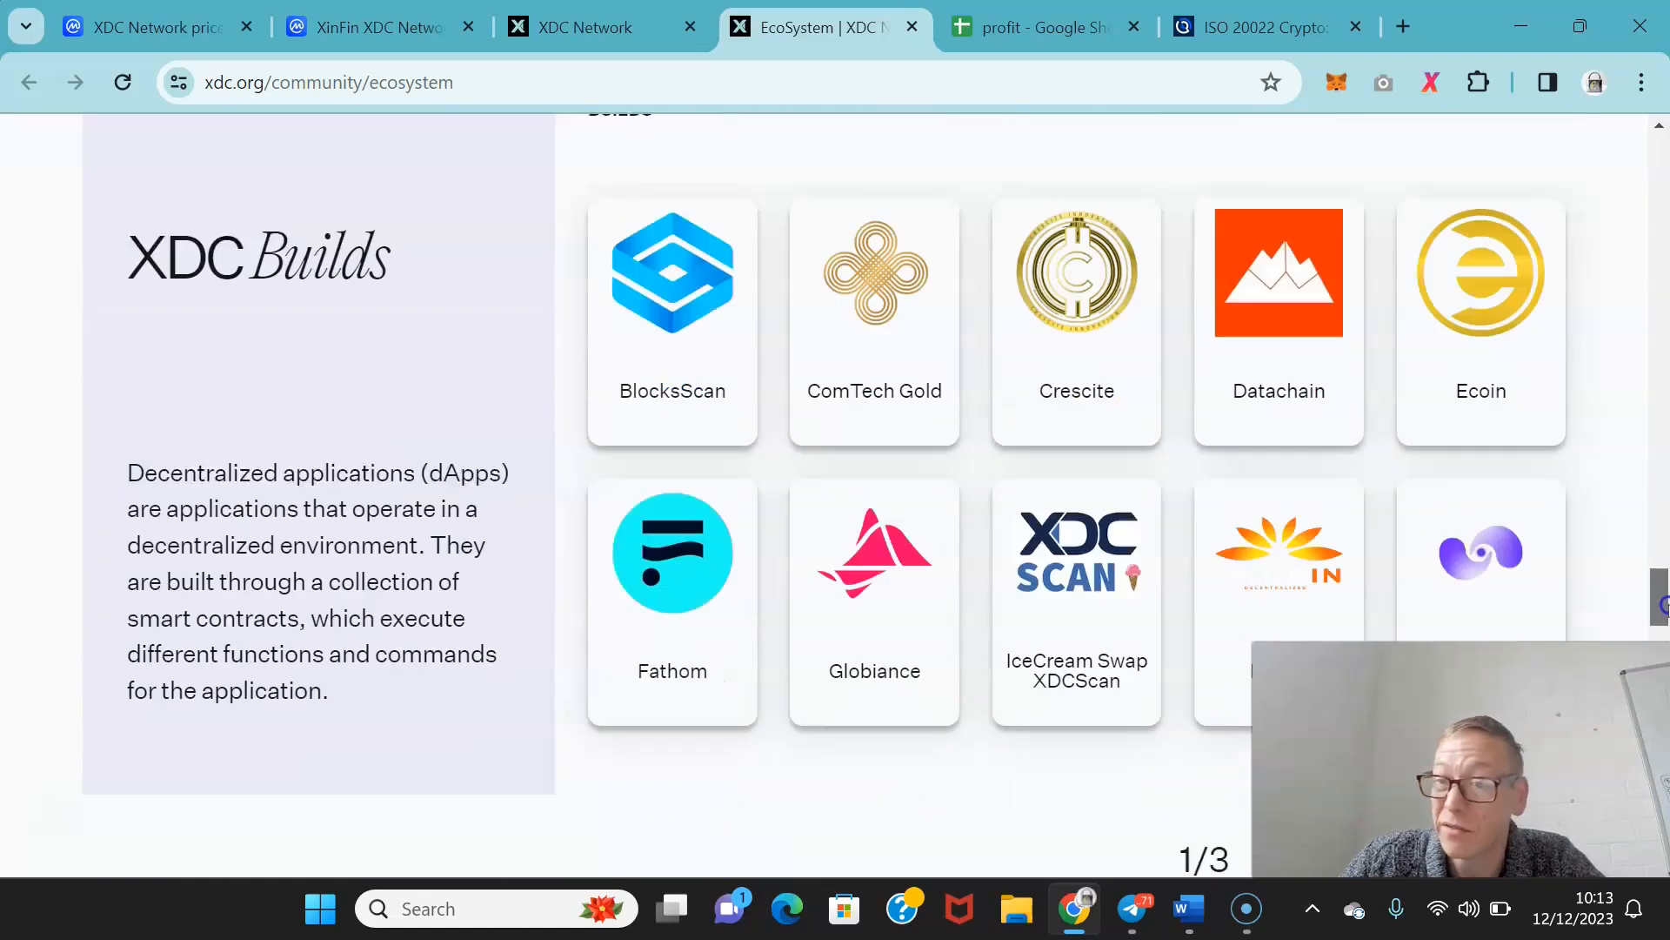
scroll(down, 3)
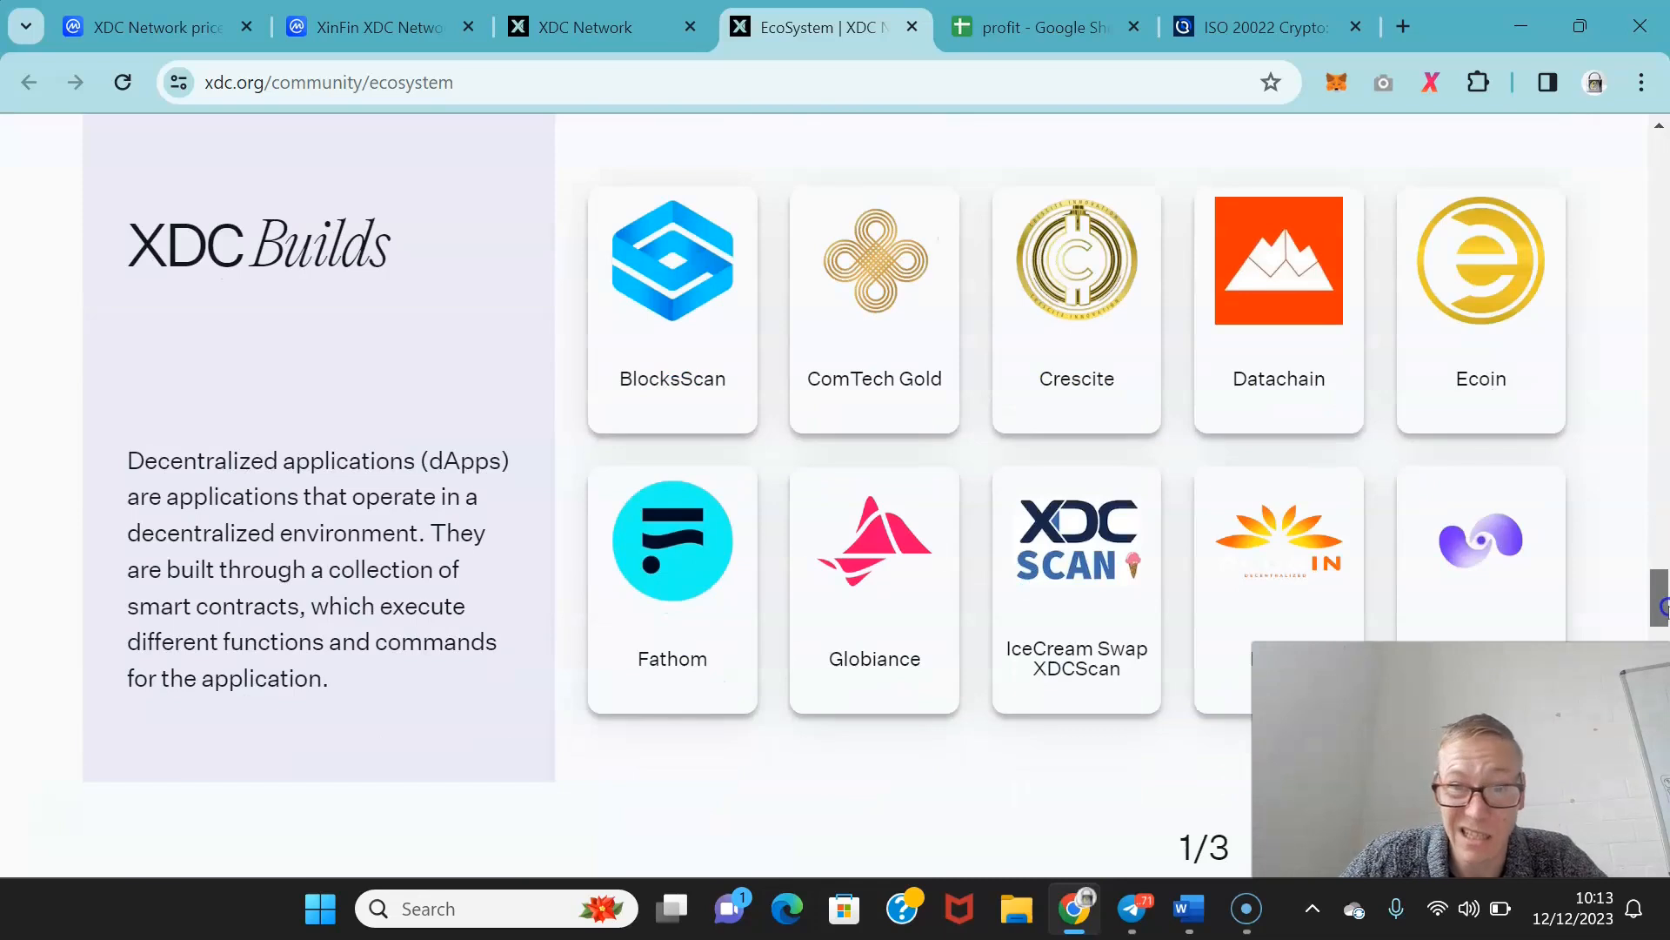
scroll(down, 3)
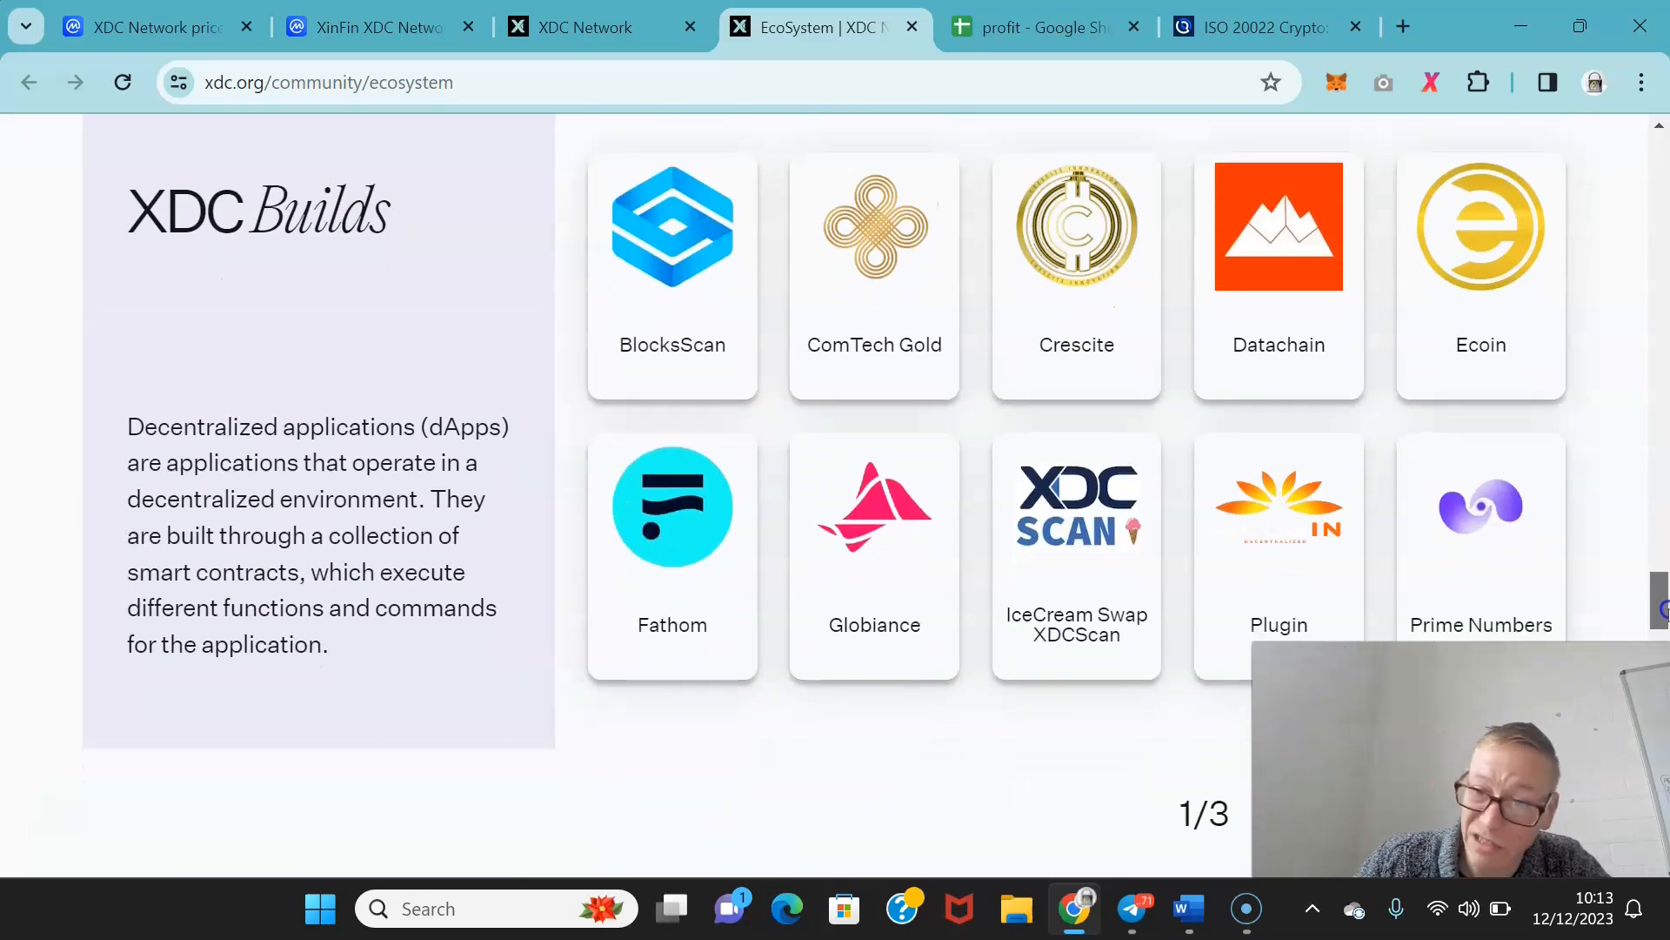
scroll(down, 3)
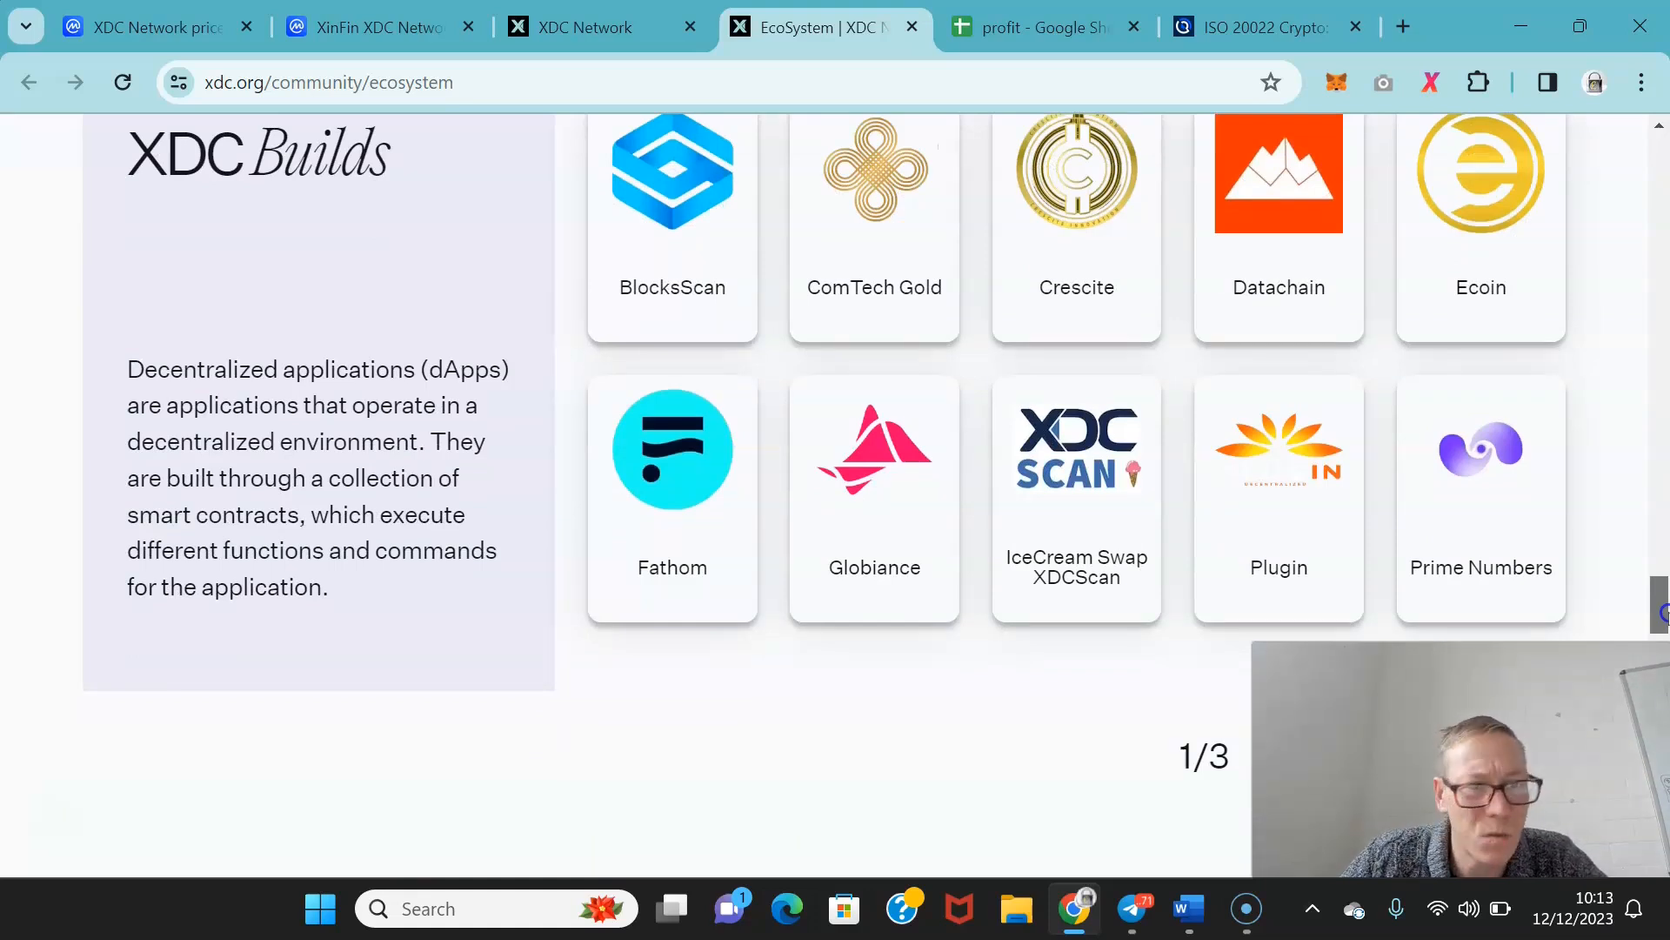
scroll(down, 3)
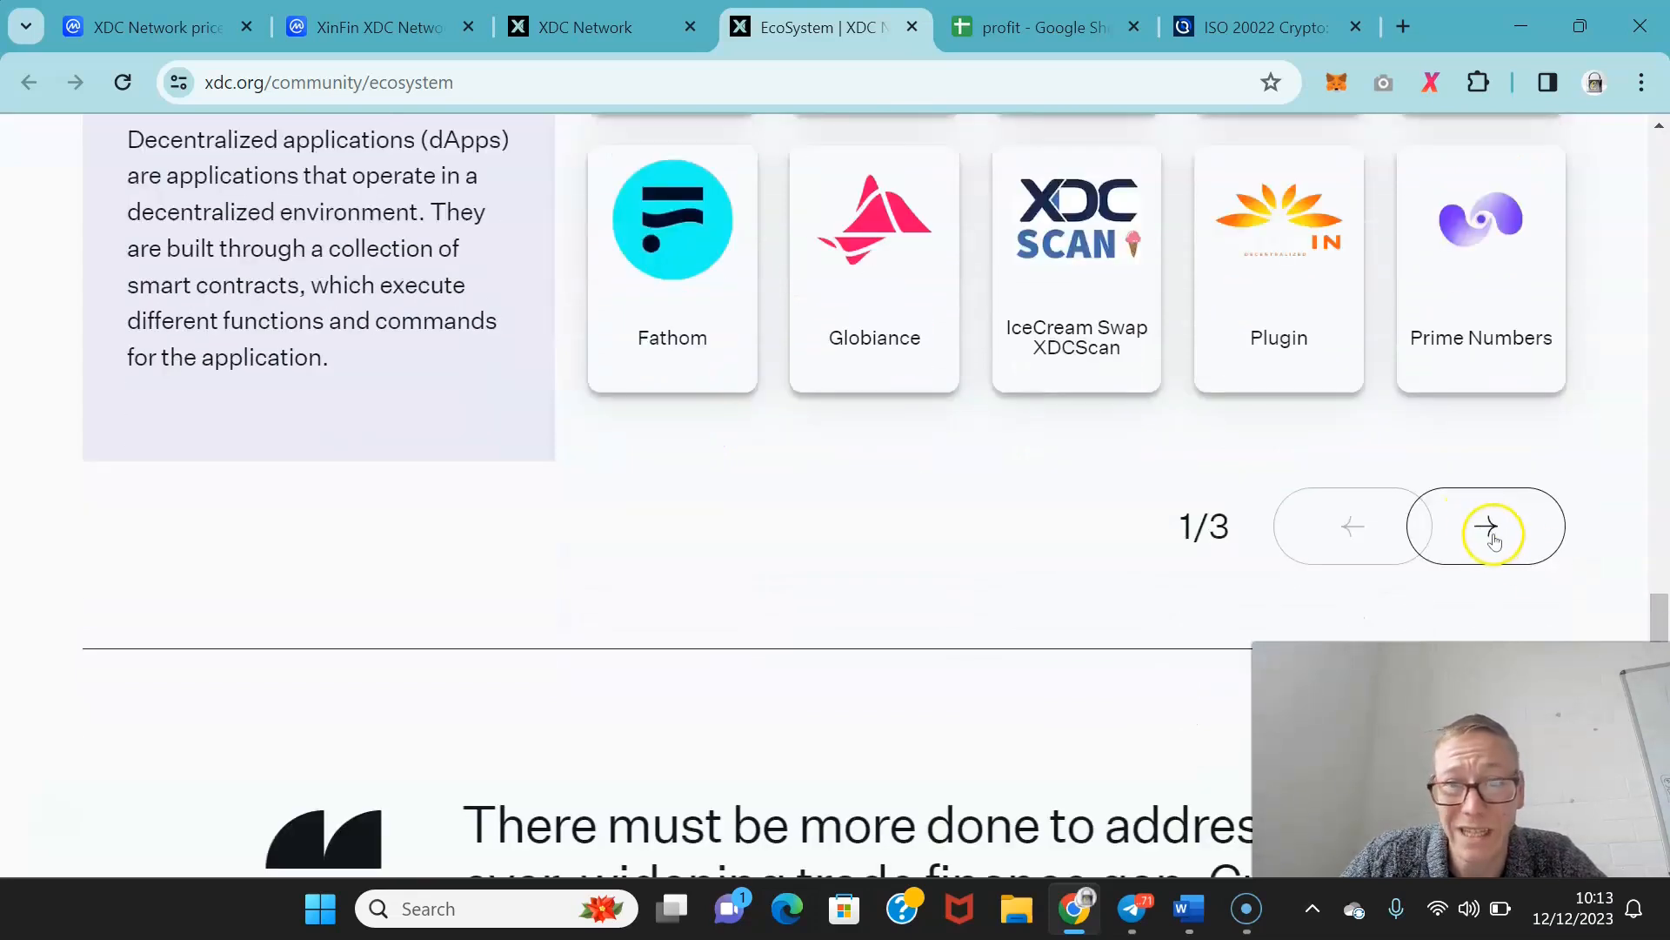
Show the second page of XDC Builds apps, then reach Enterprise / Institutional partners like Fireblocks.
click(1487, 526)
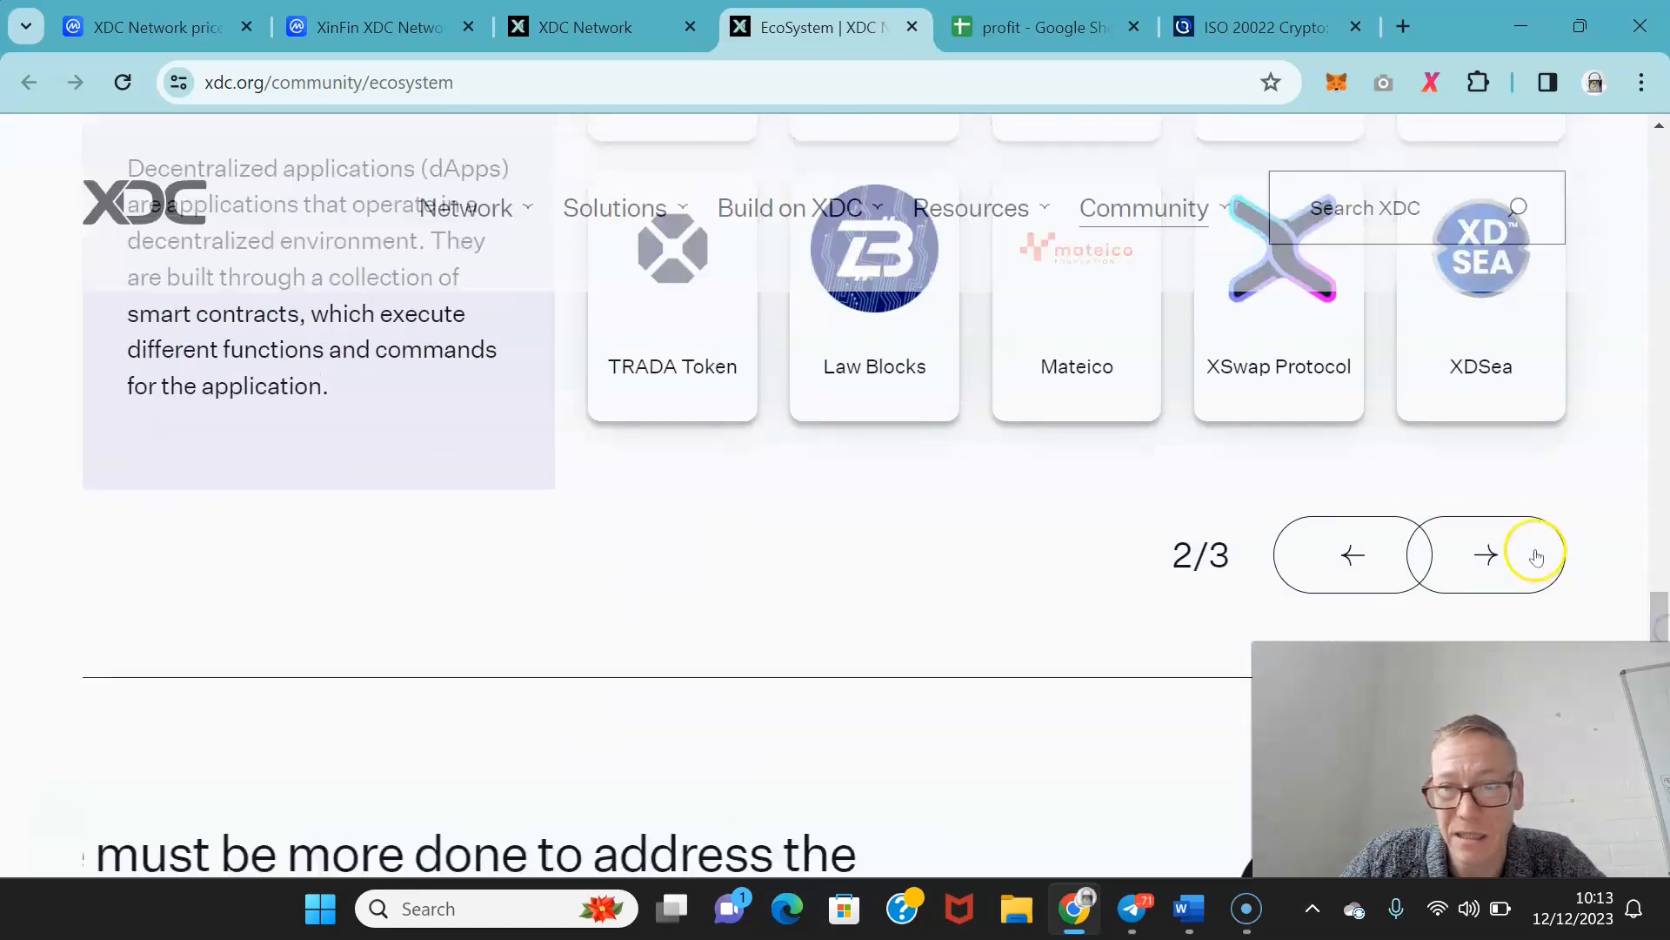
scroll(down, 3)
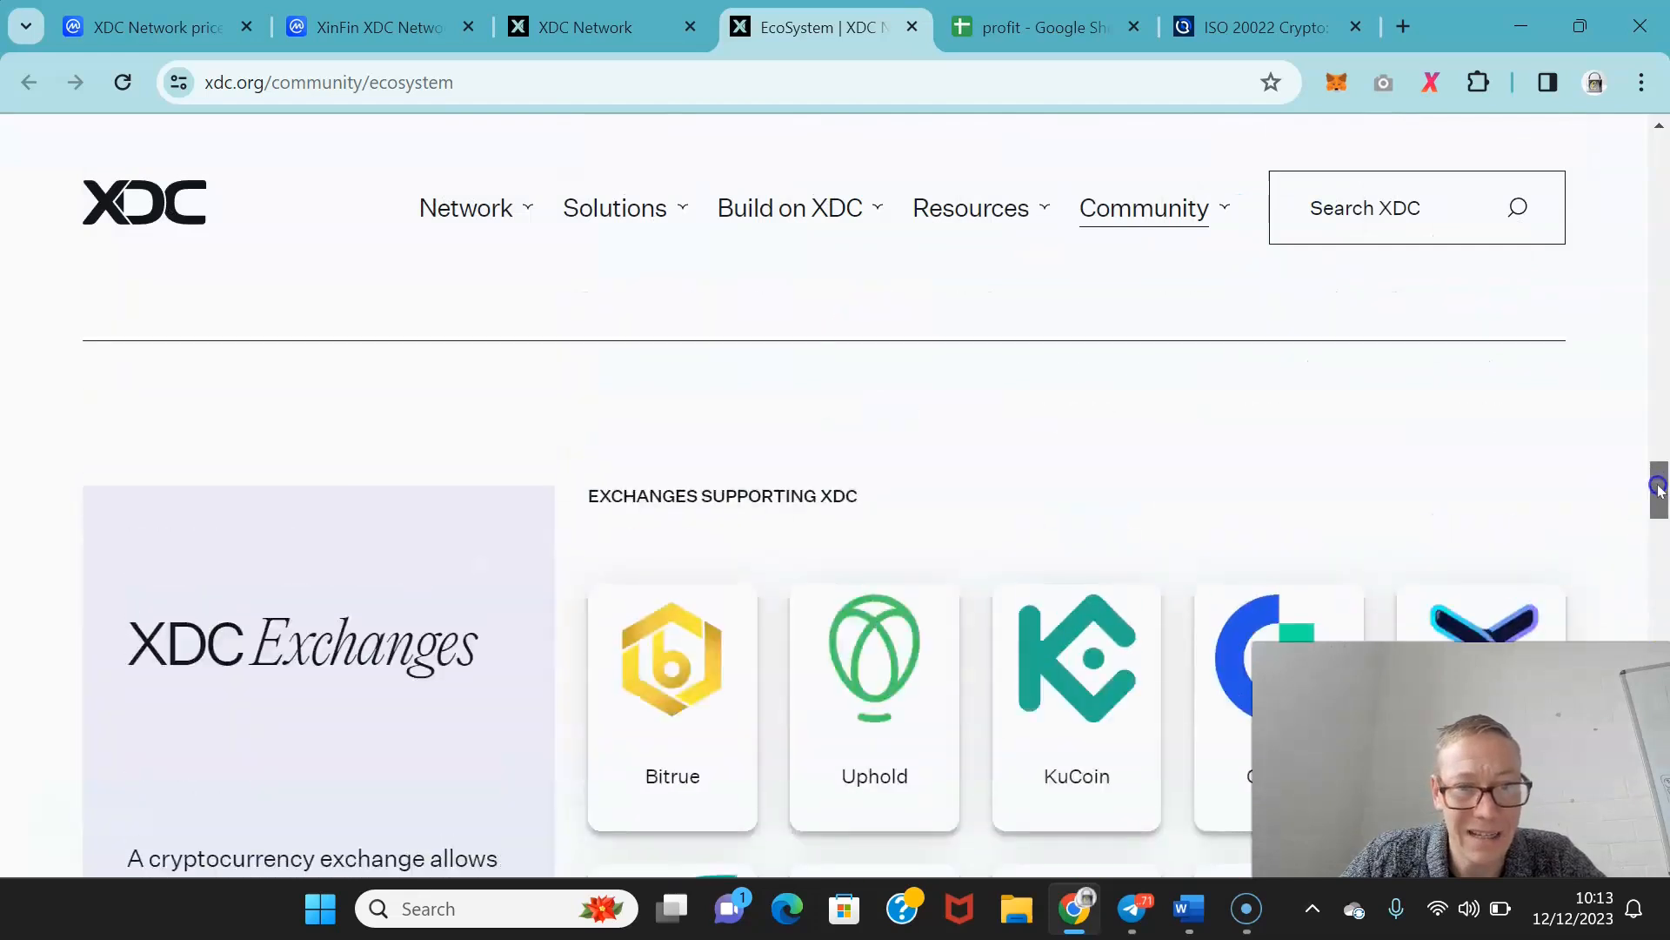
scroll(down, 3)
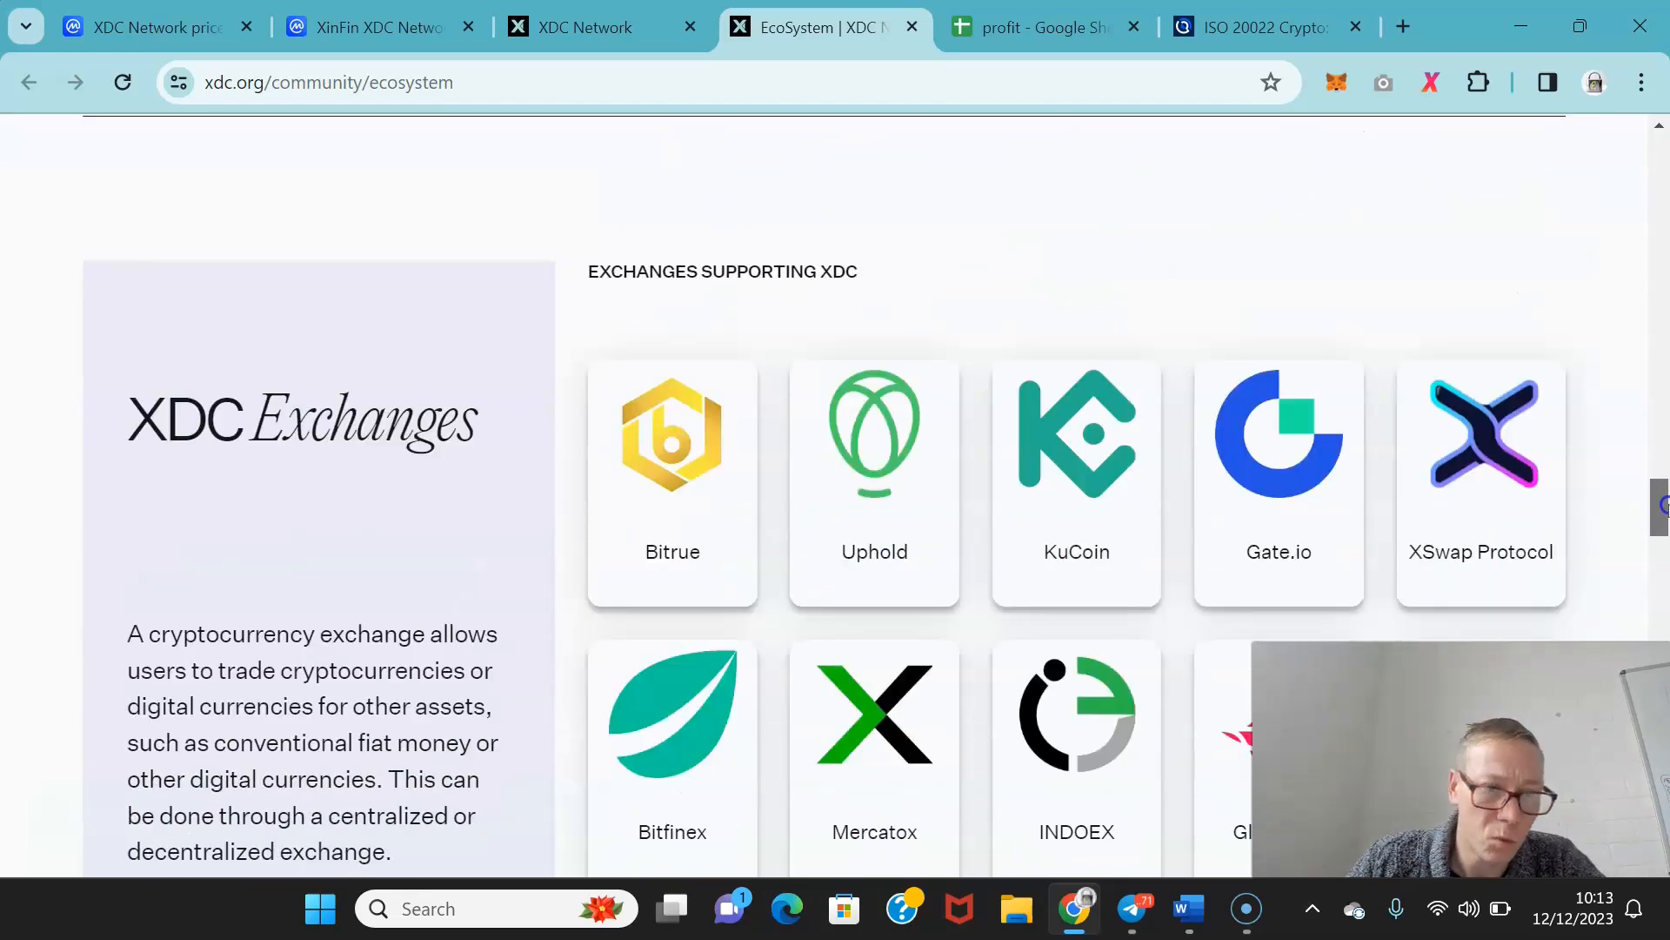
scroll(down, 3)
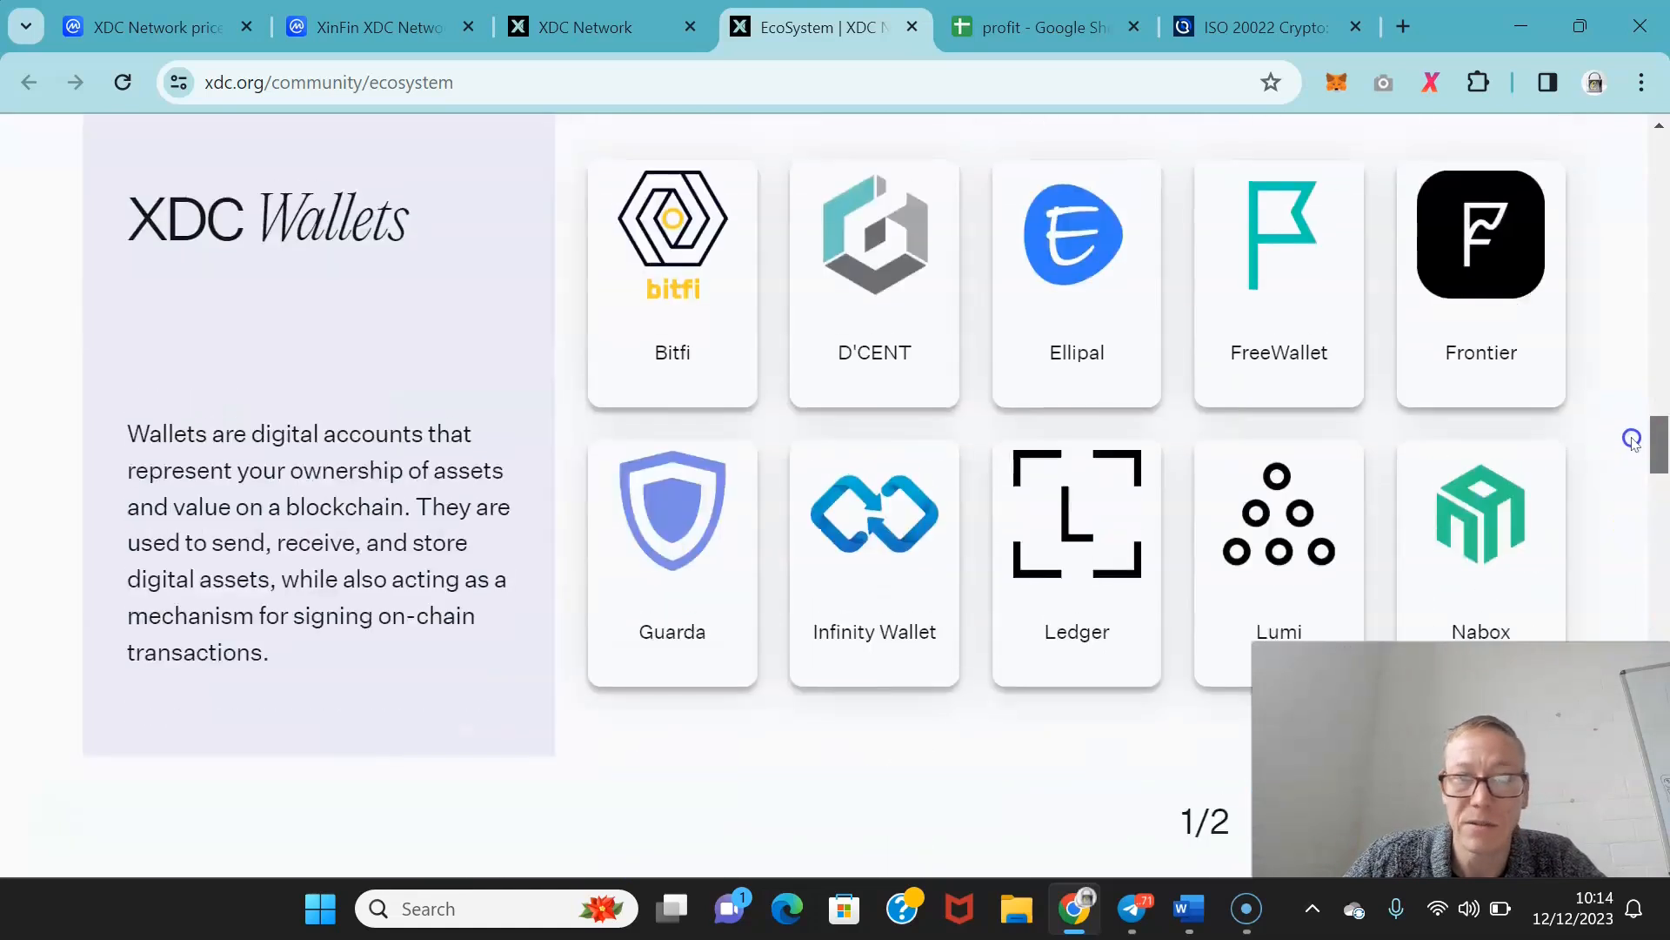
scroll(down, 3)
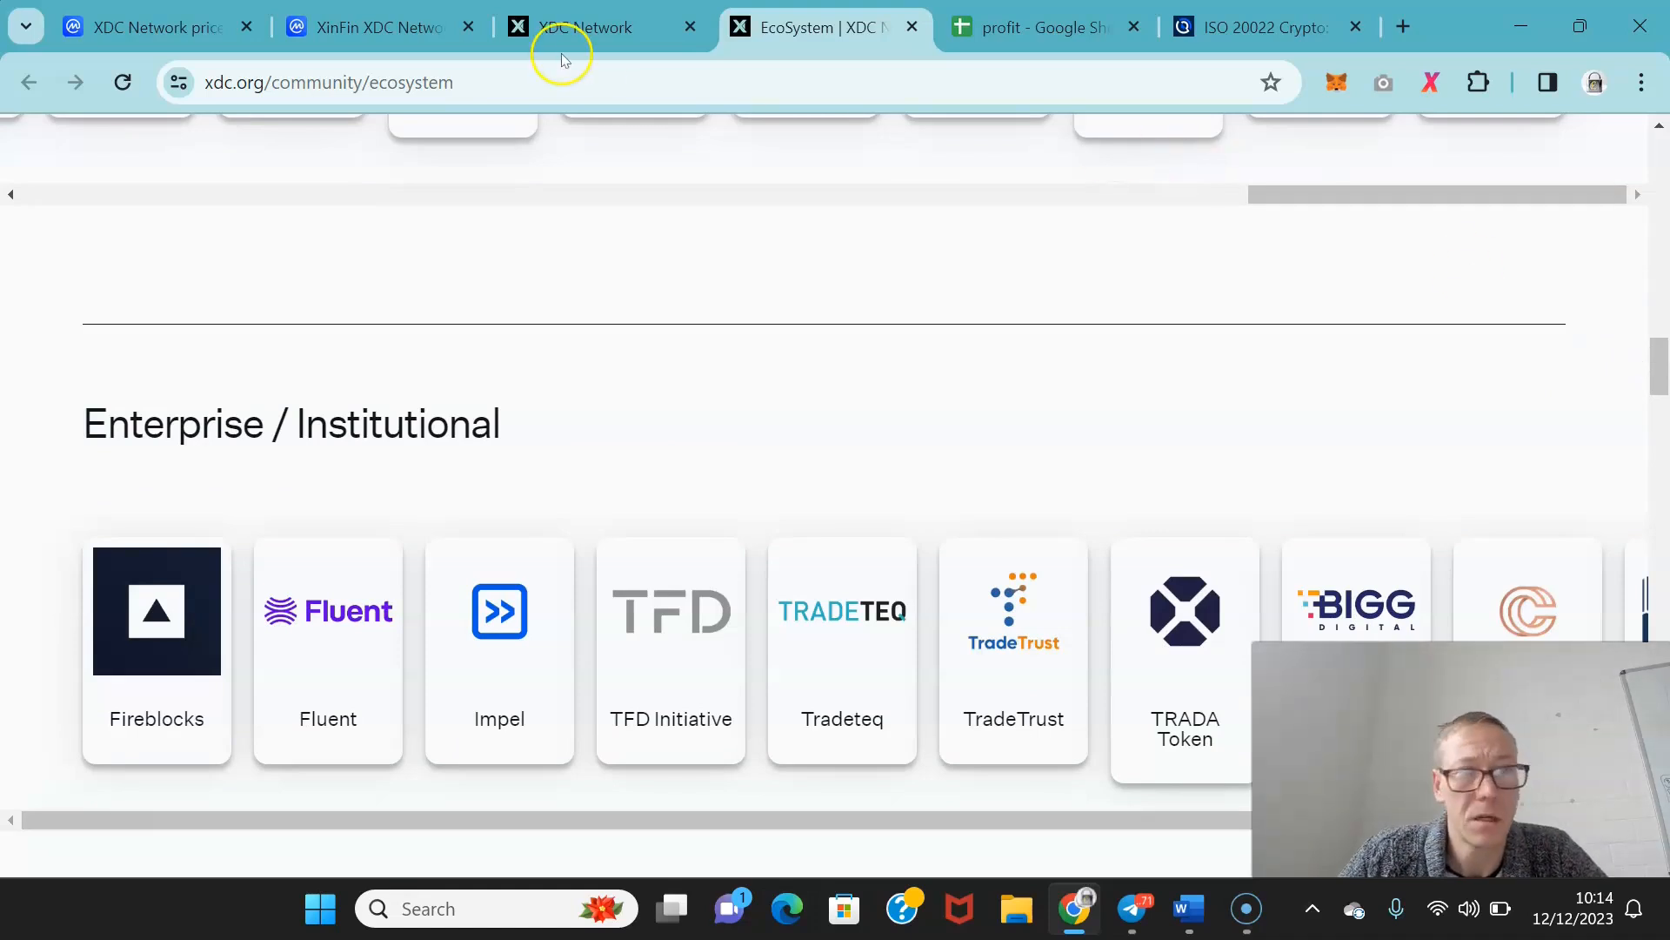
mouse_move(157, 26)
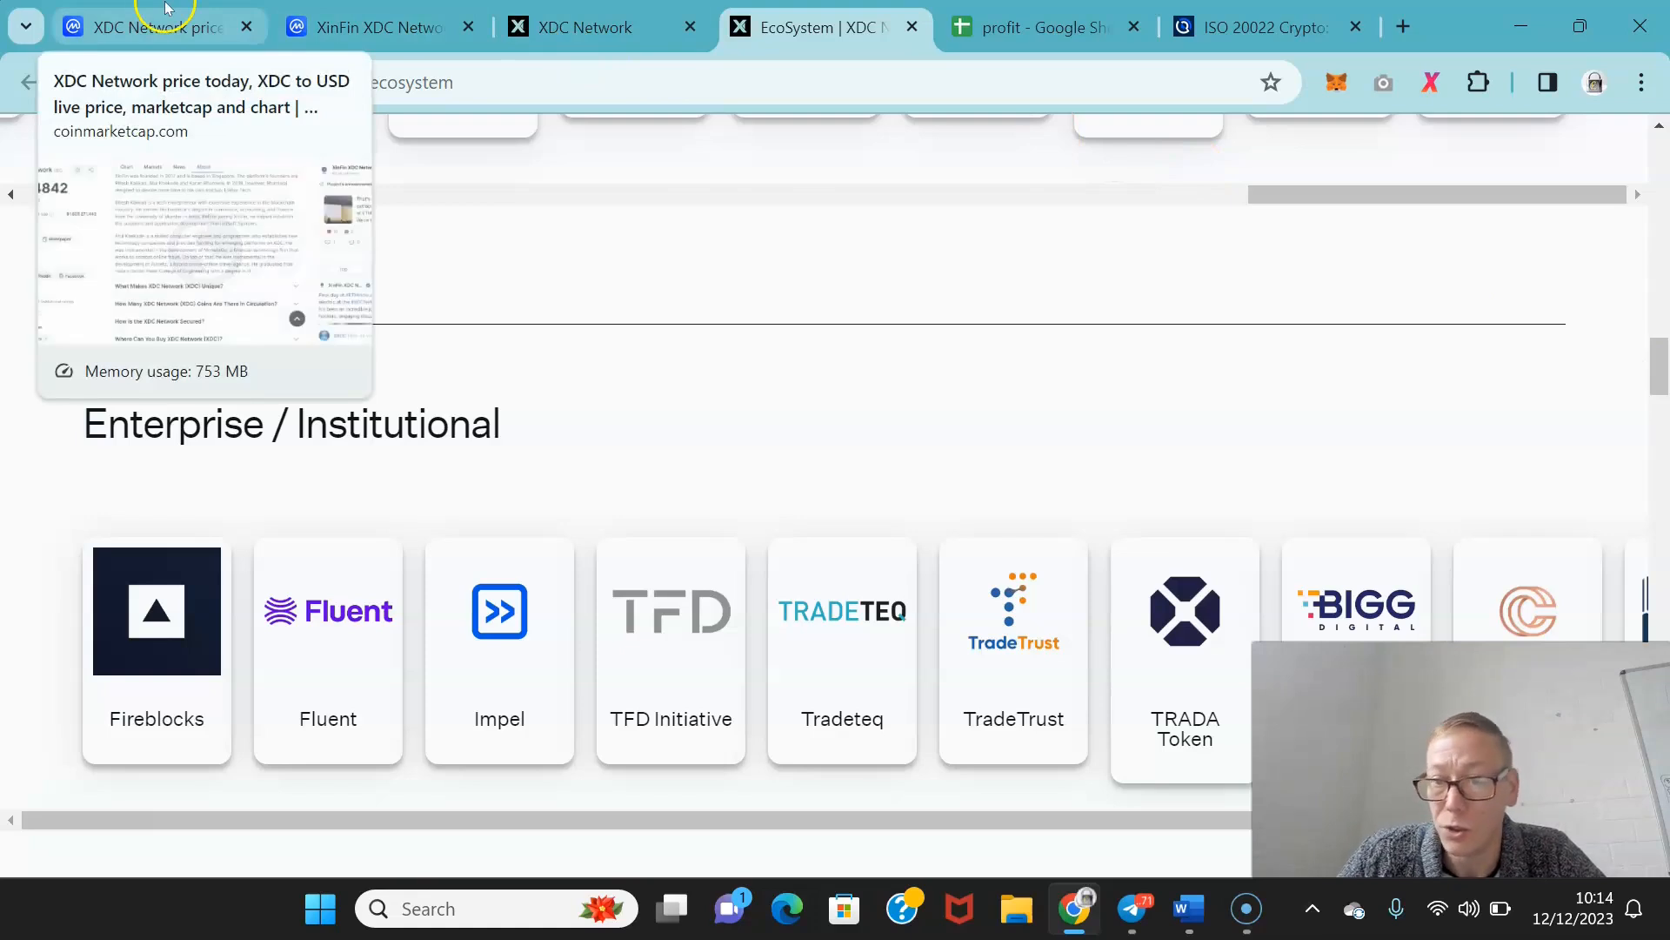
Return to CoinMarketCap's XDC Network page and show its all-time price chart ($0.04837).
click(140, 27)
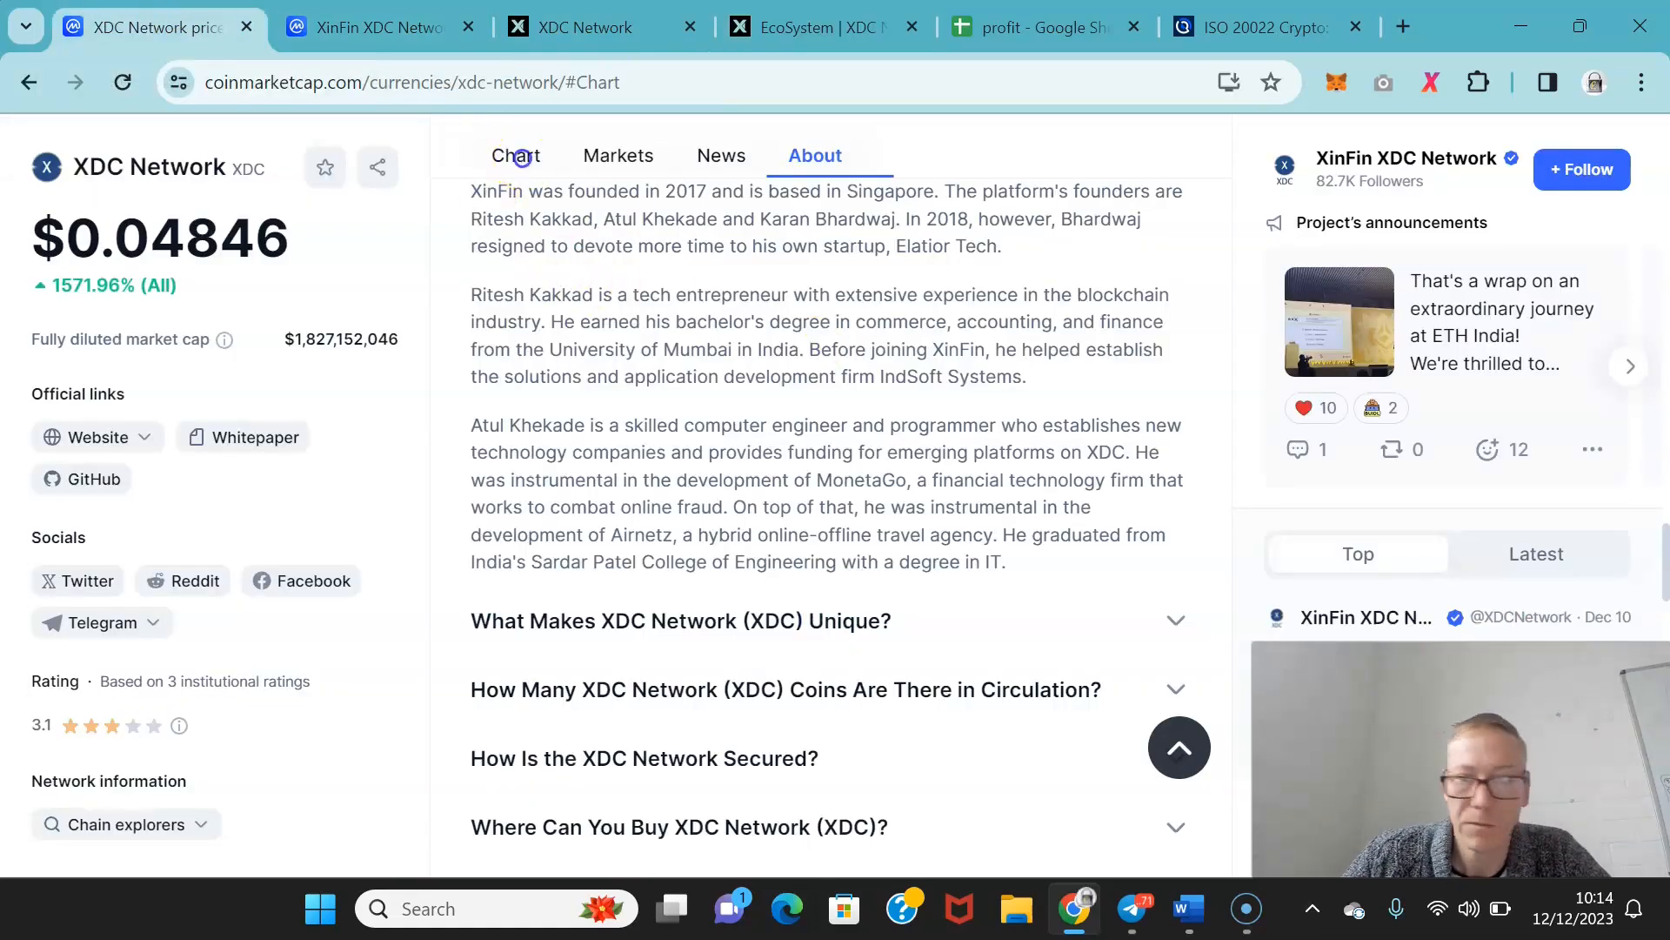
click(515, 156)
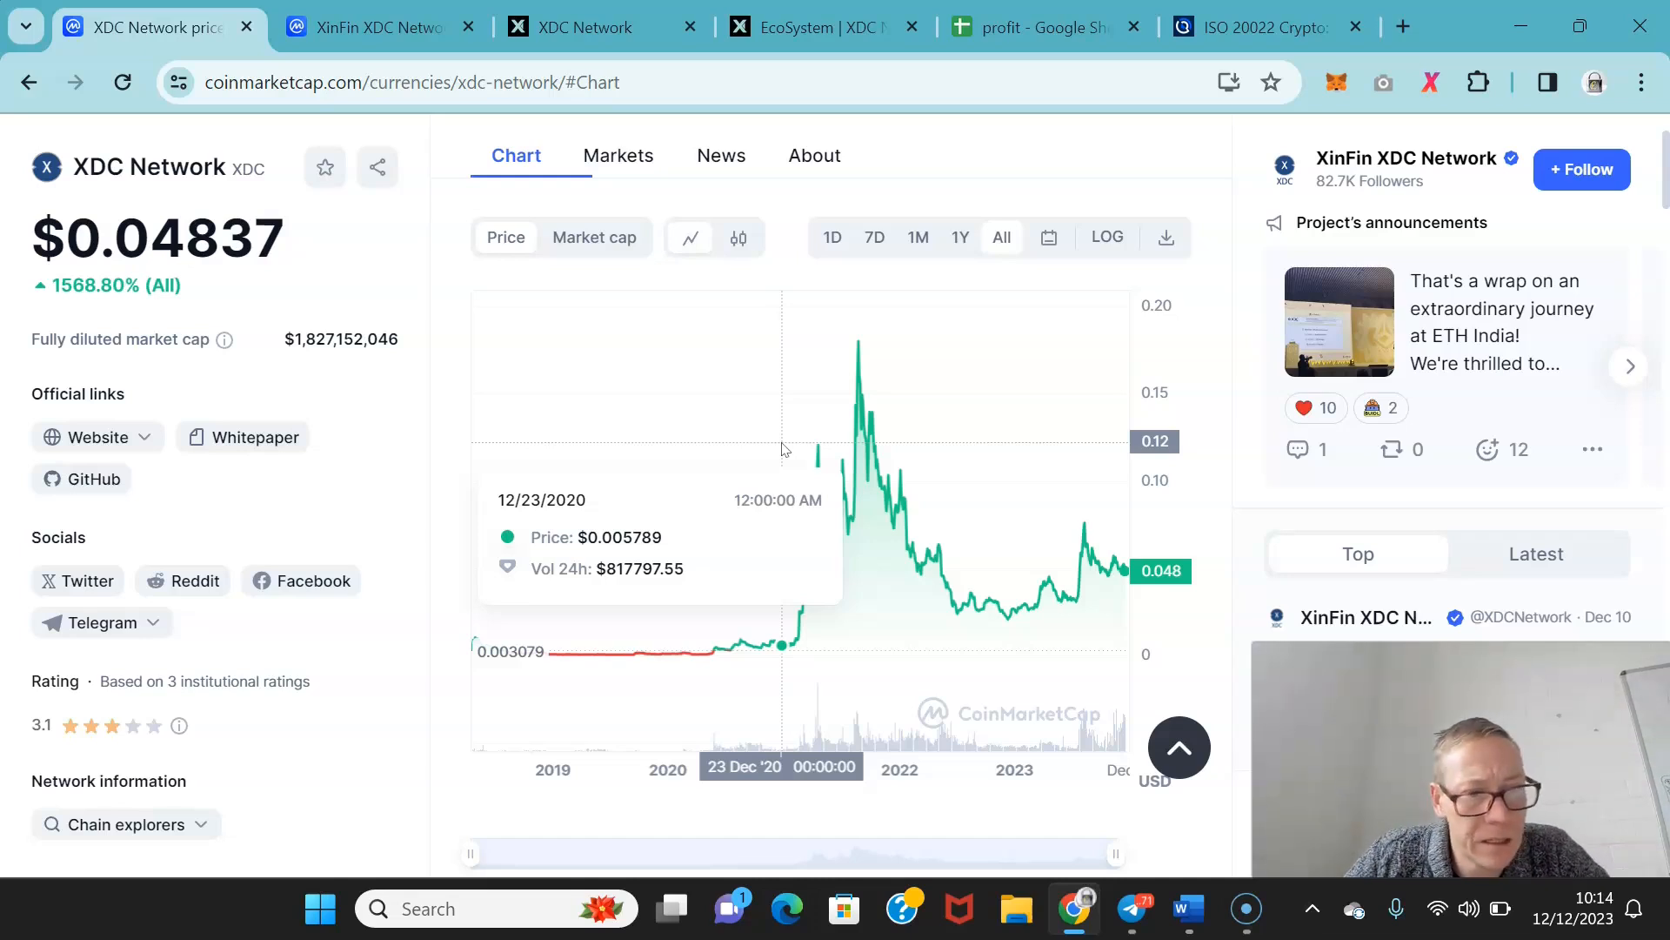
mouse_move(668, 468)
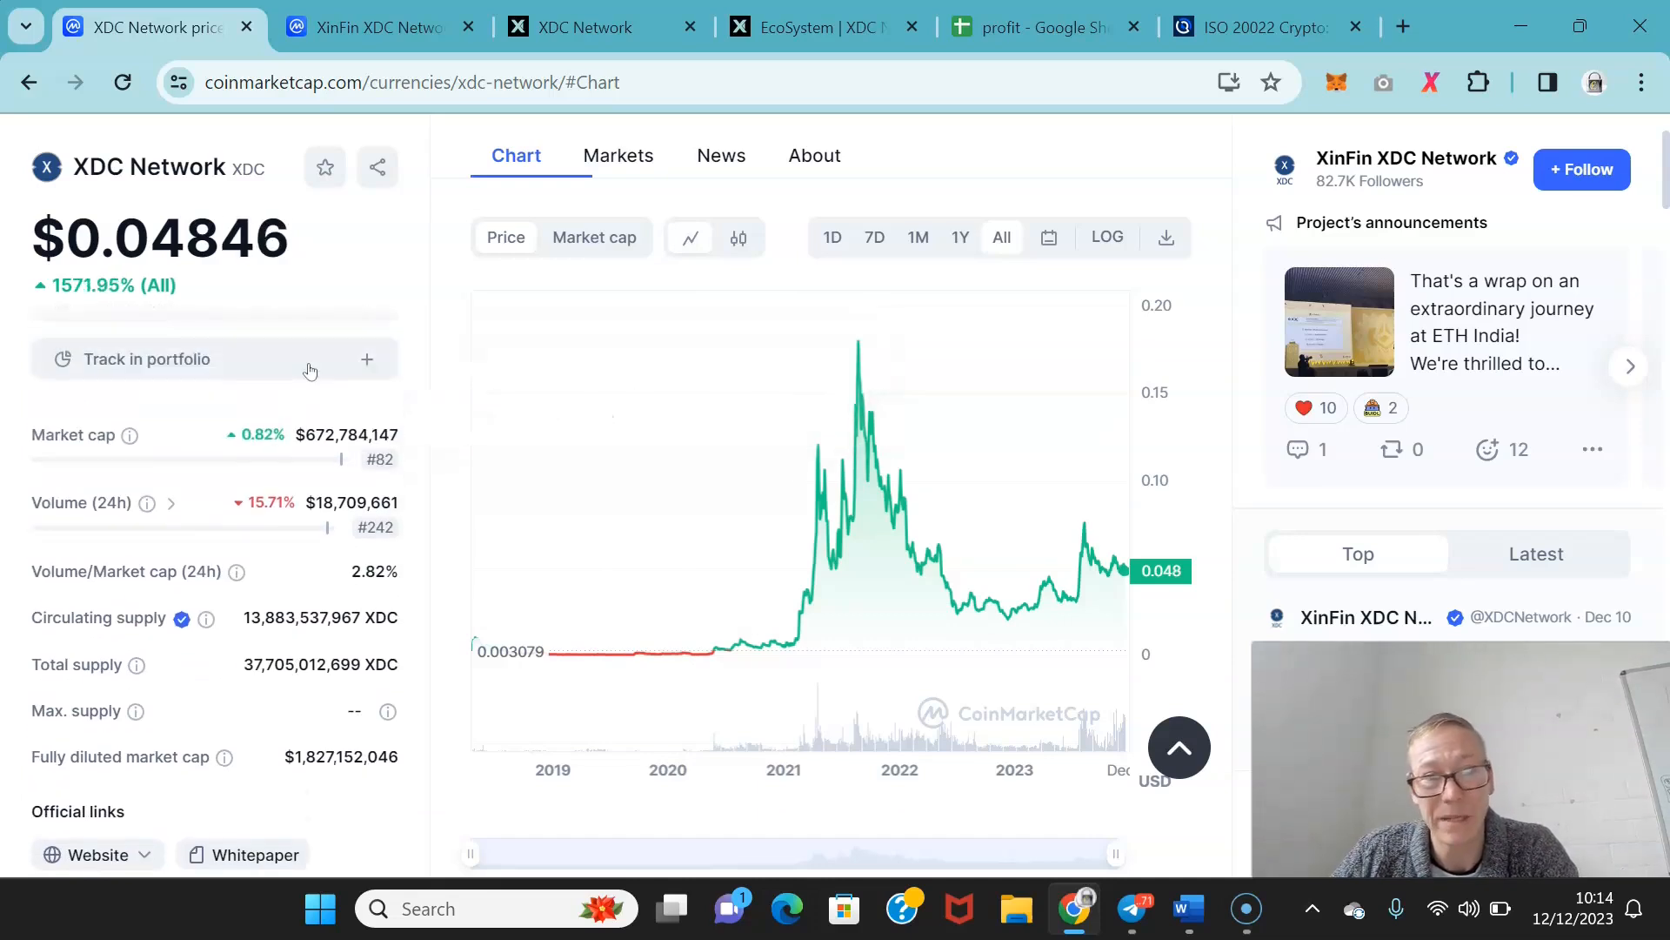
mouse_move(920, 406)
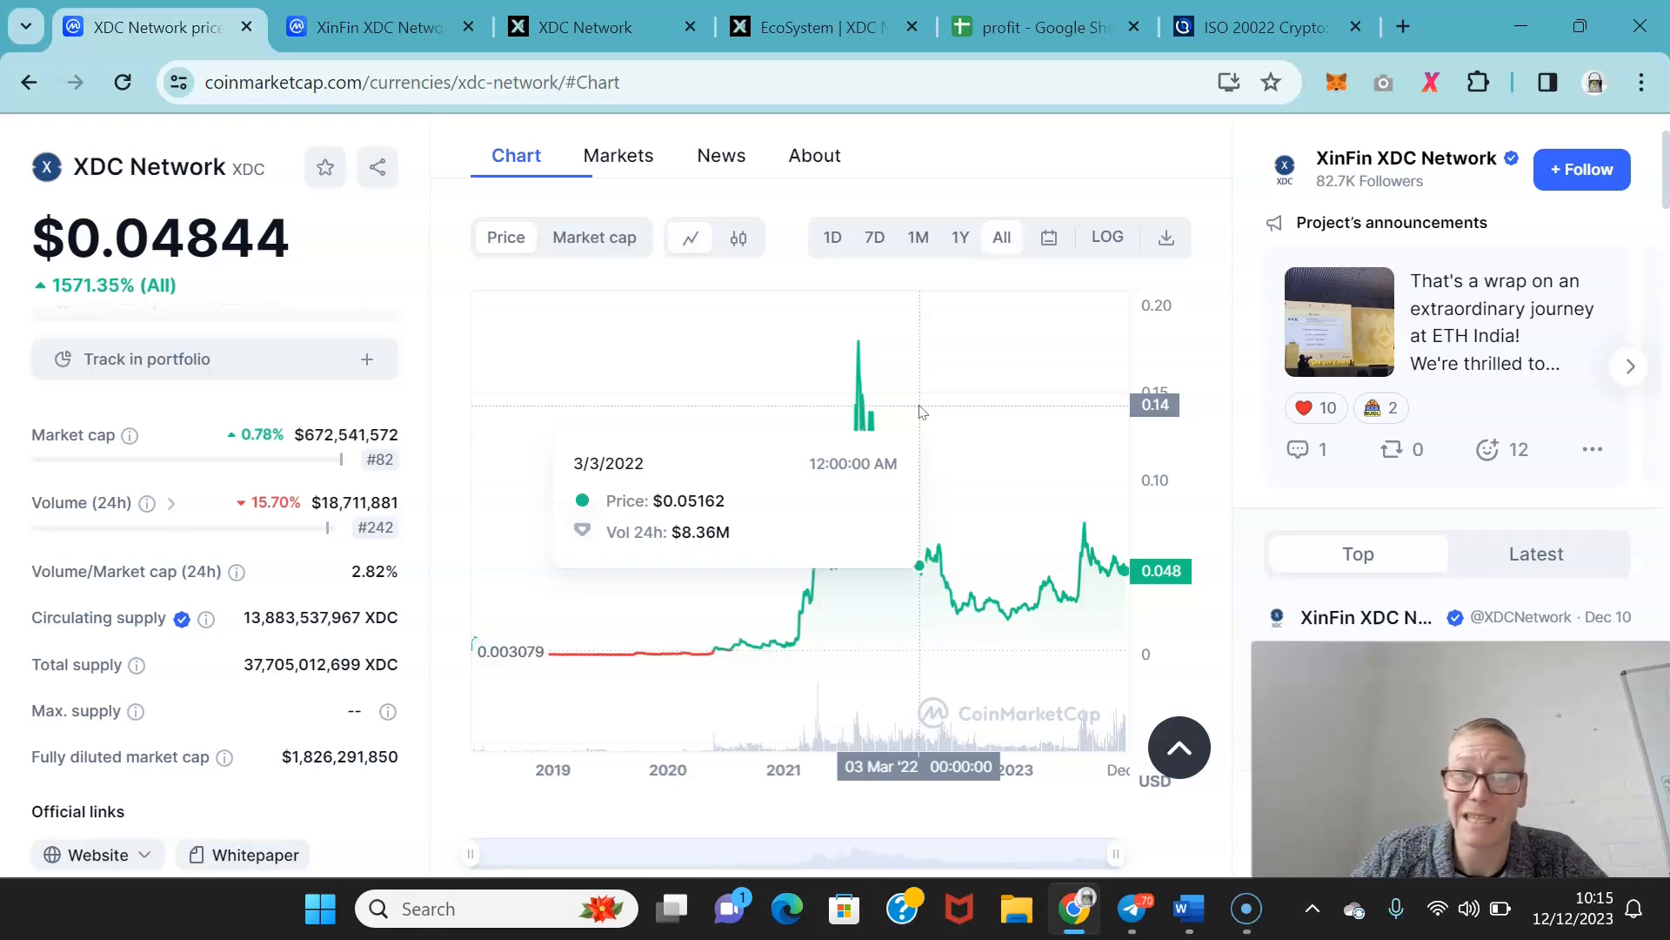
mouse_move(1054, 371)
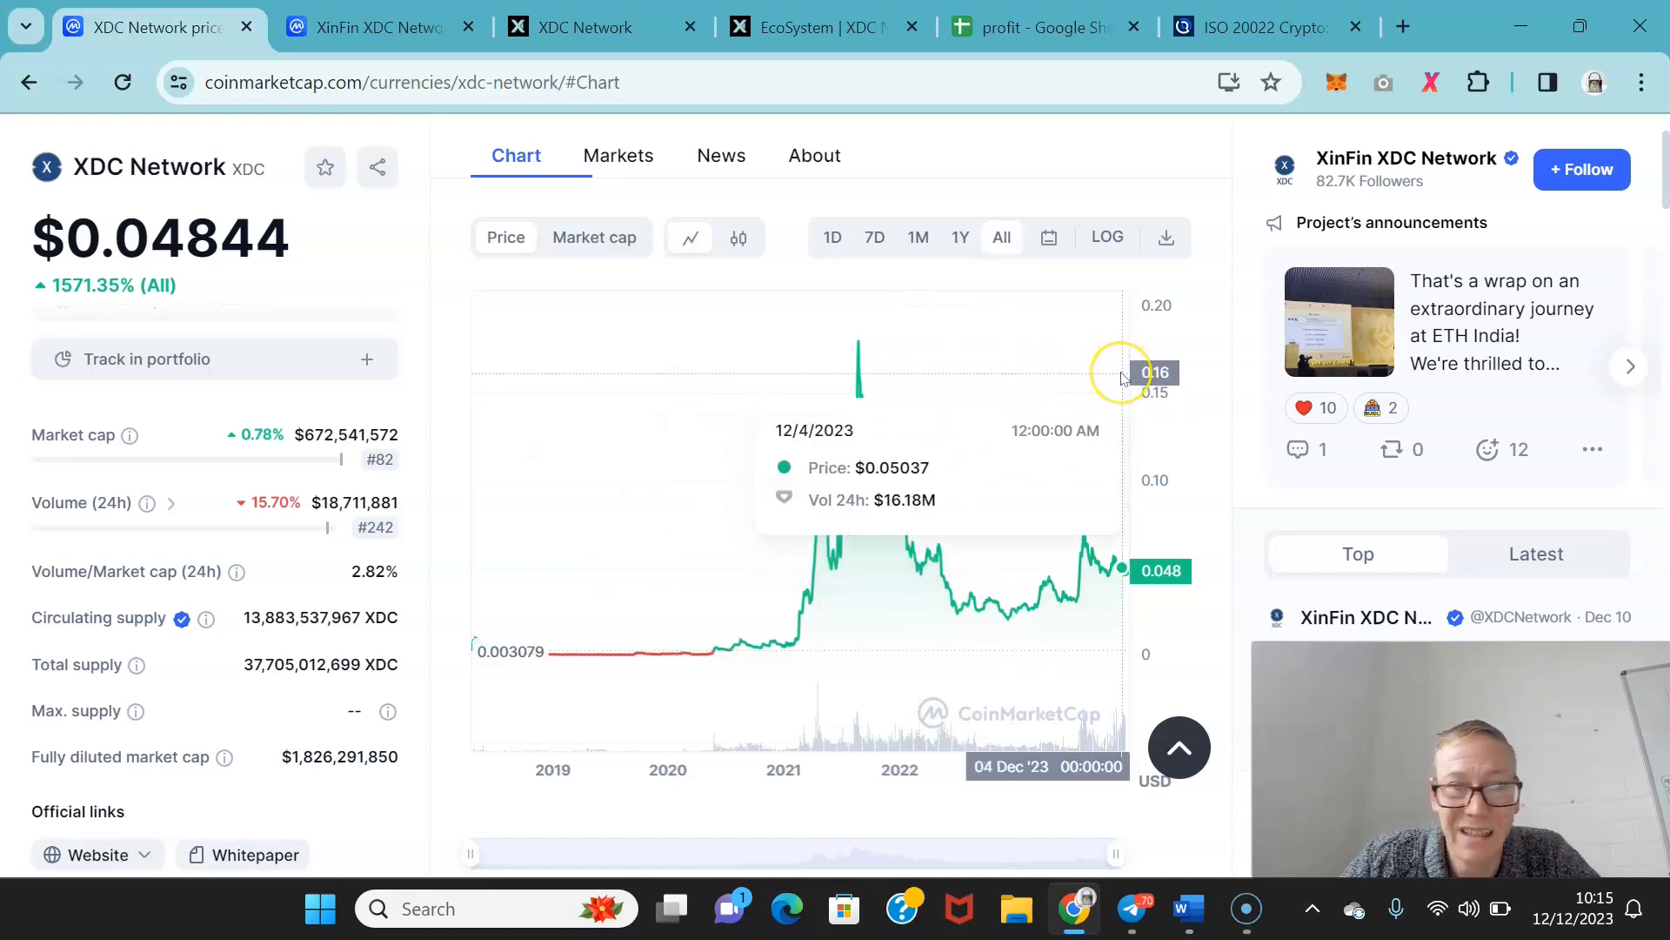
mouse_move(851, 320)
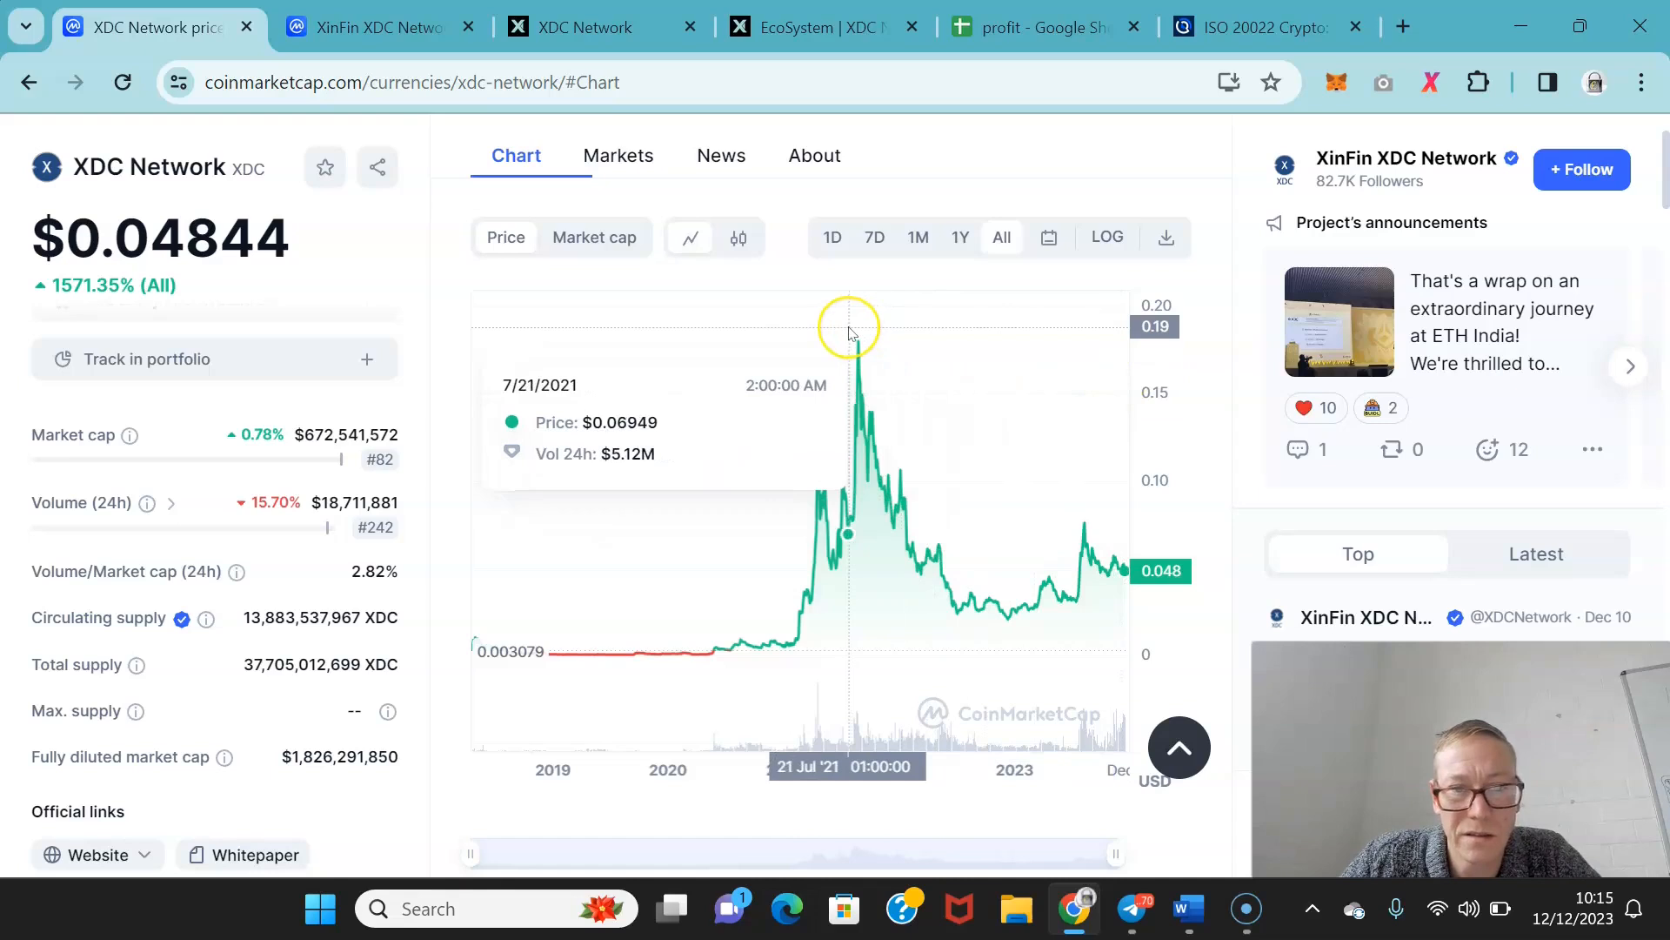
mouse_move(839, 332)
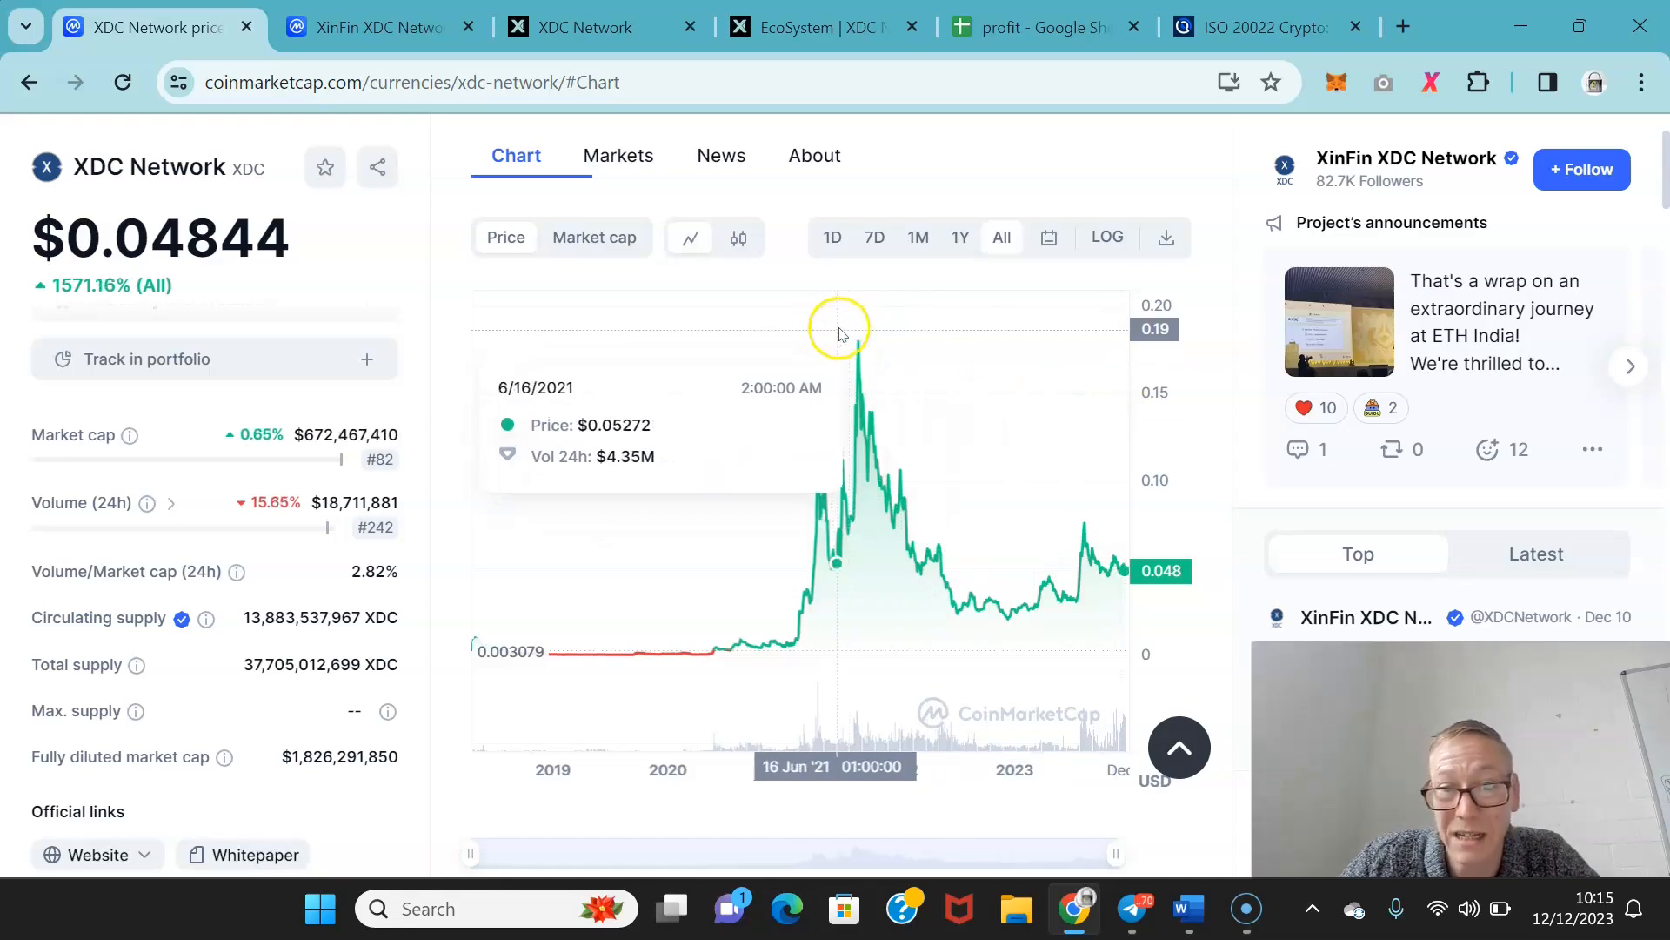
mouse_move(946, 322)
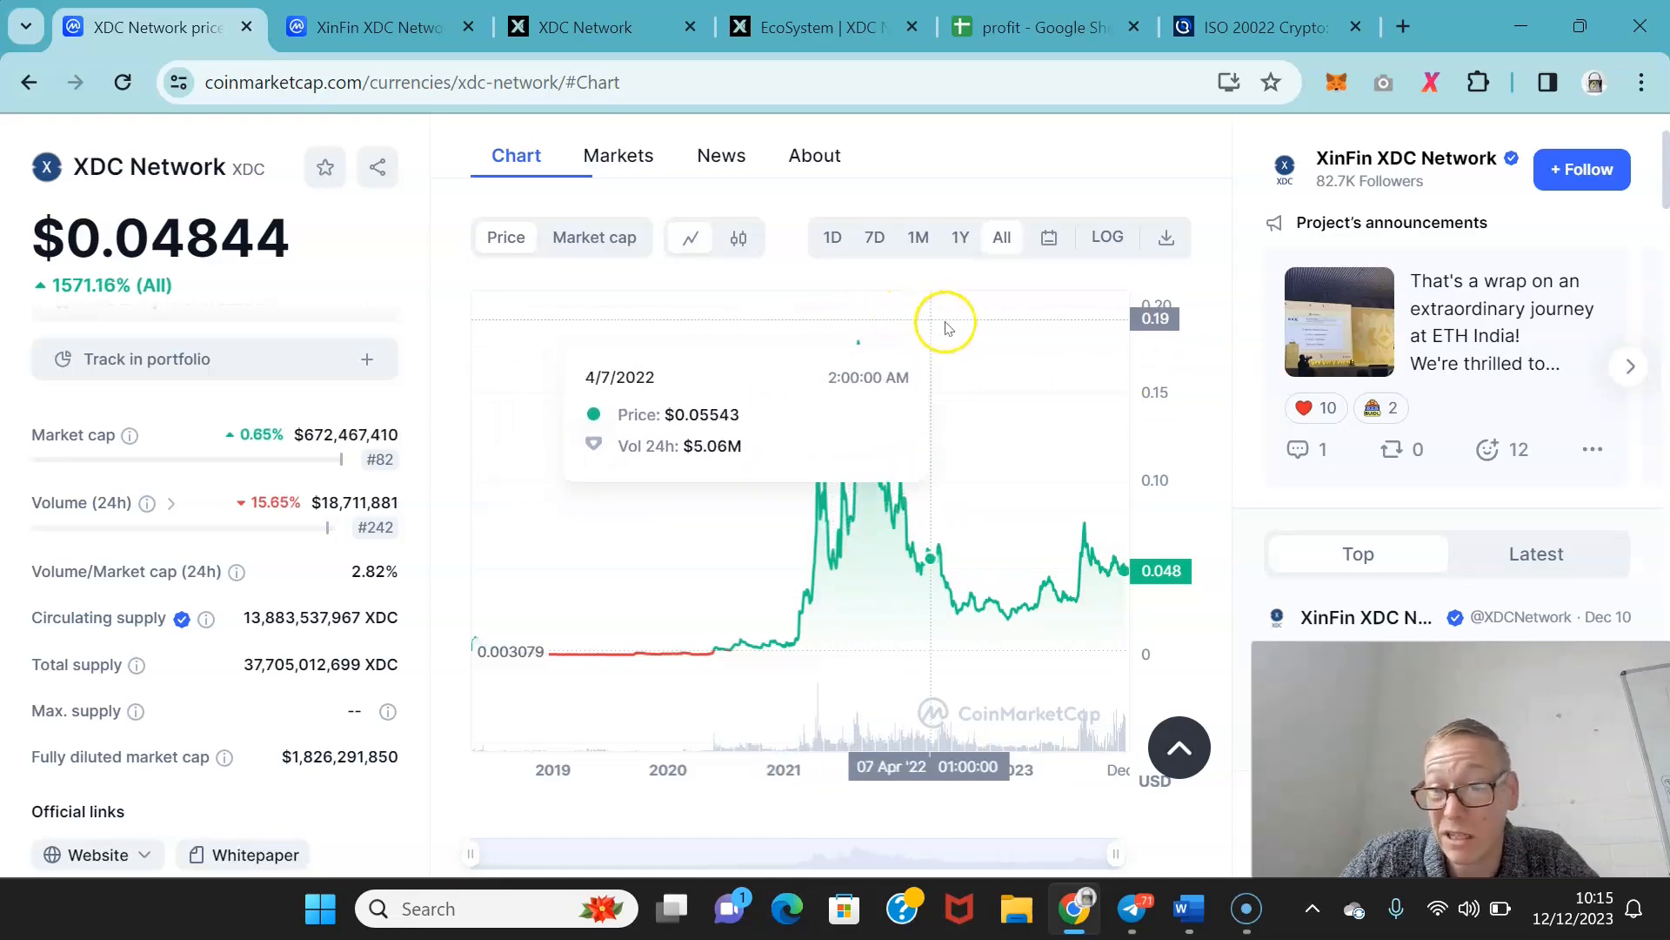
mouse_move(516, 393)
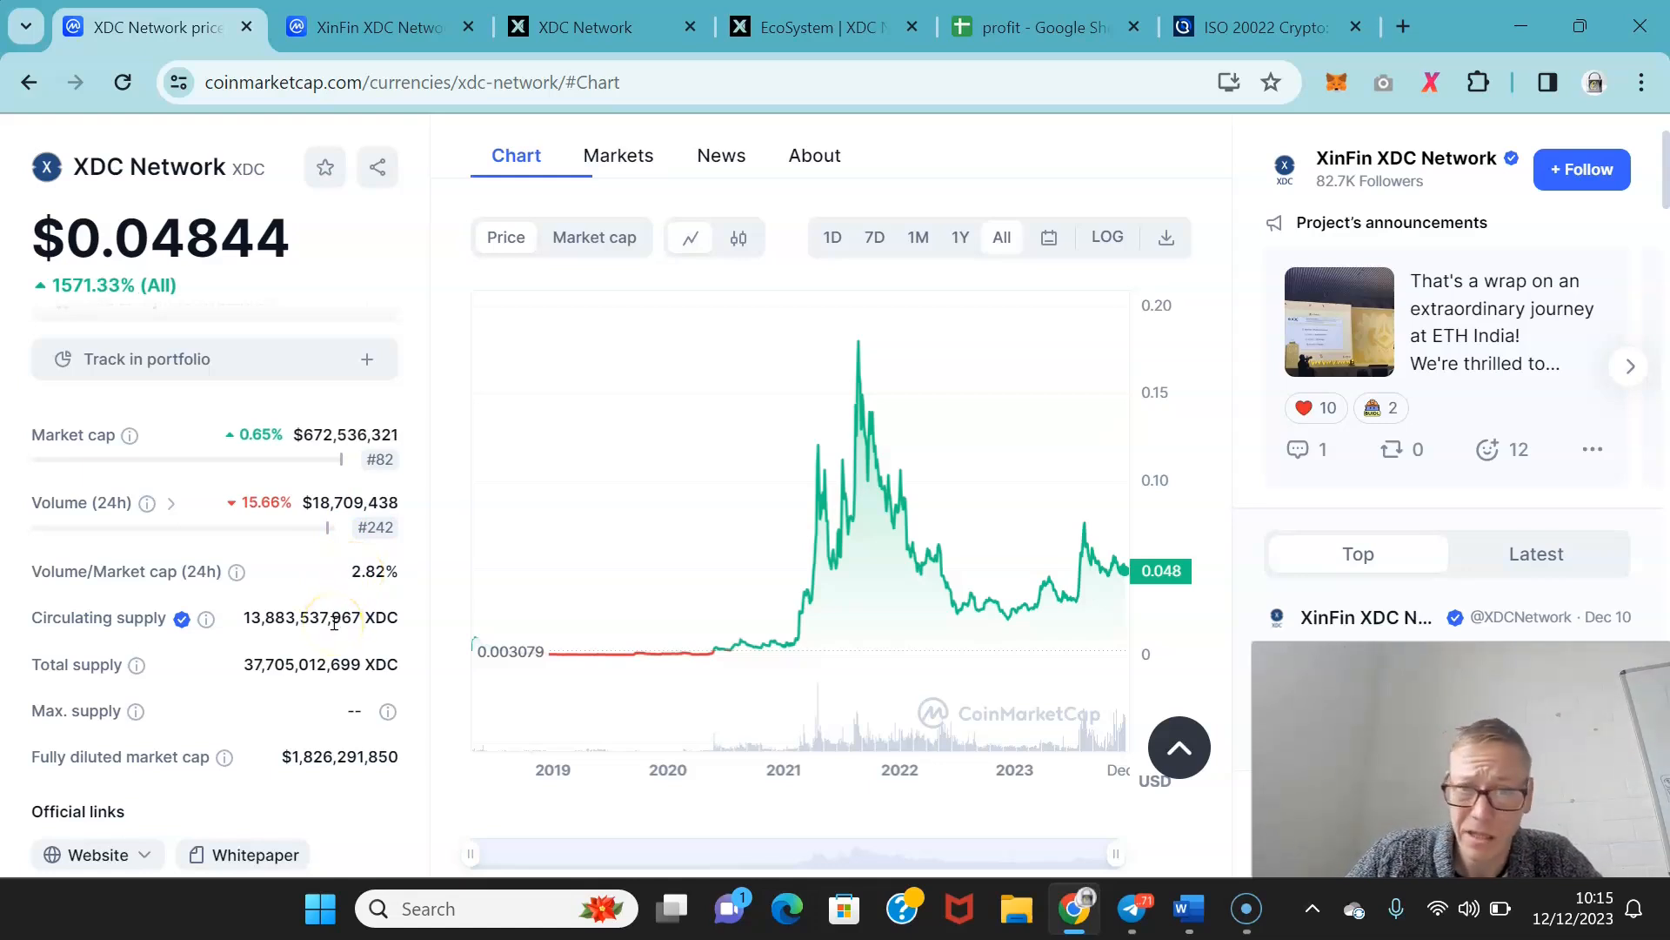
scroll(down, 3)
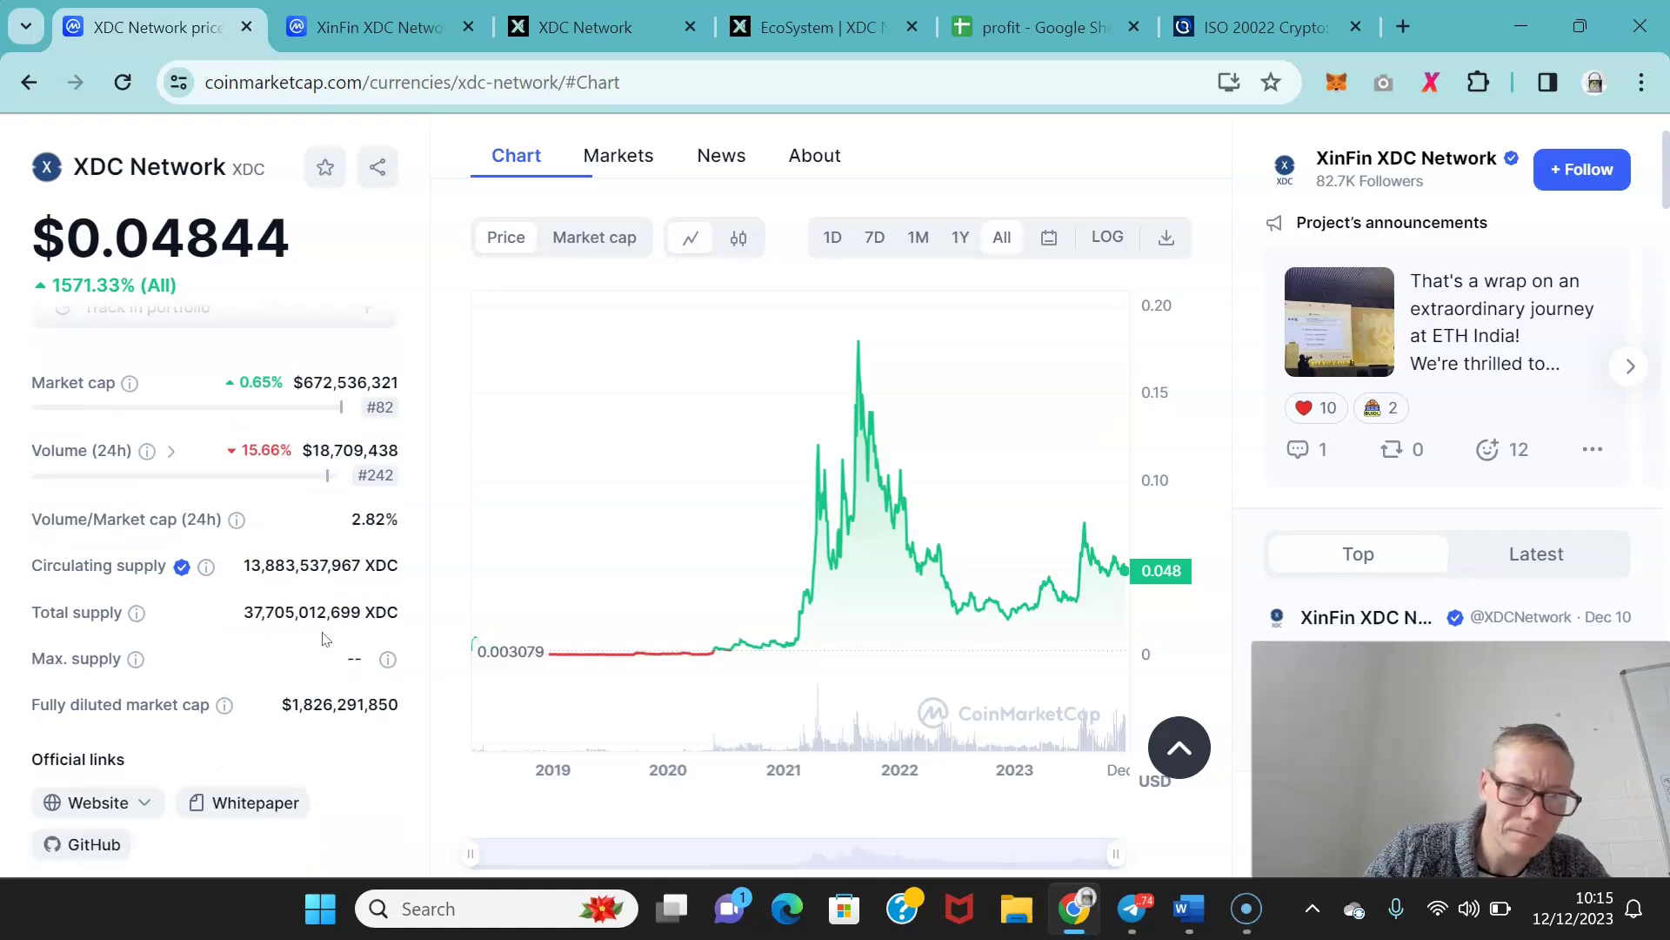
scroll(down, 3)
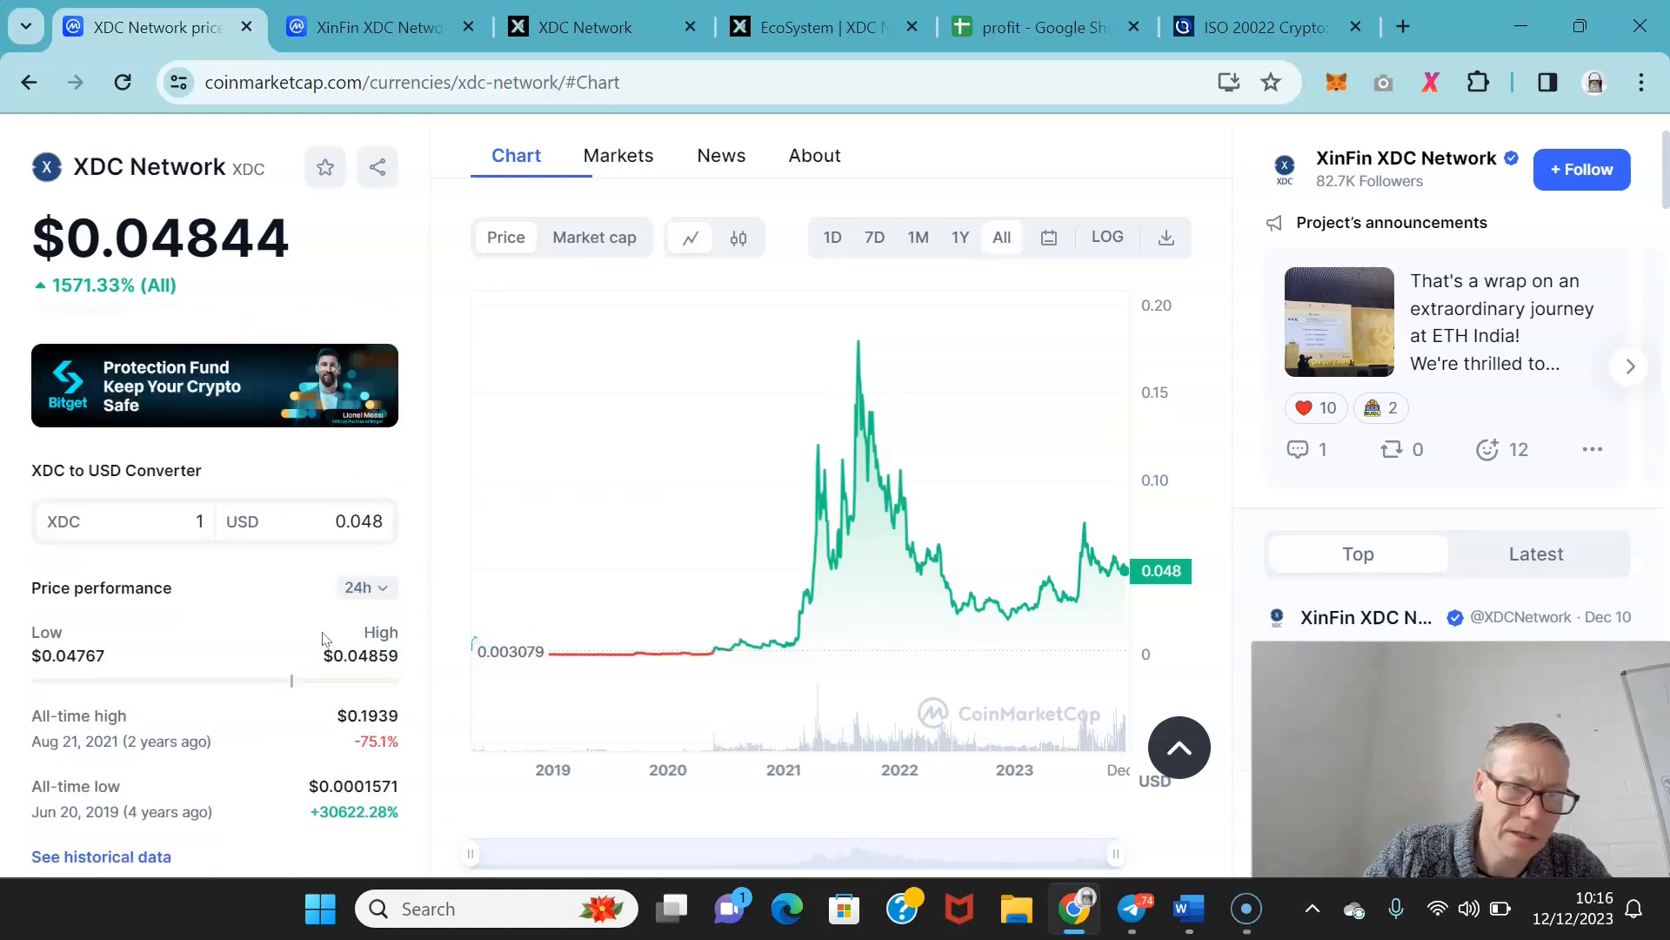
mouse_move(926, 396)
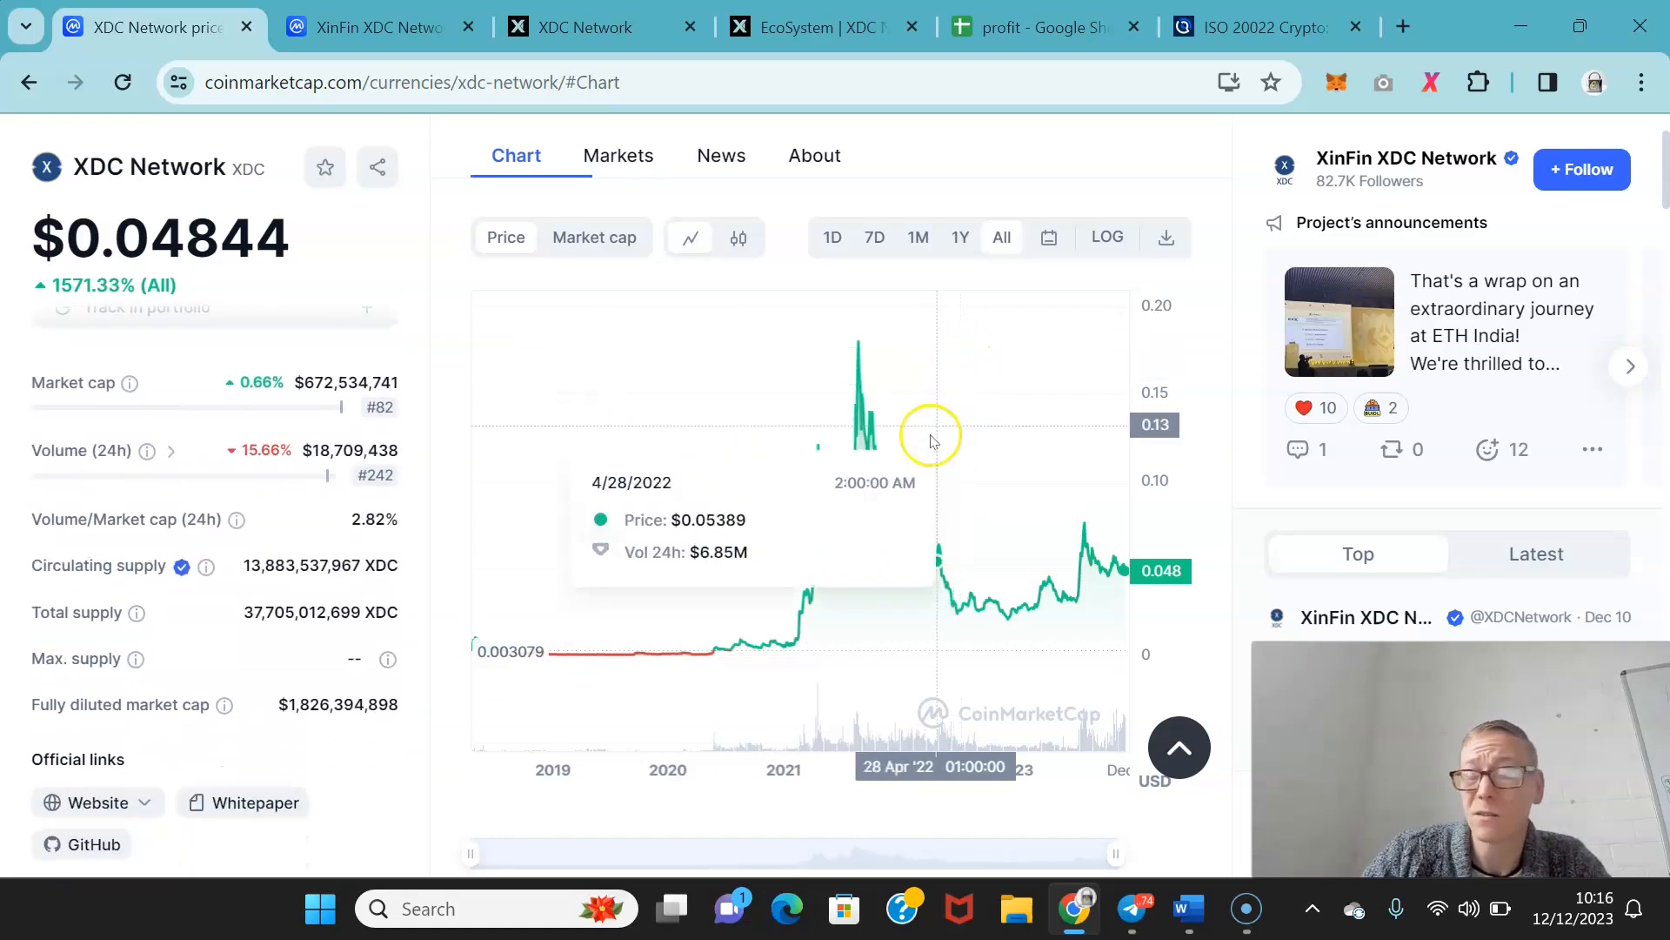
mouse_move(925, 475)
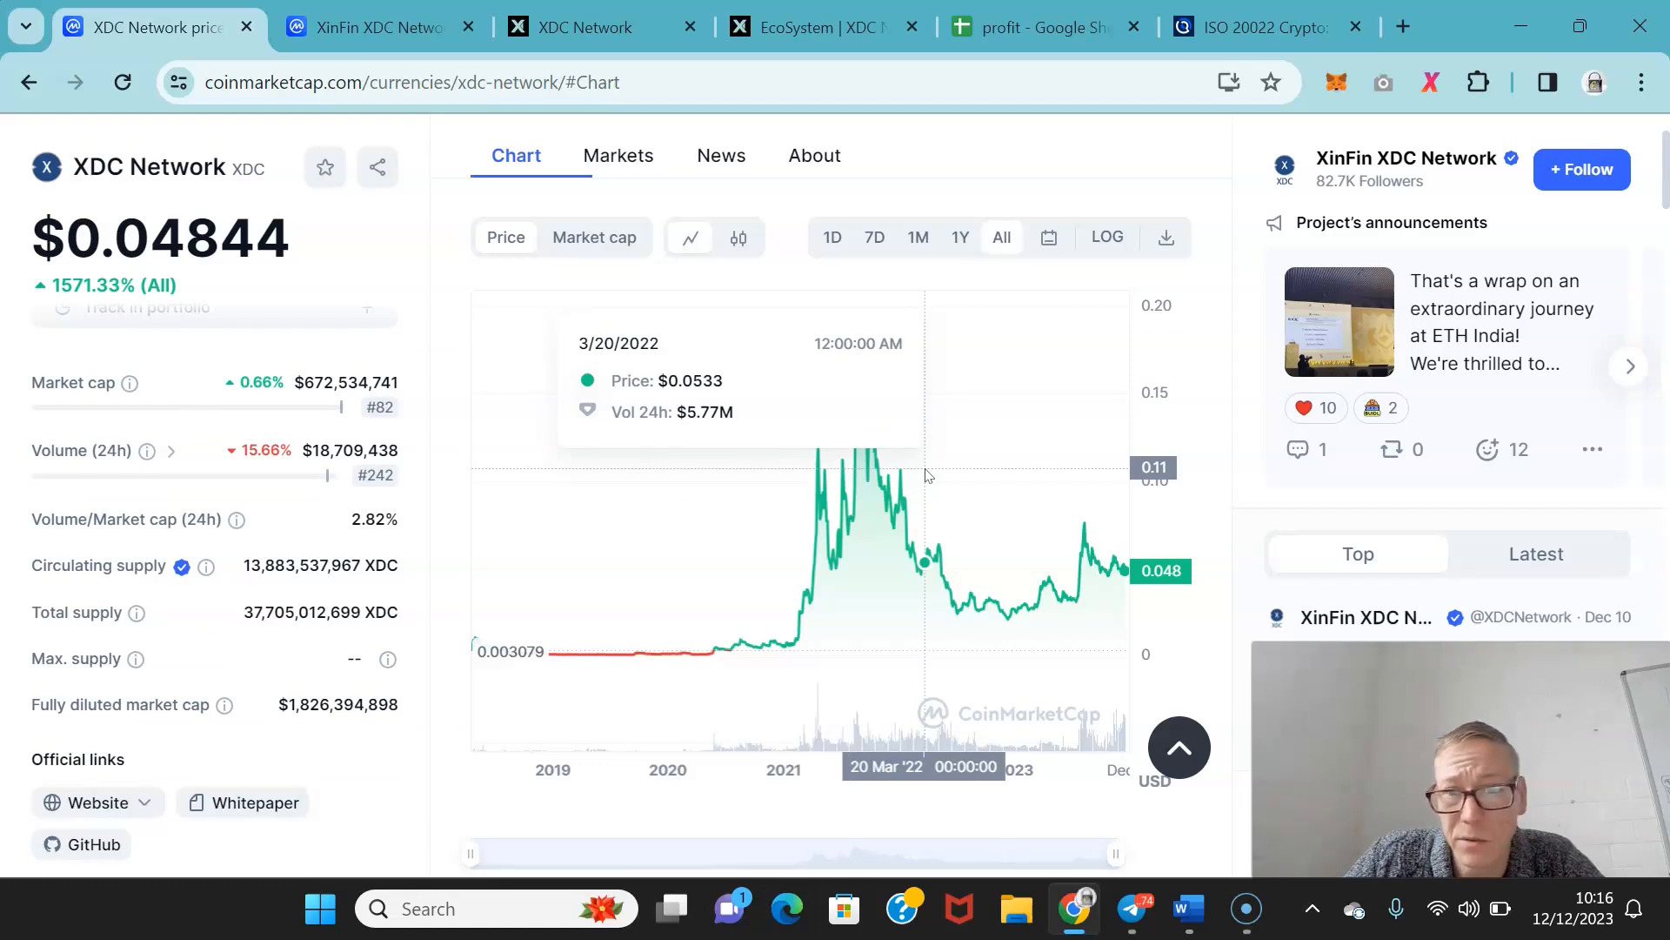
mouse_move(932, 584)
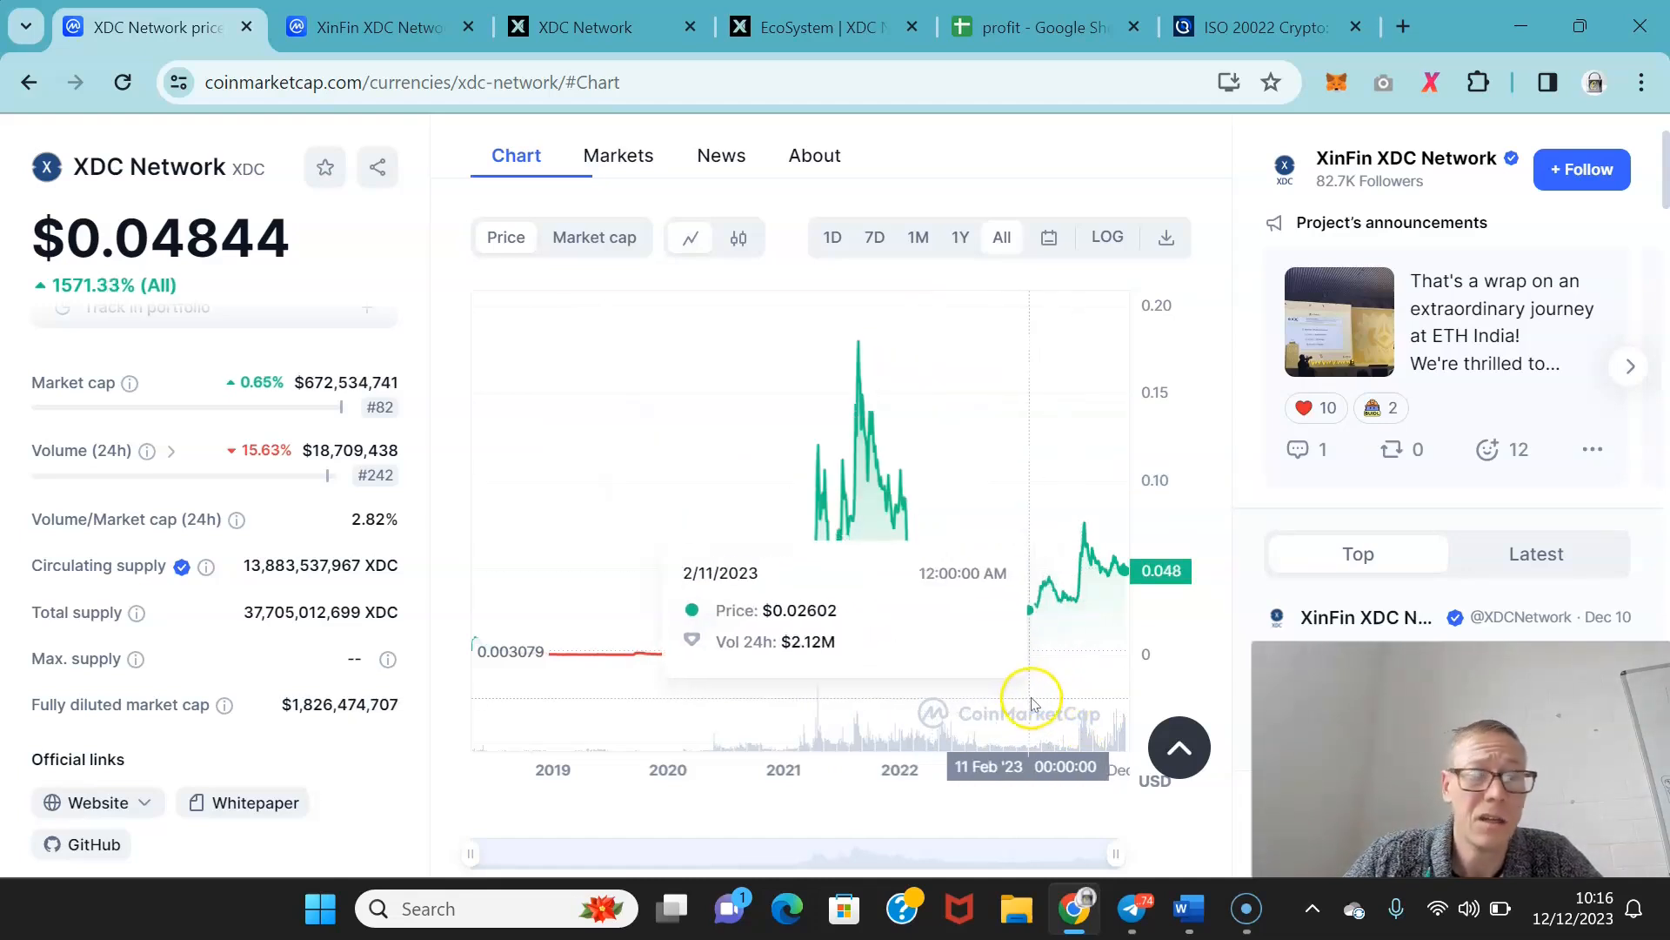
mouse_move(1242, 808)
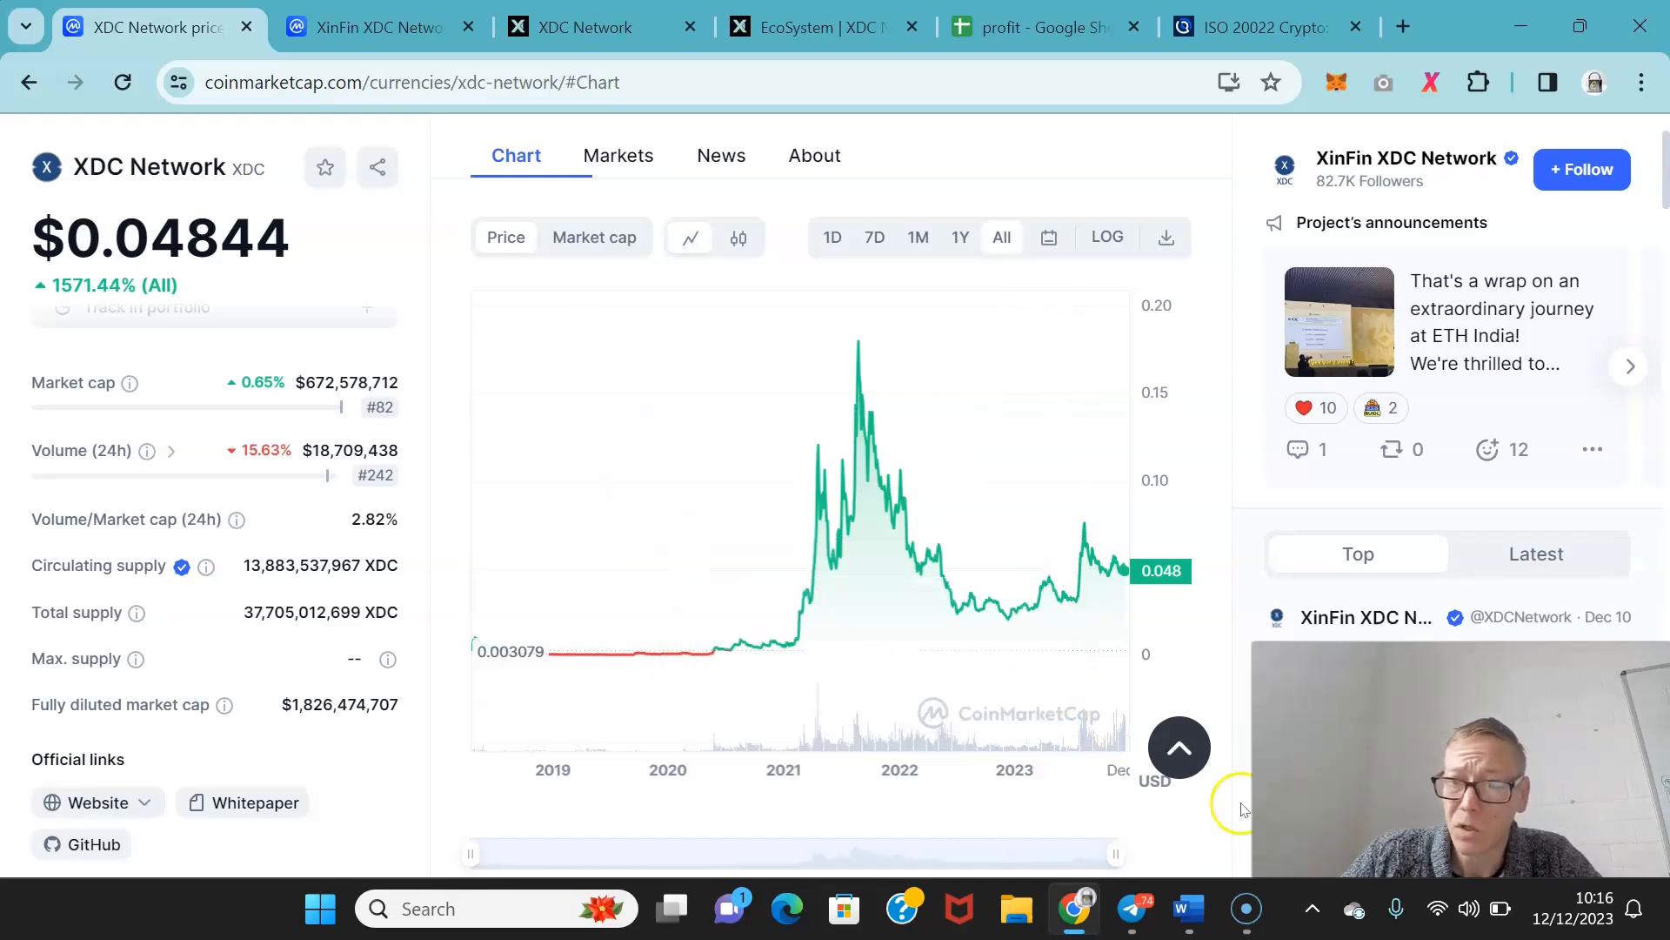
mouse_move(1237, 807)
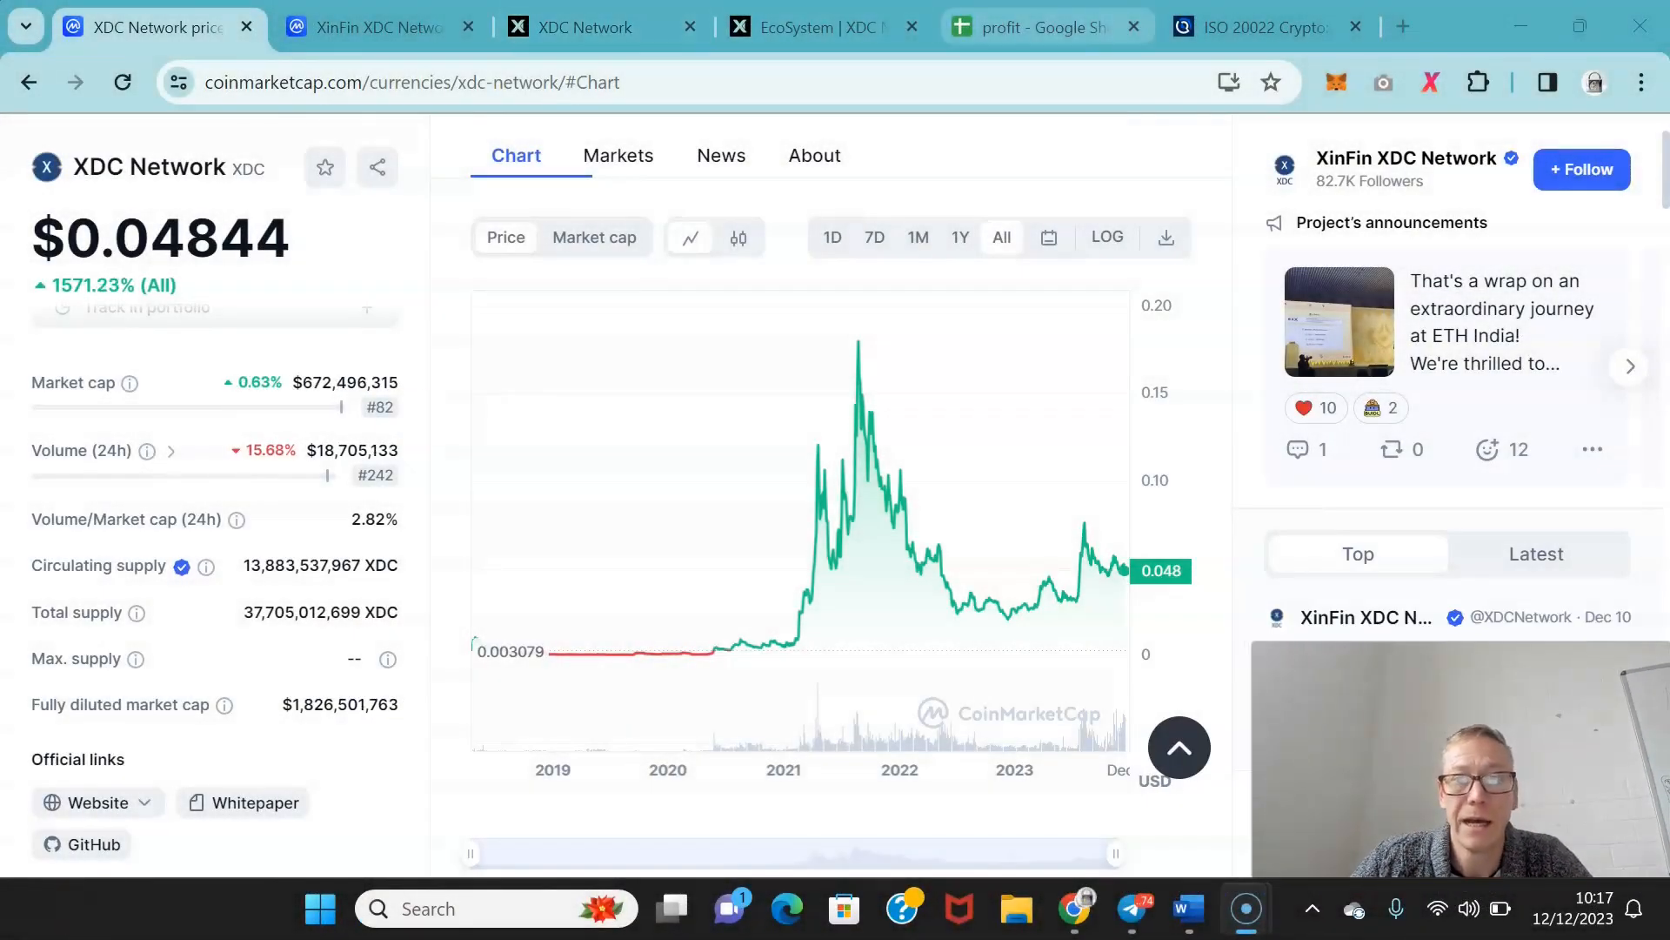
Switch back to the 'profit - Google Sheets' crypto profit table.
click(1044, 26)
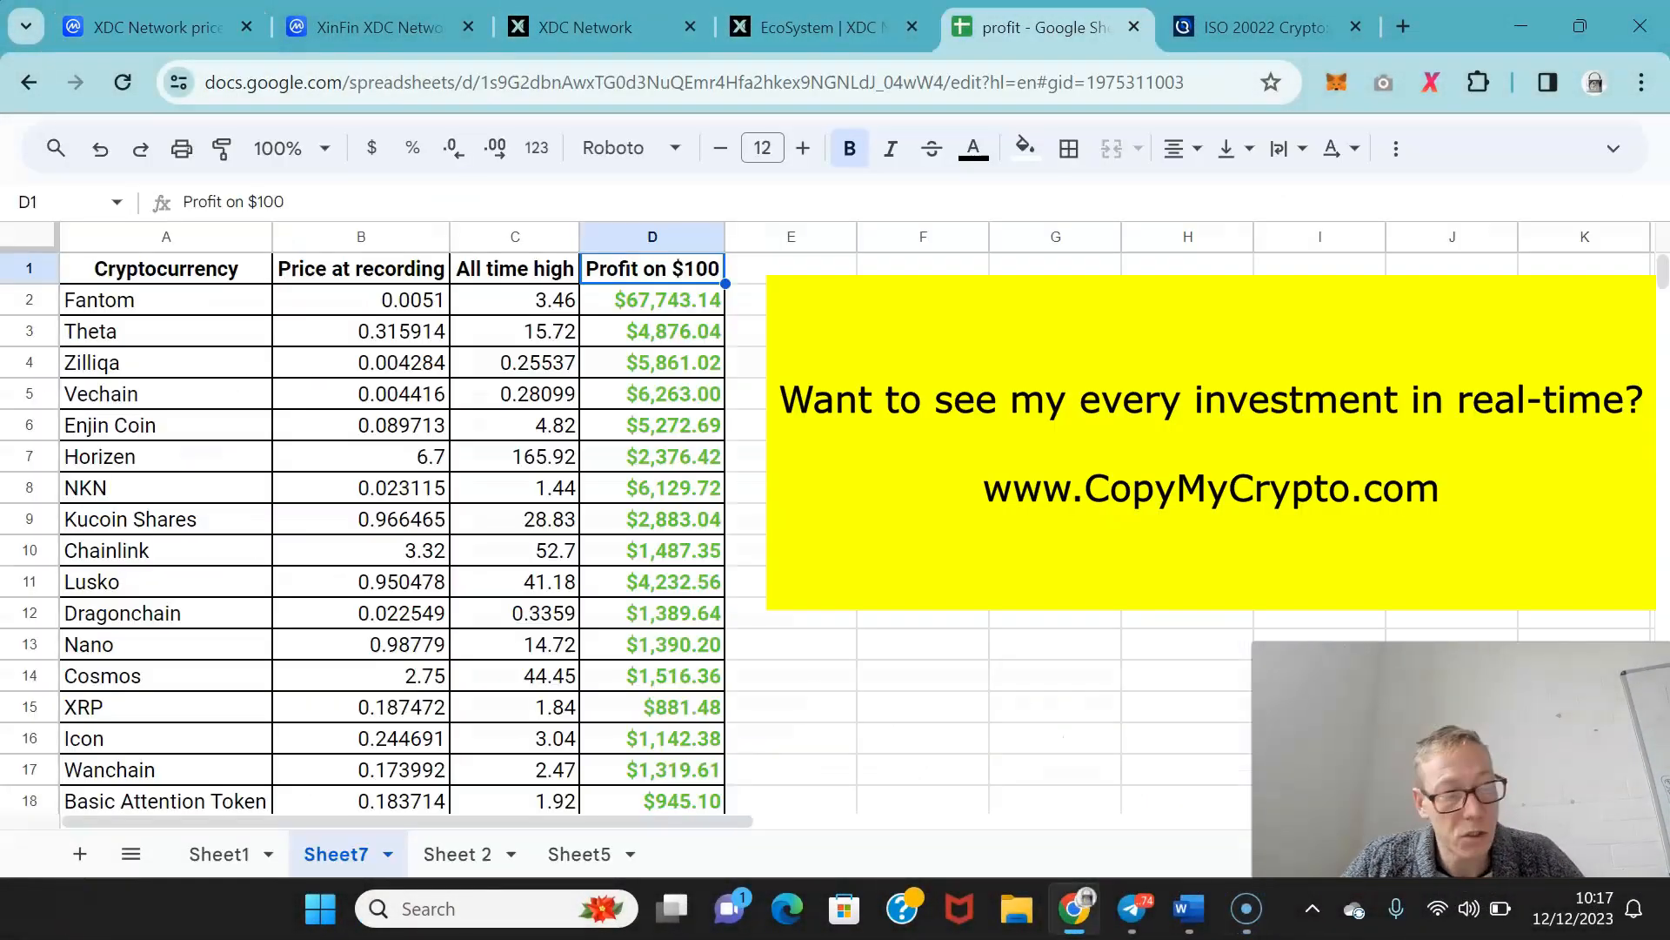